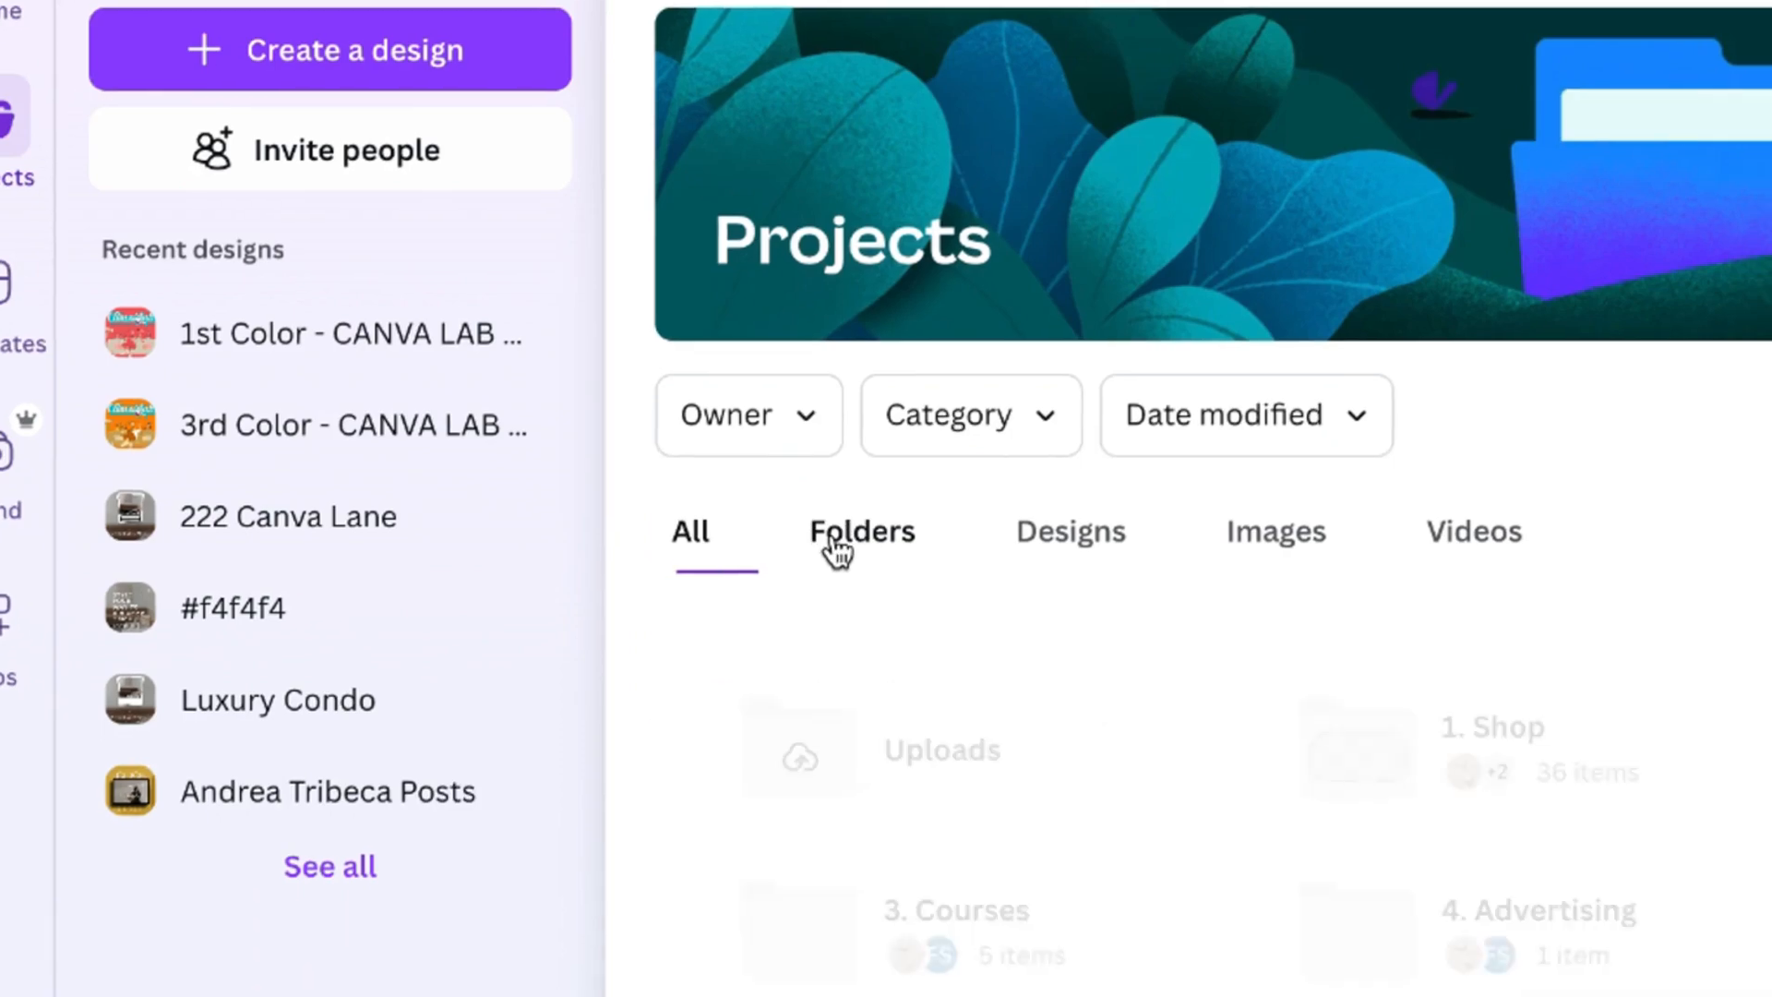
Filter Projects to folders and open the Real Estate Example folder.
click(860, 532)
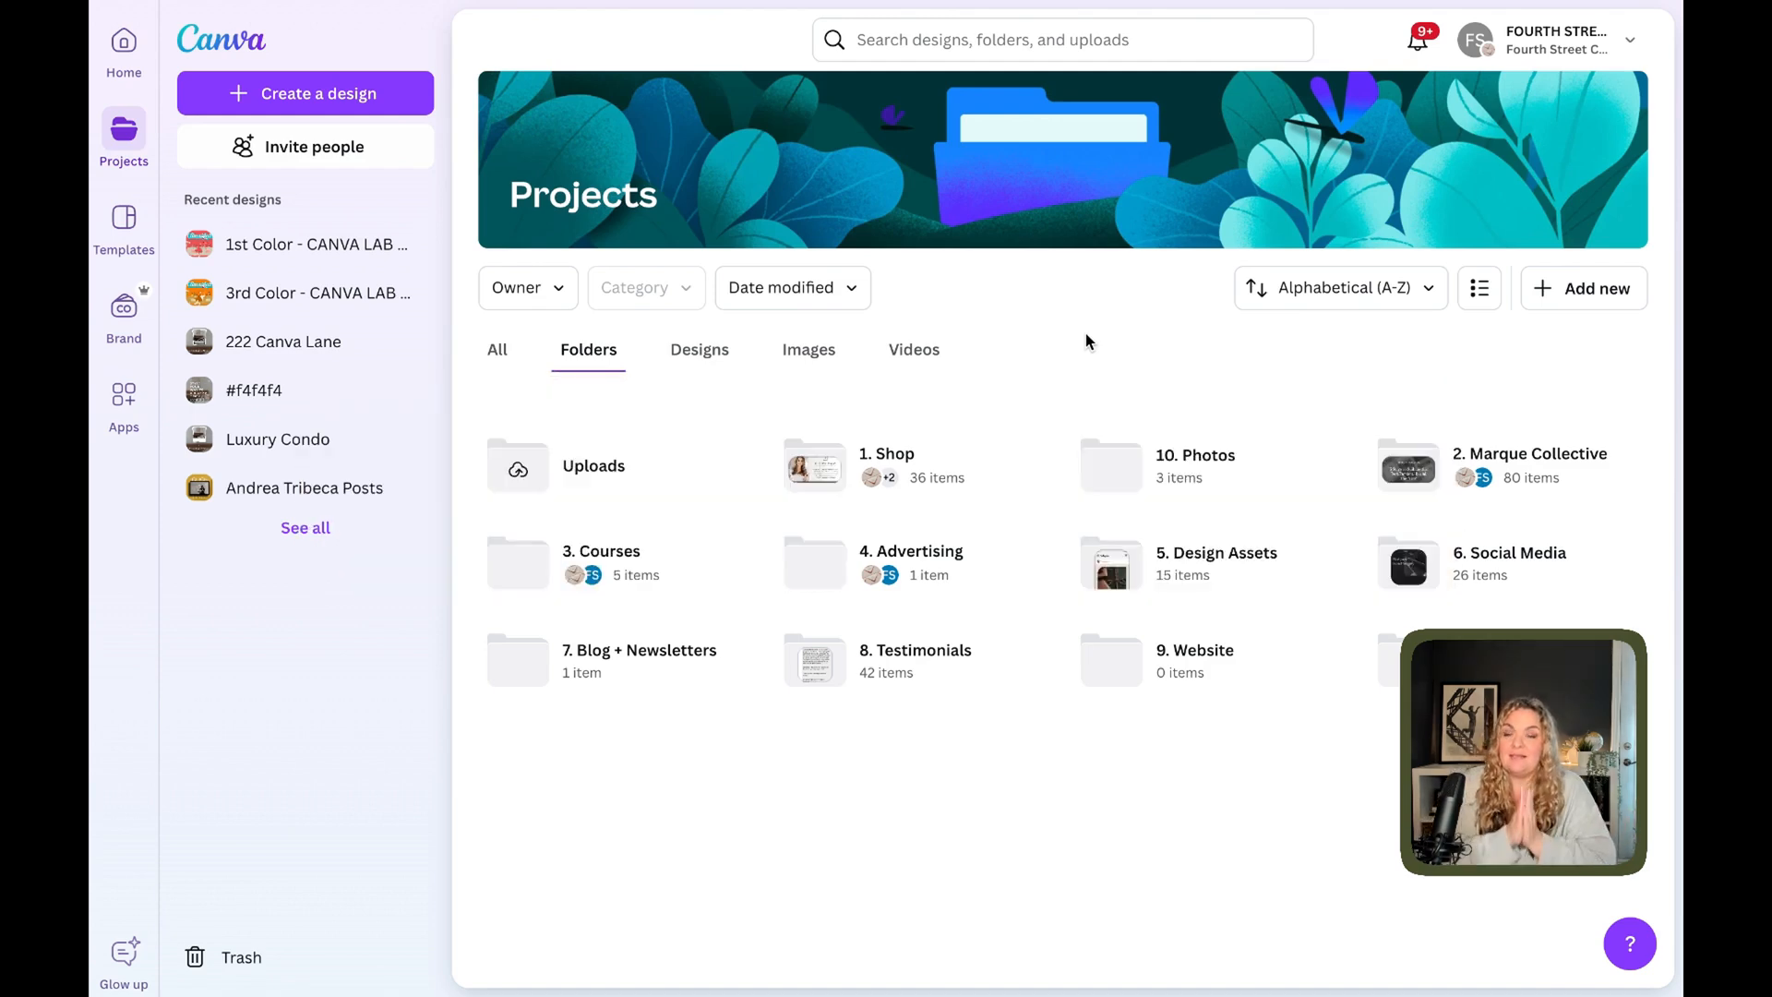
mouse_move(1001, 344)
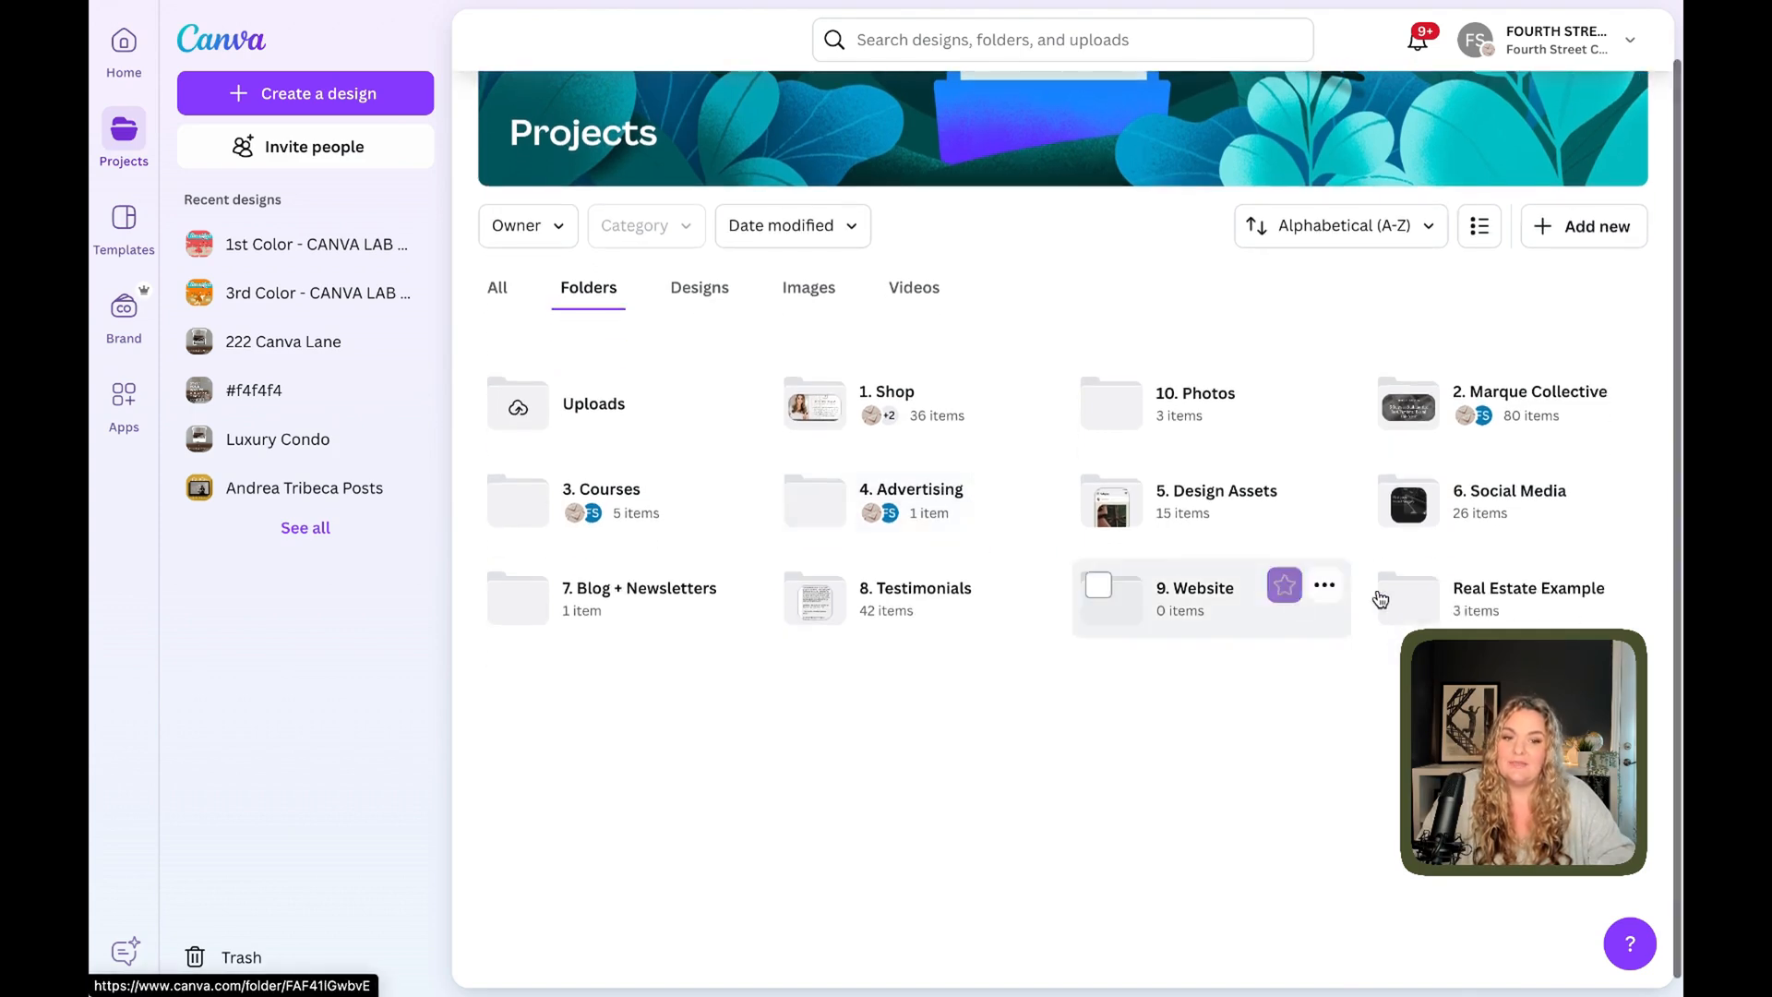
click(1528, 599)
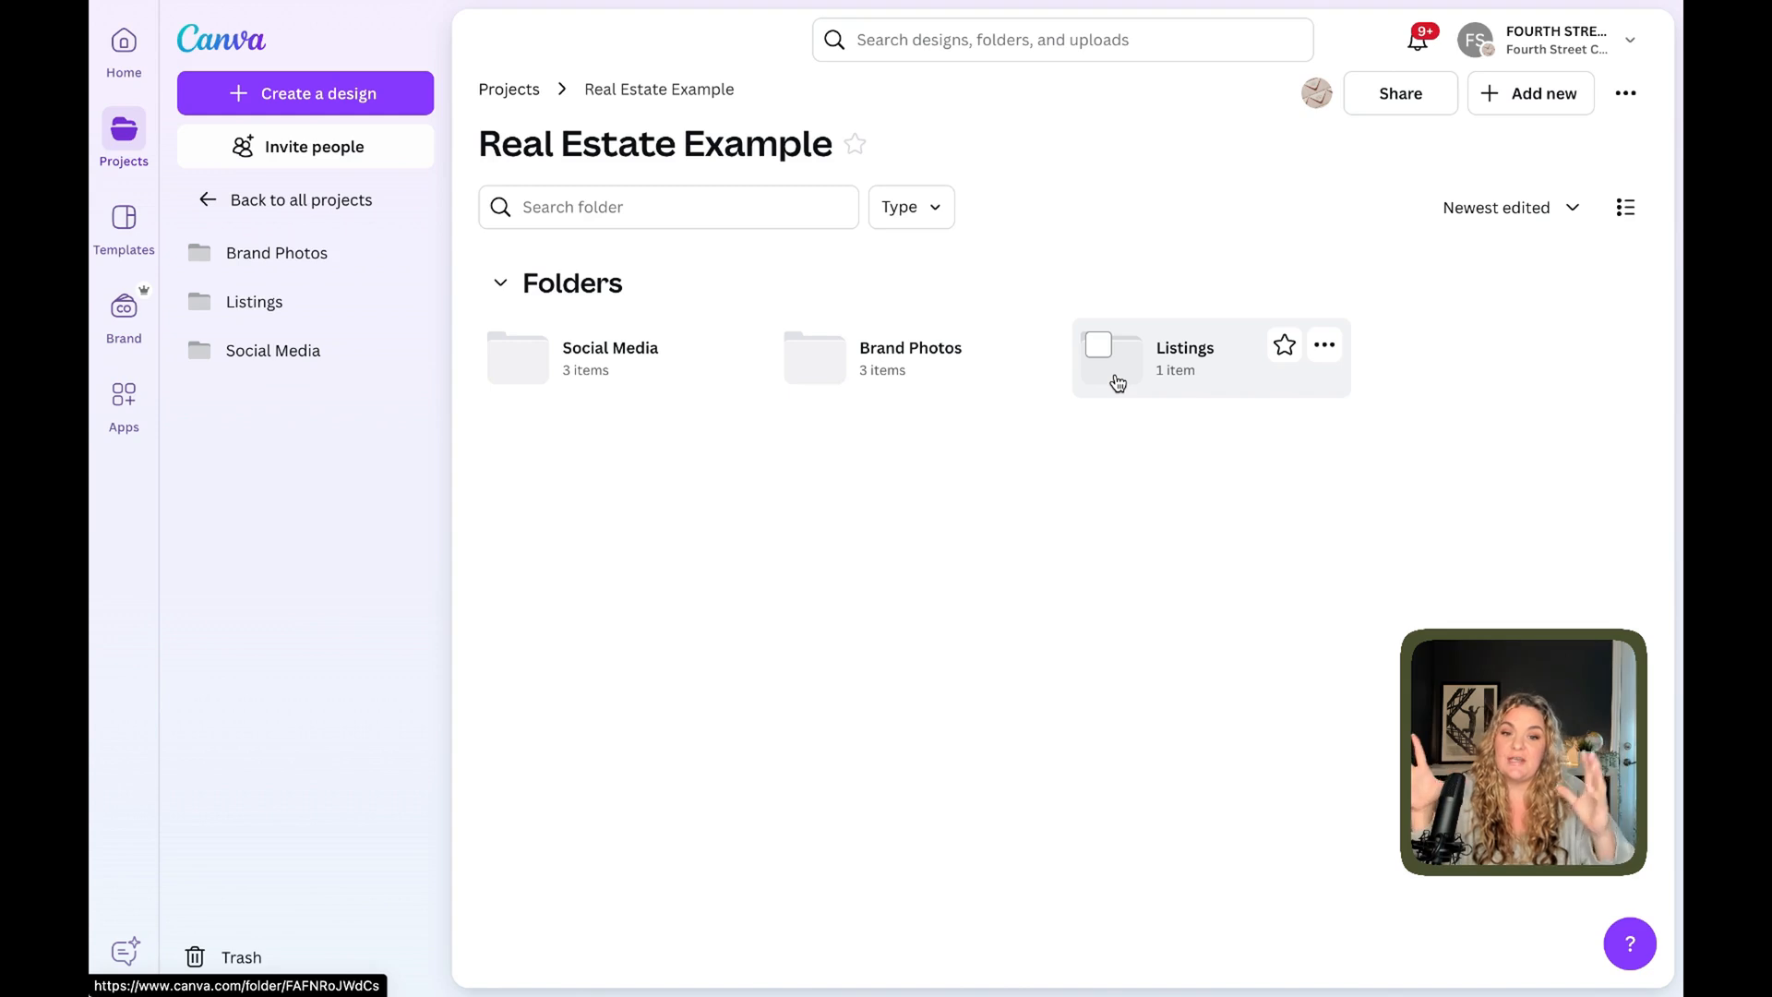
Inside the Listings folder, create a new folder named '222 Canva'.
double_click(1184, 347)
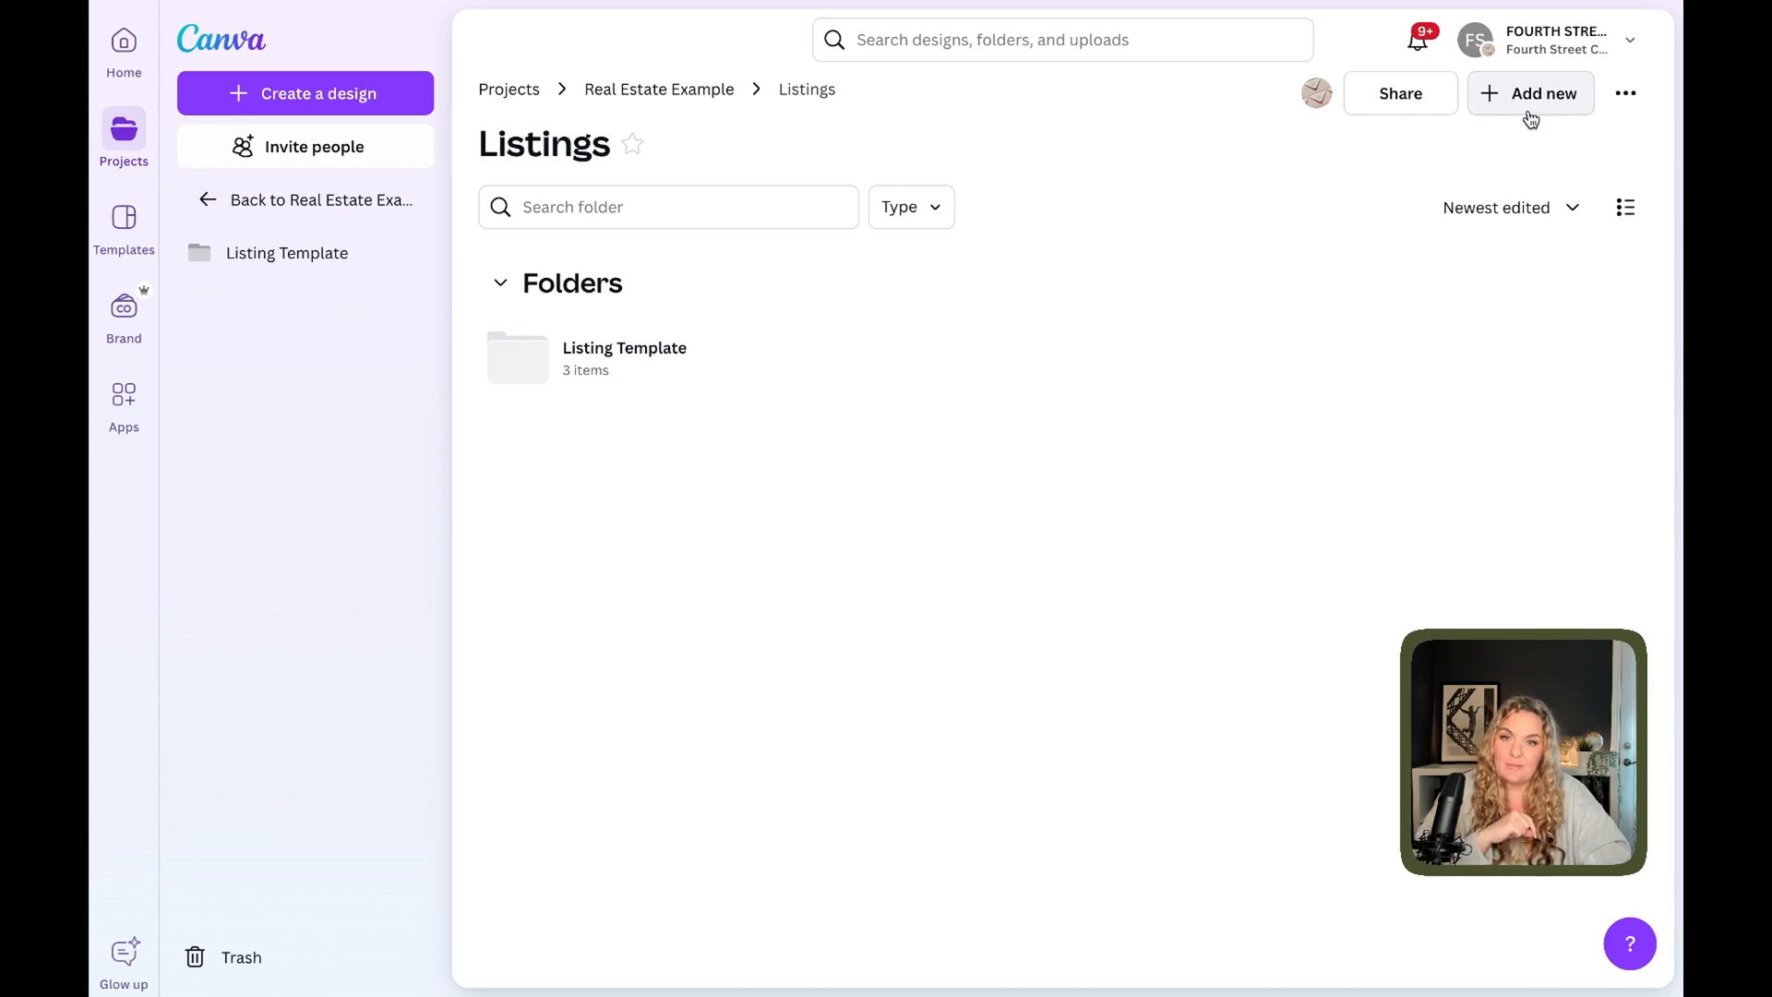
click(1530, 92)
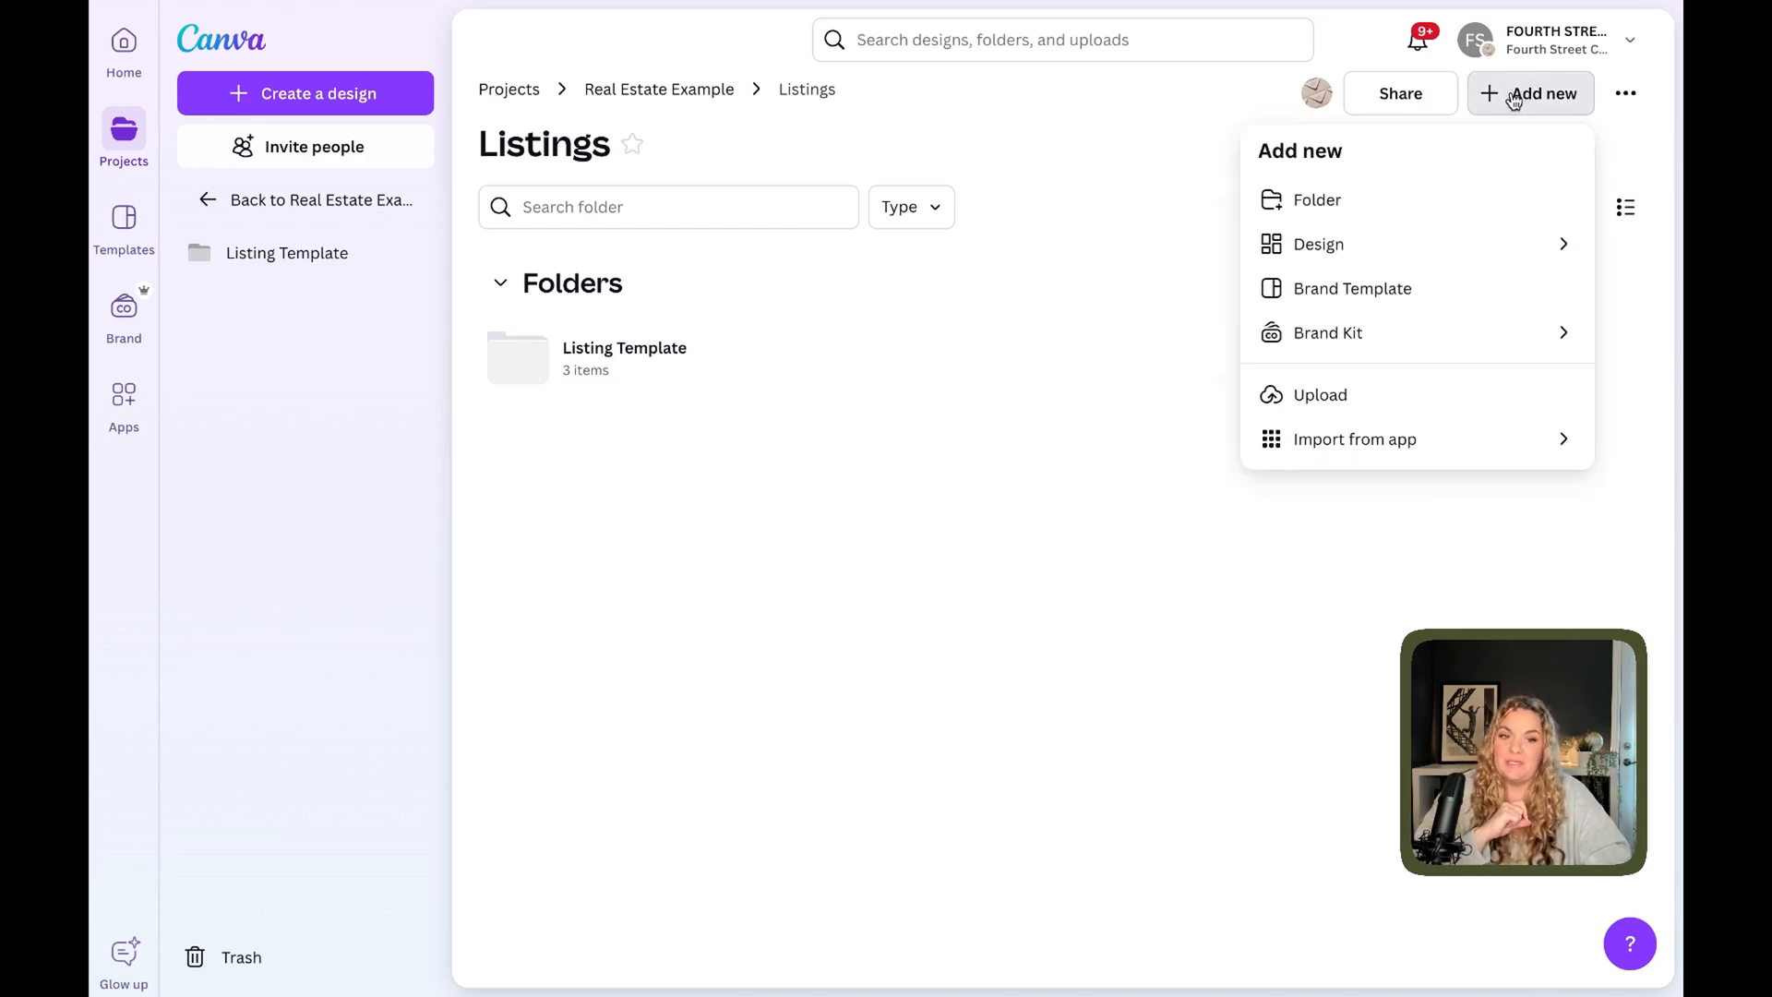
click(1315, 200)
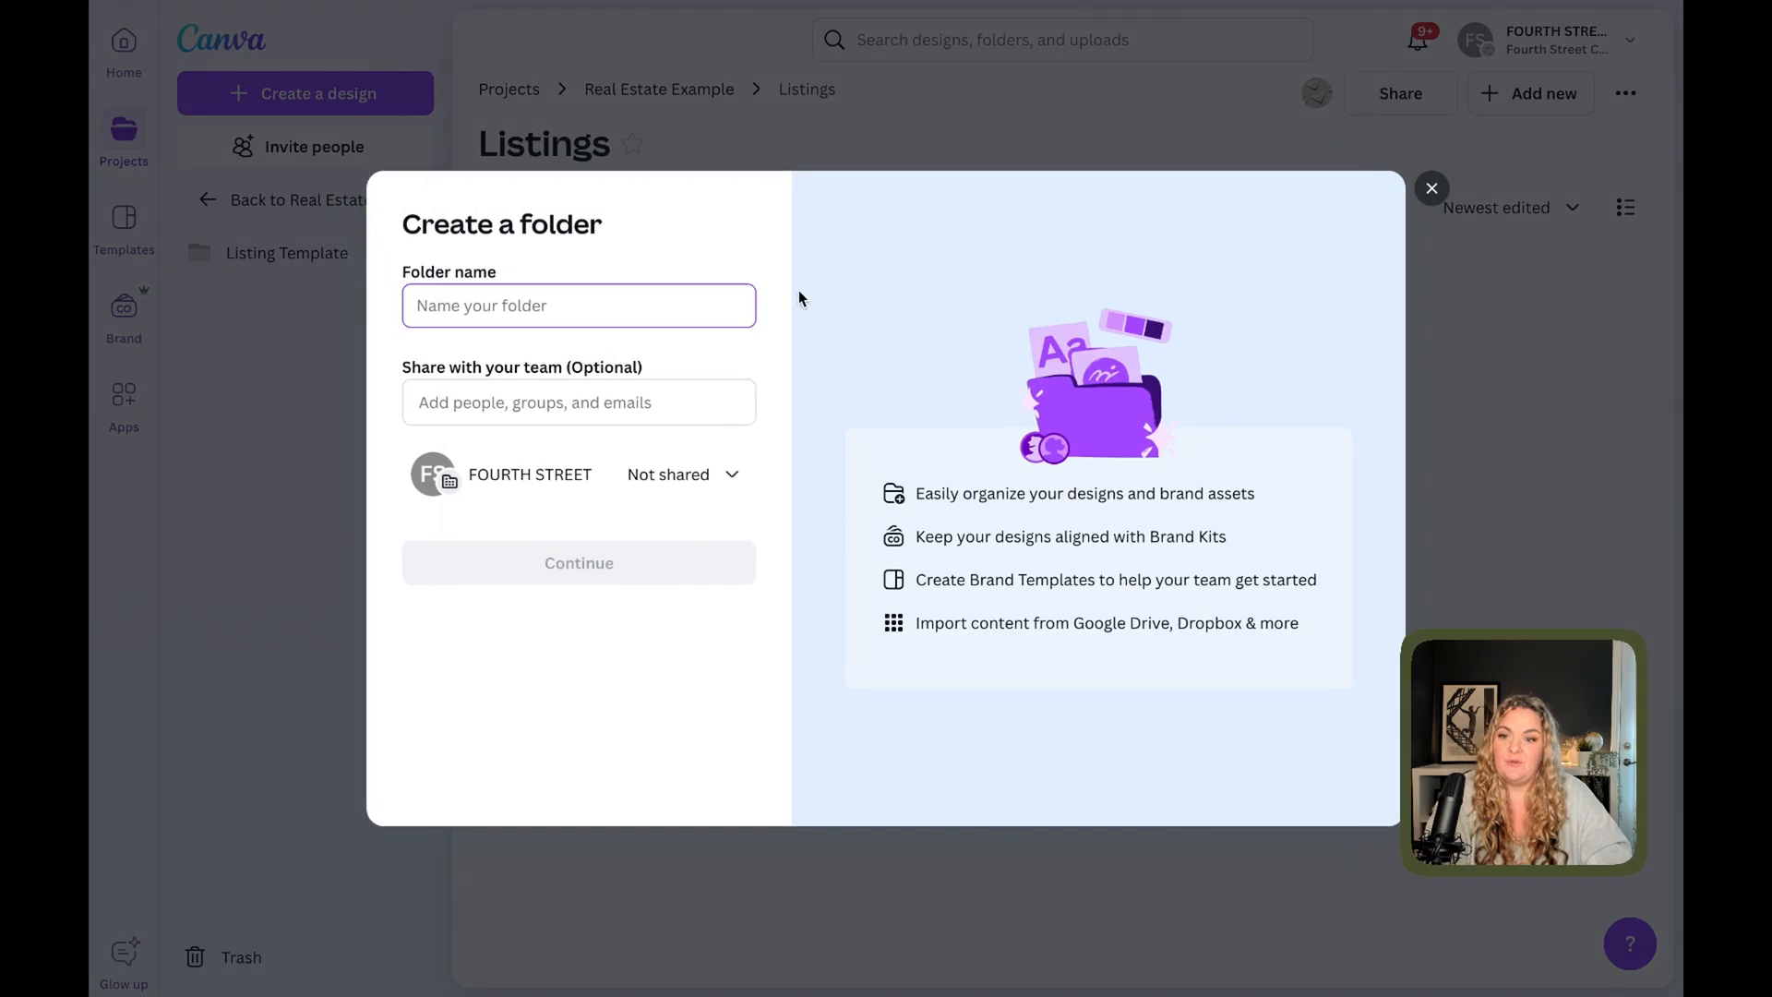
text(222 Canva)
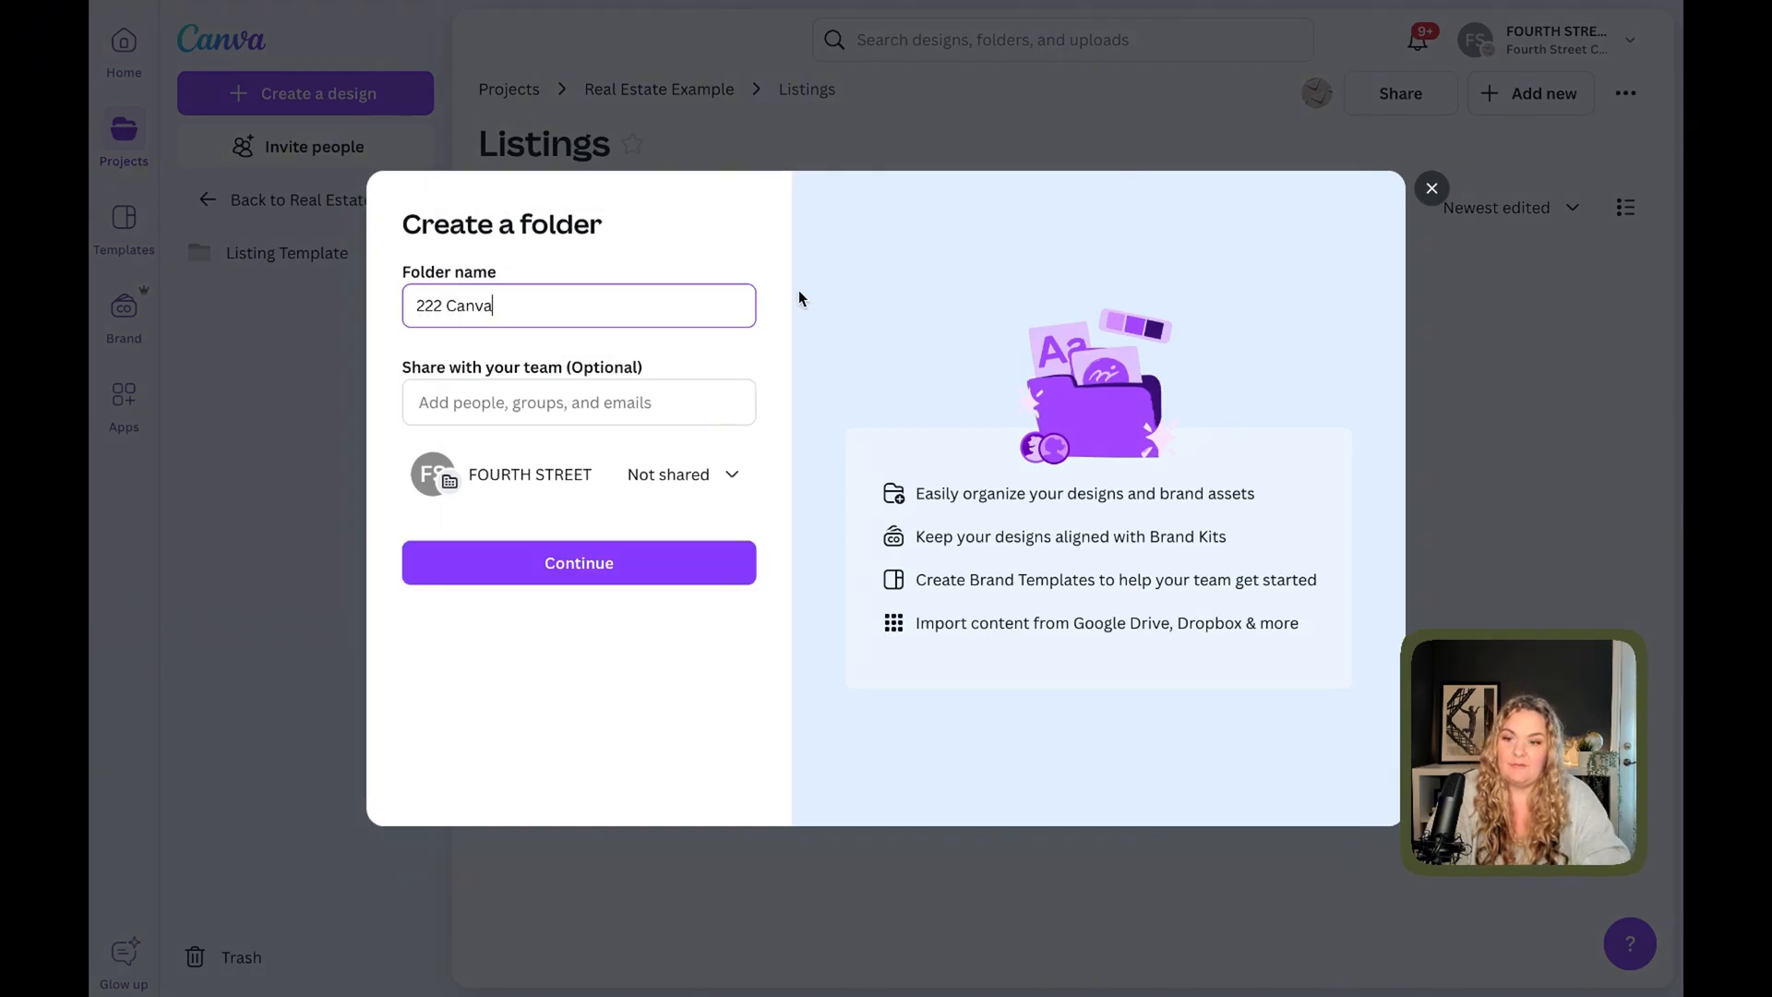
click(578, 563)
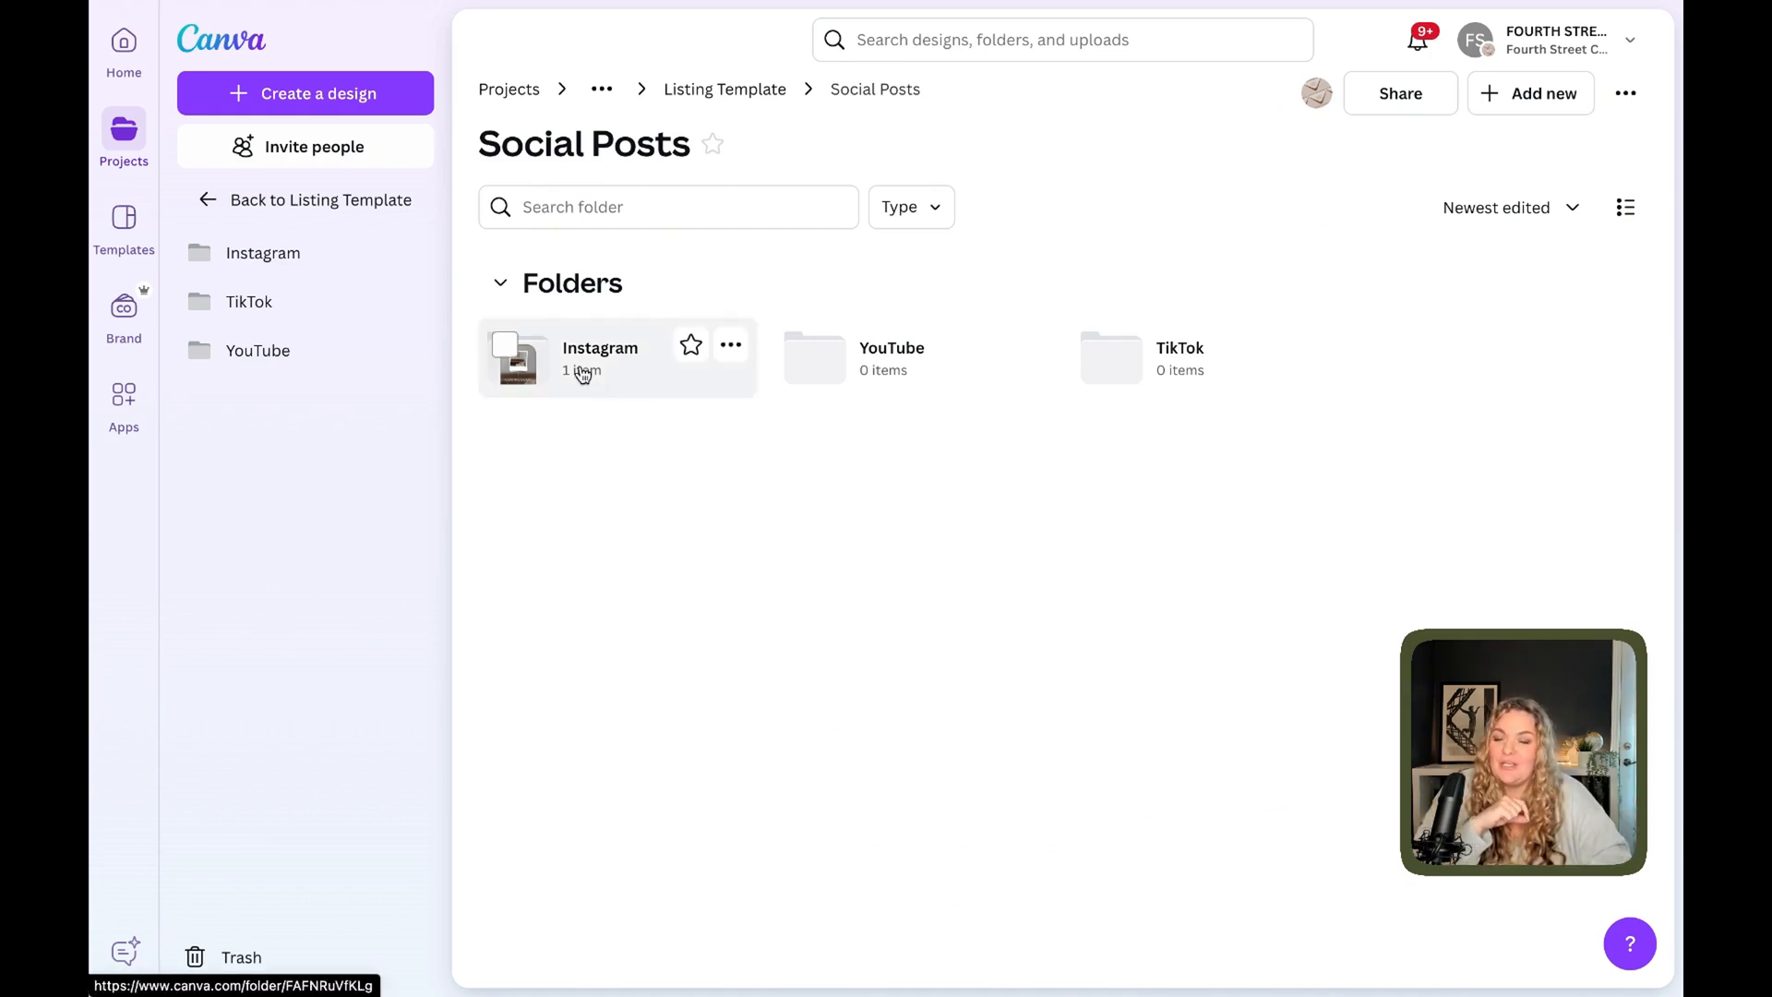
Open the Instagram folder and start editing a copy of the Luxury Condo design.
double_click(599, 358)
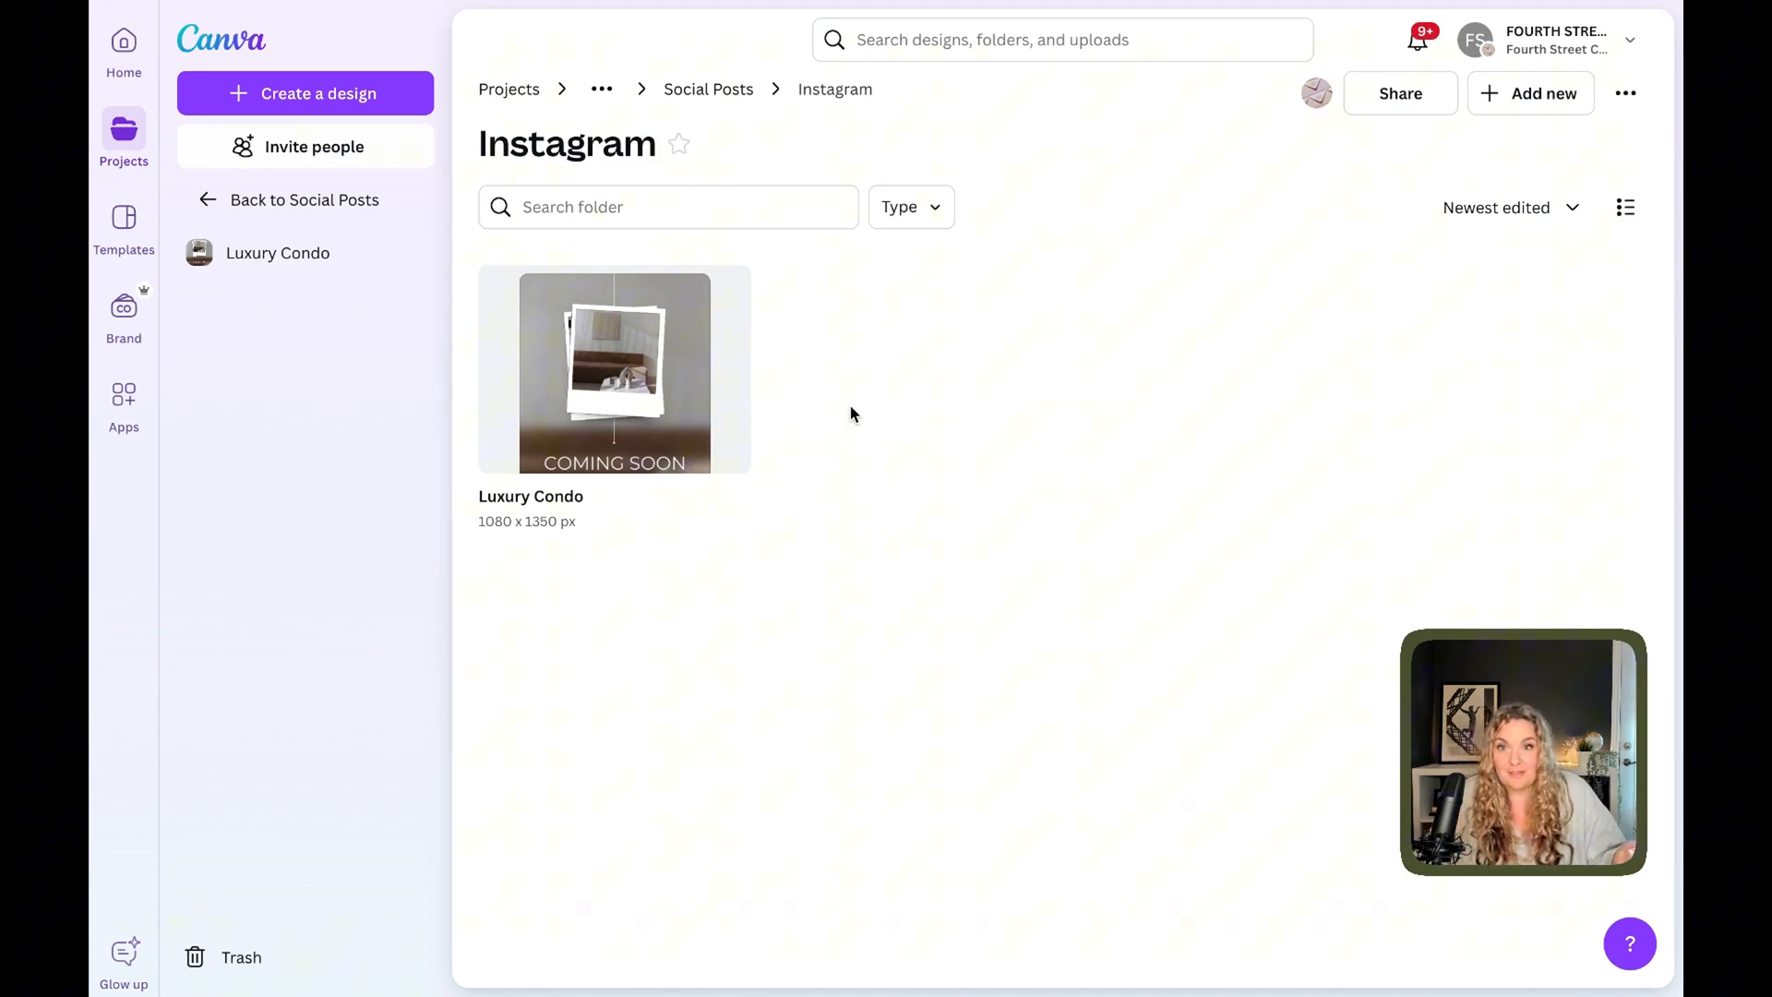
mouse_move(588, 399)
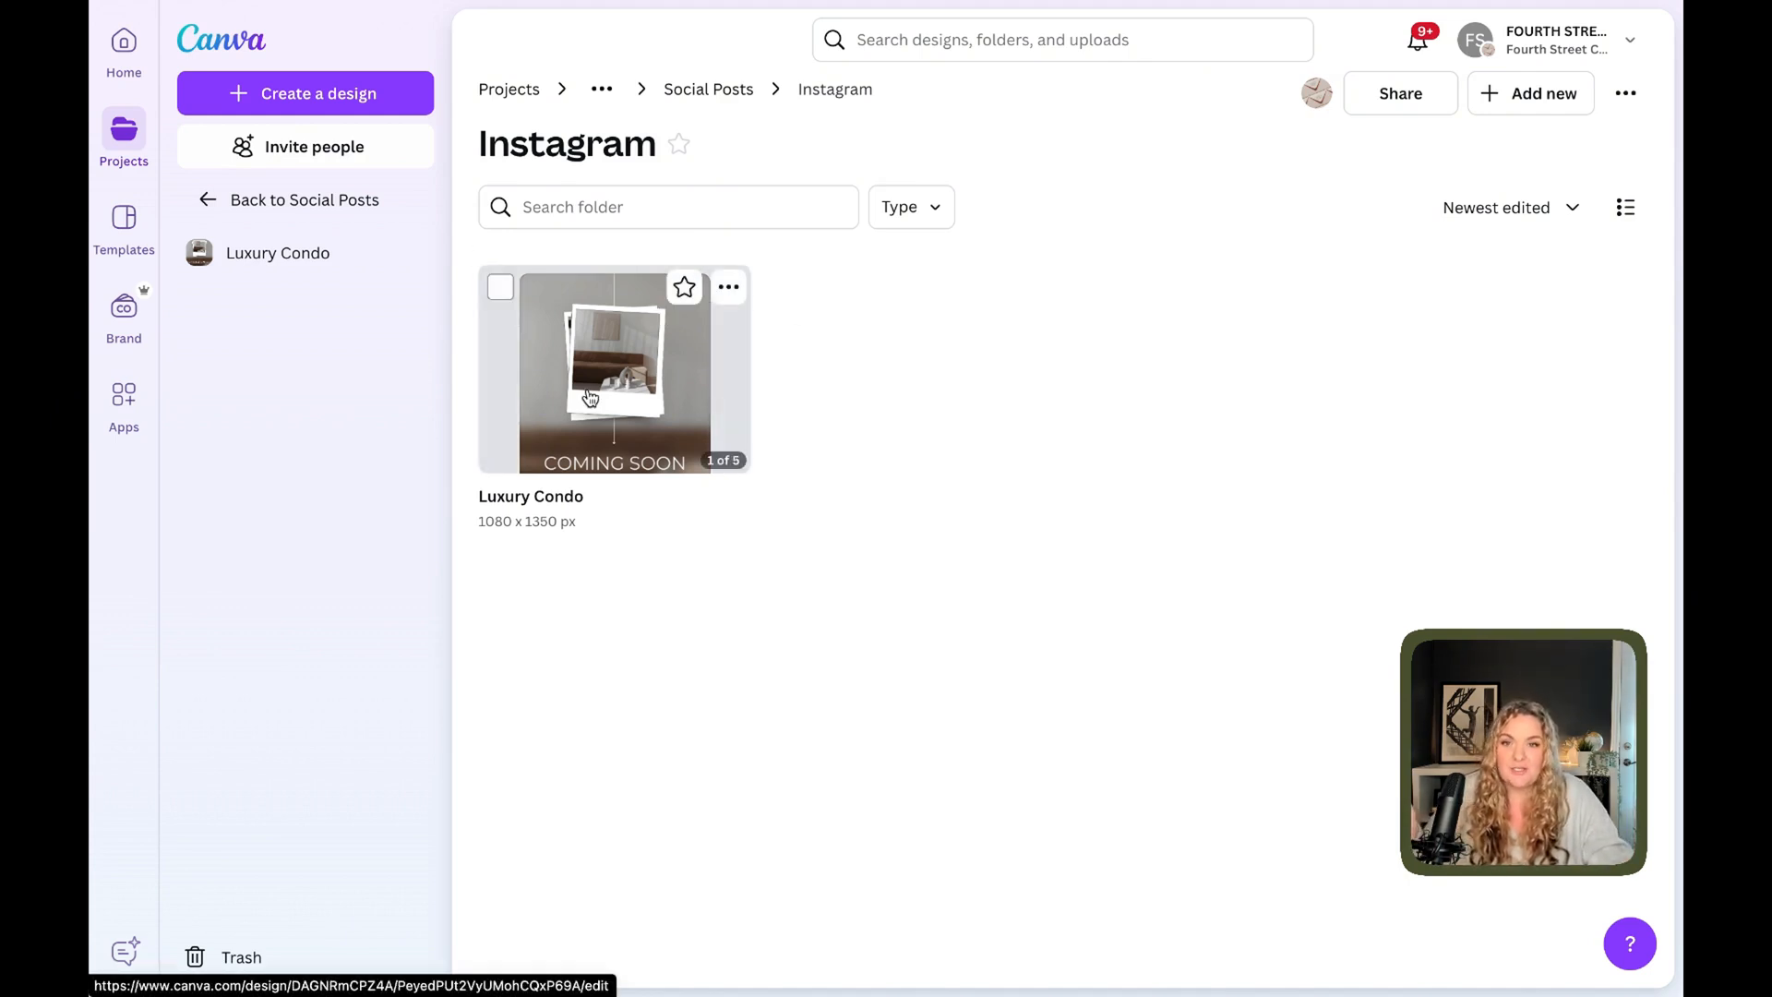
click(613, 371)
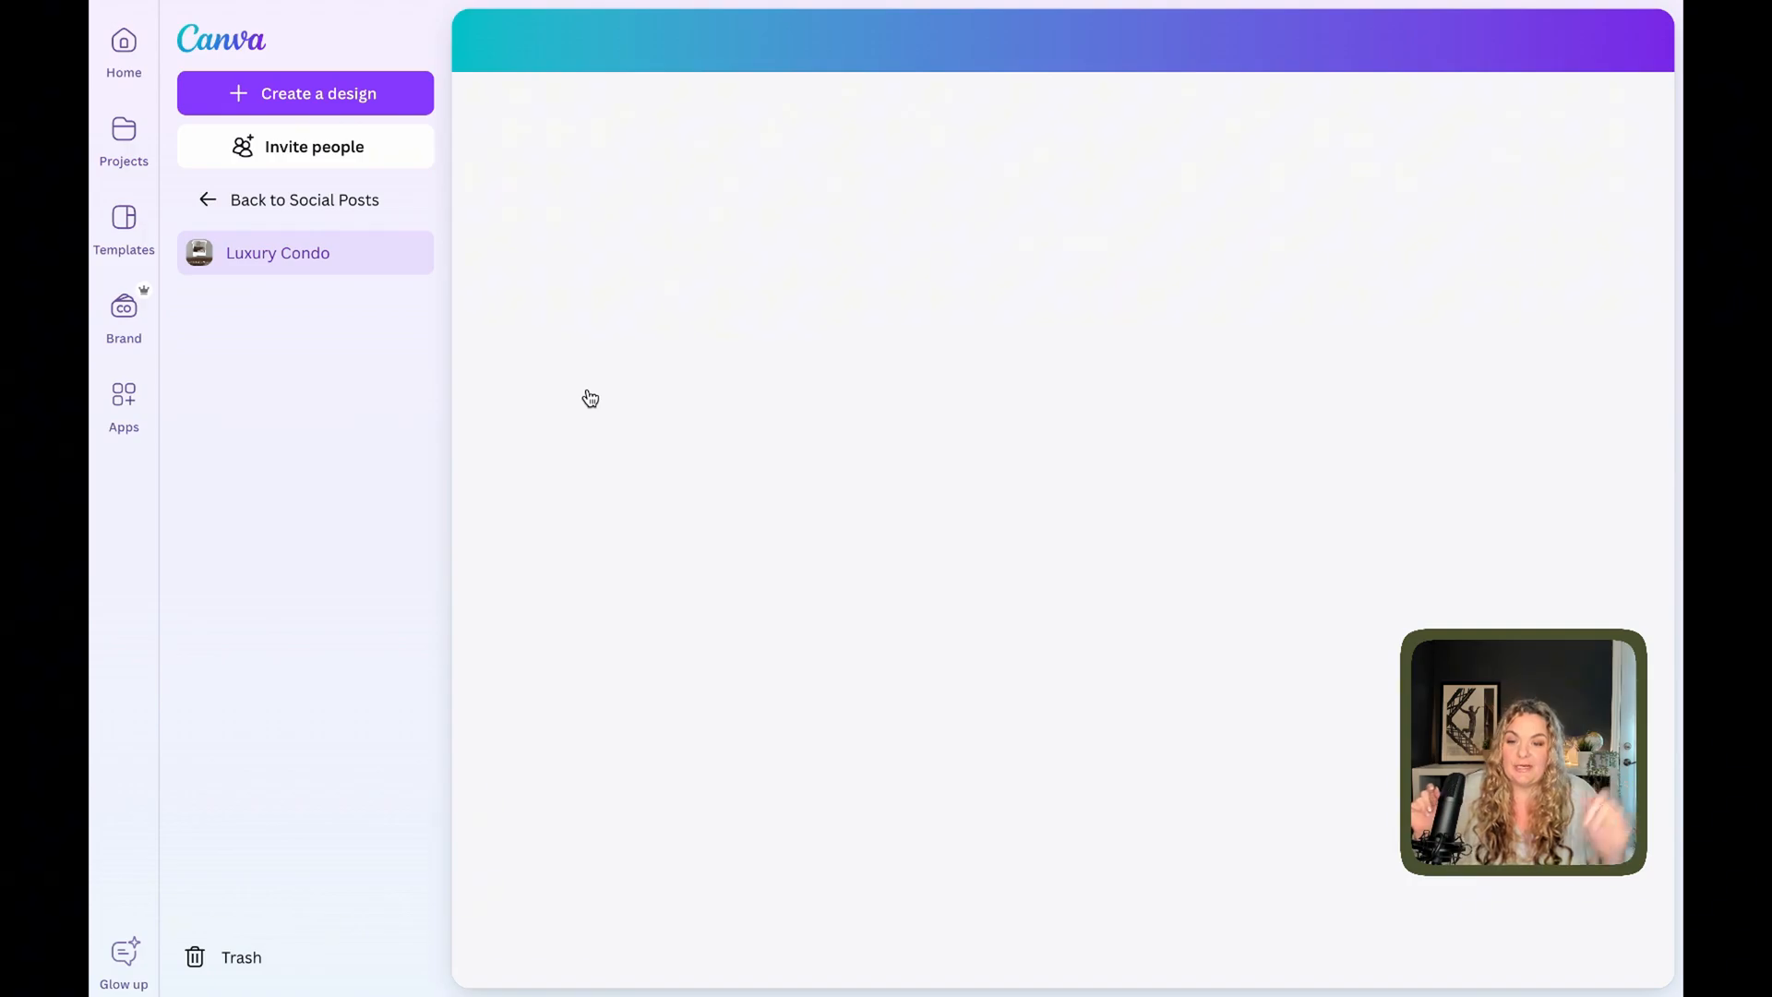
click(277, 251)
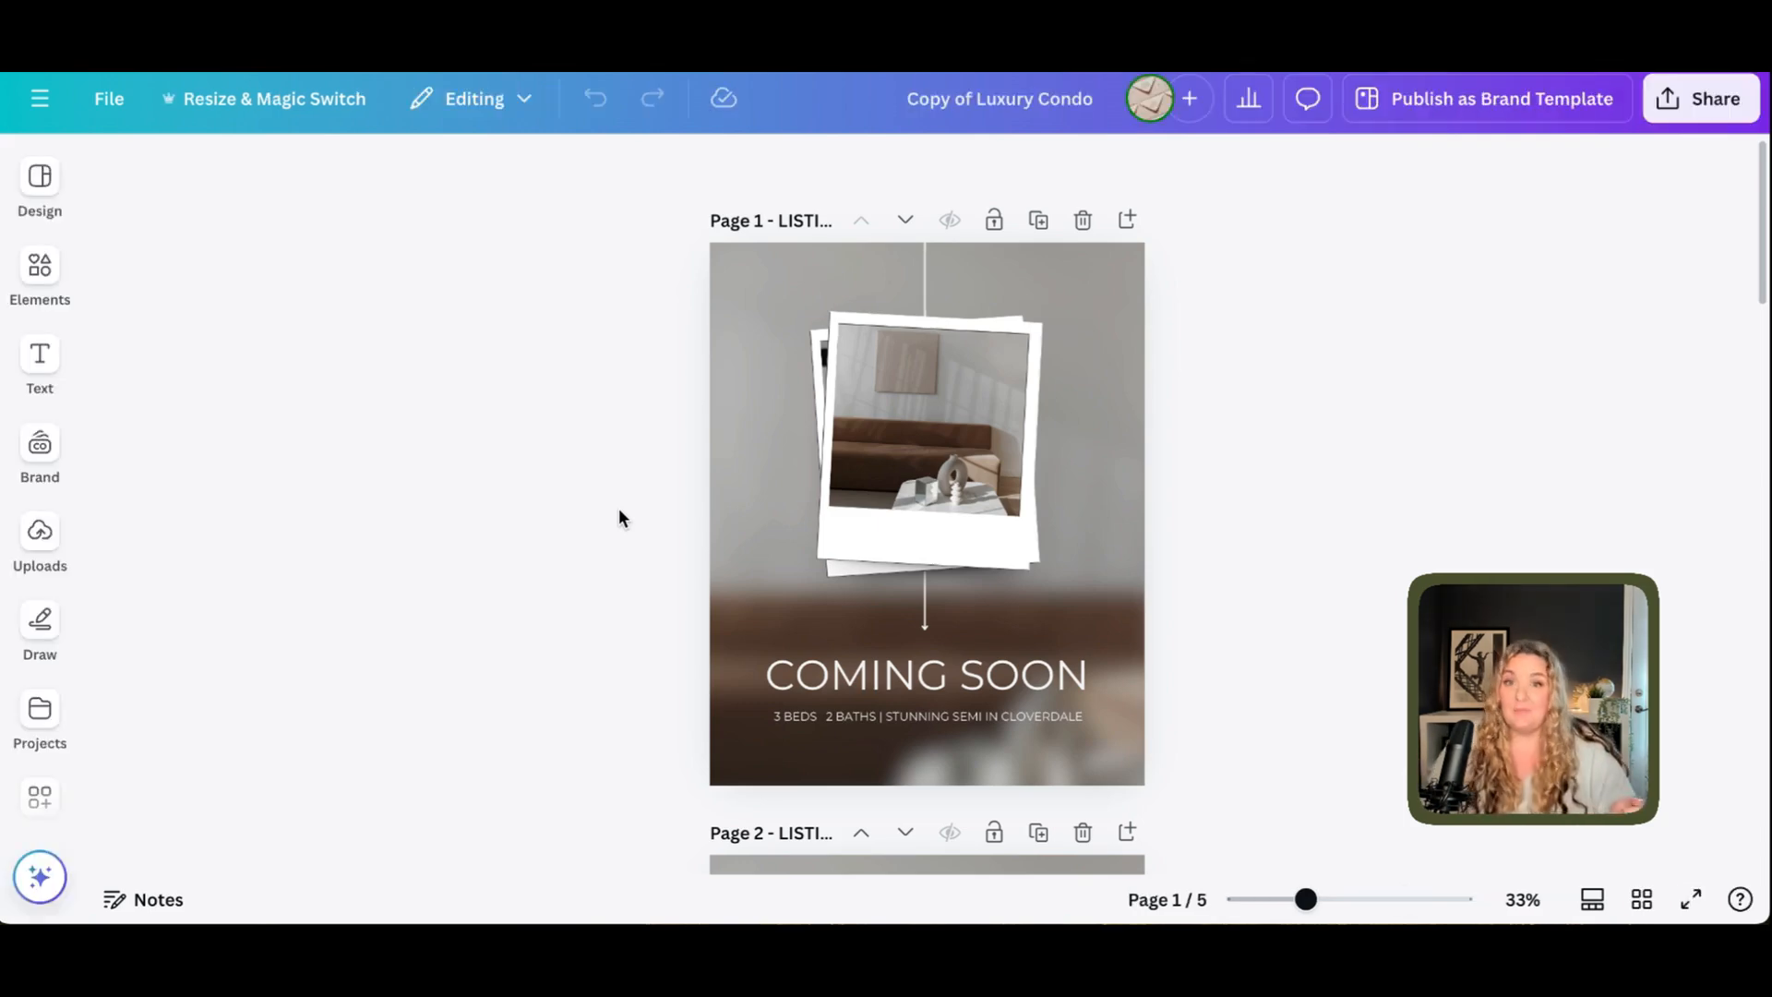
Rename the copy '222 Canva Drive Insta Posts' and move it into the 222 Canva Drive folder.
click(998, 99)
text(222 Canva Drive Insta Posts)
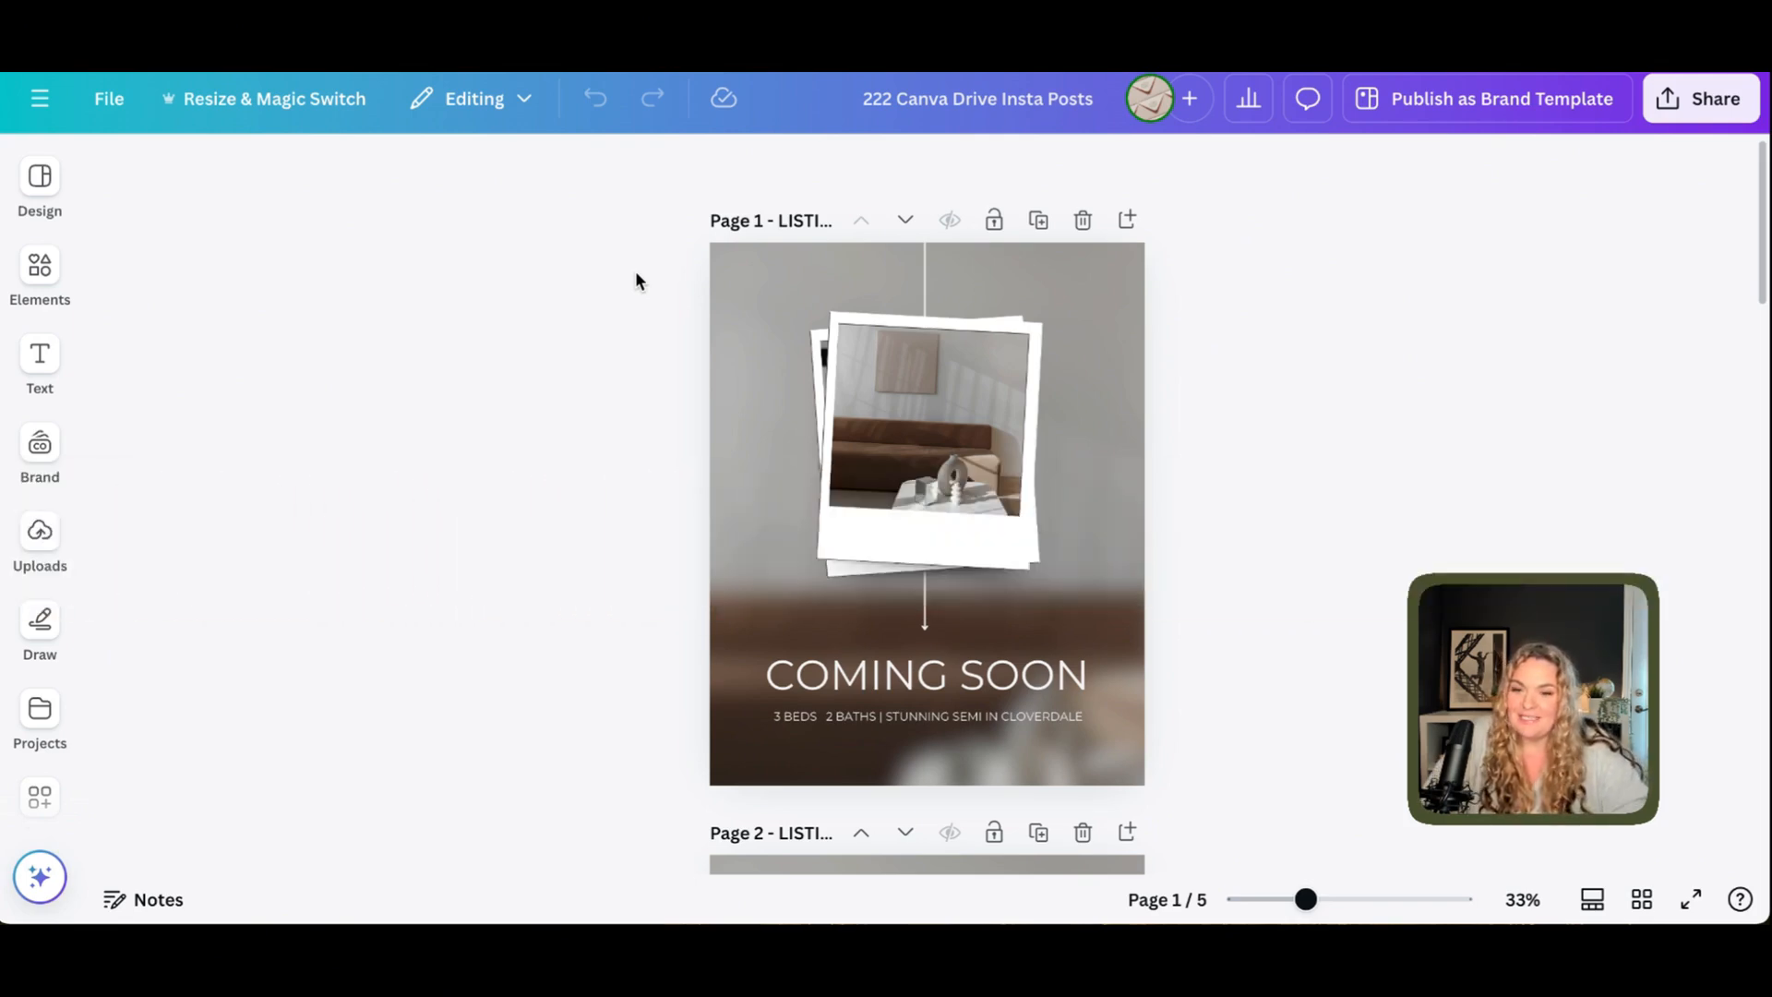
click(109, 99)
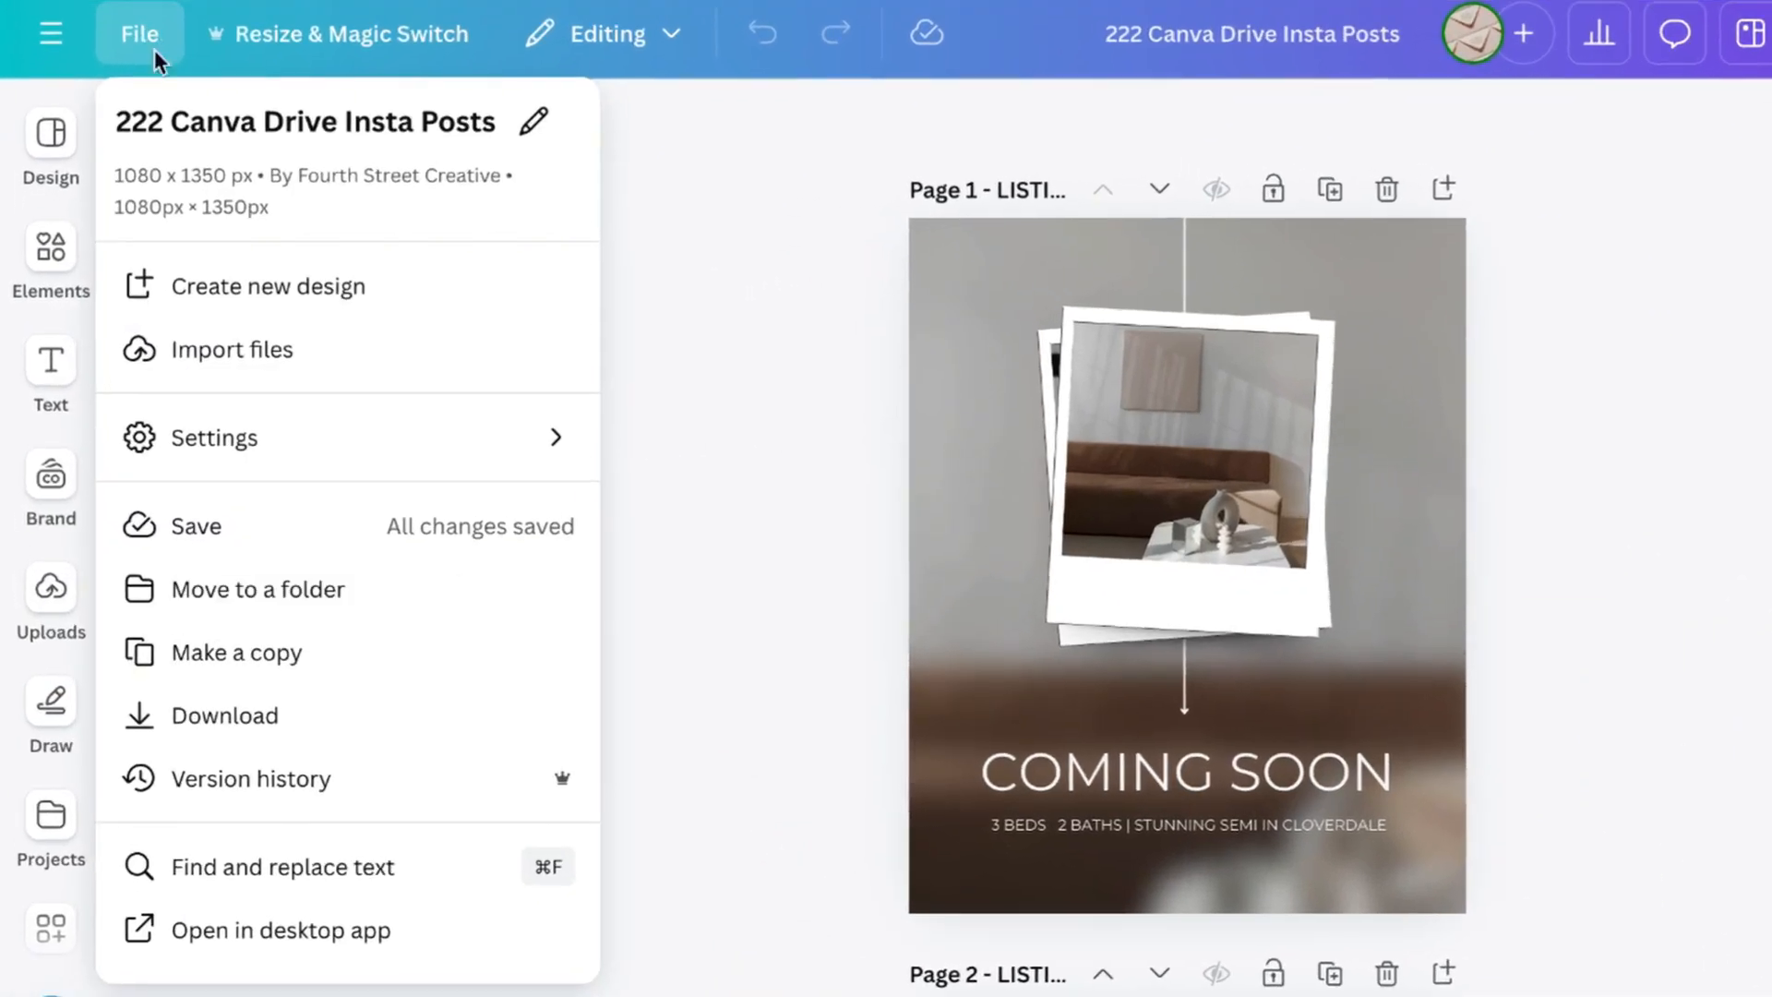
click(257, 588)
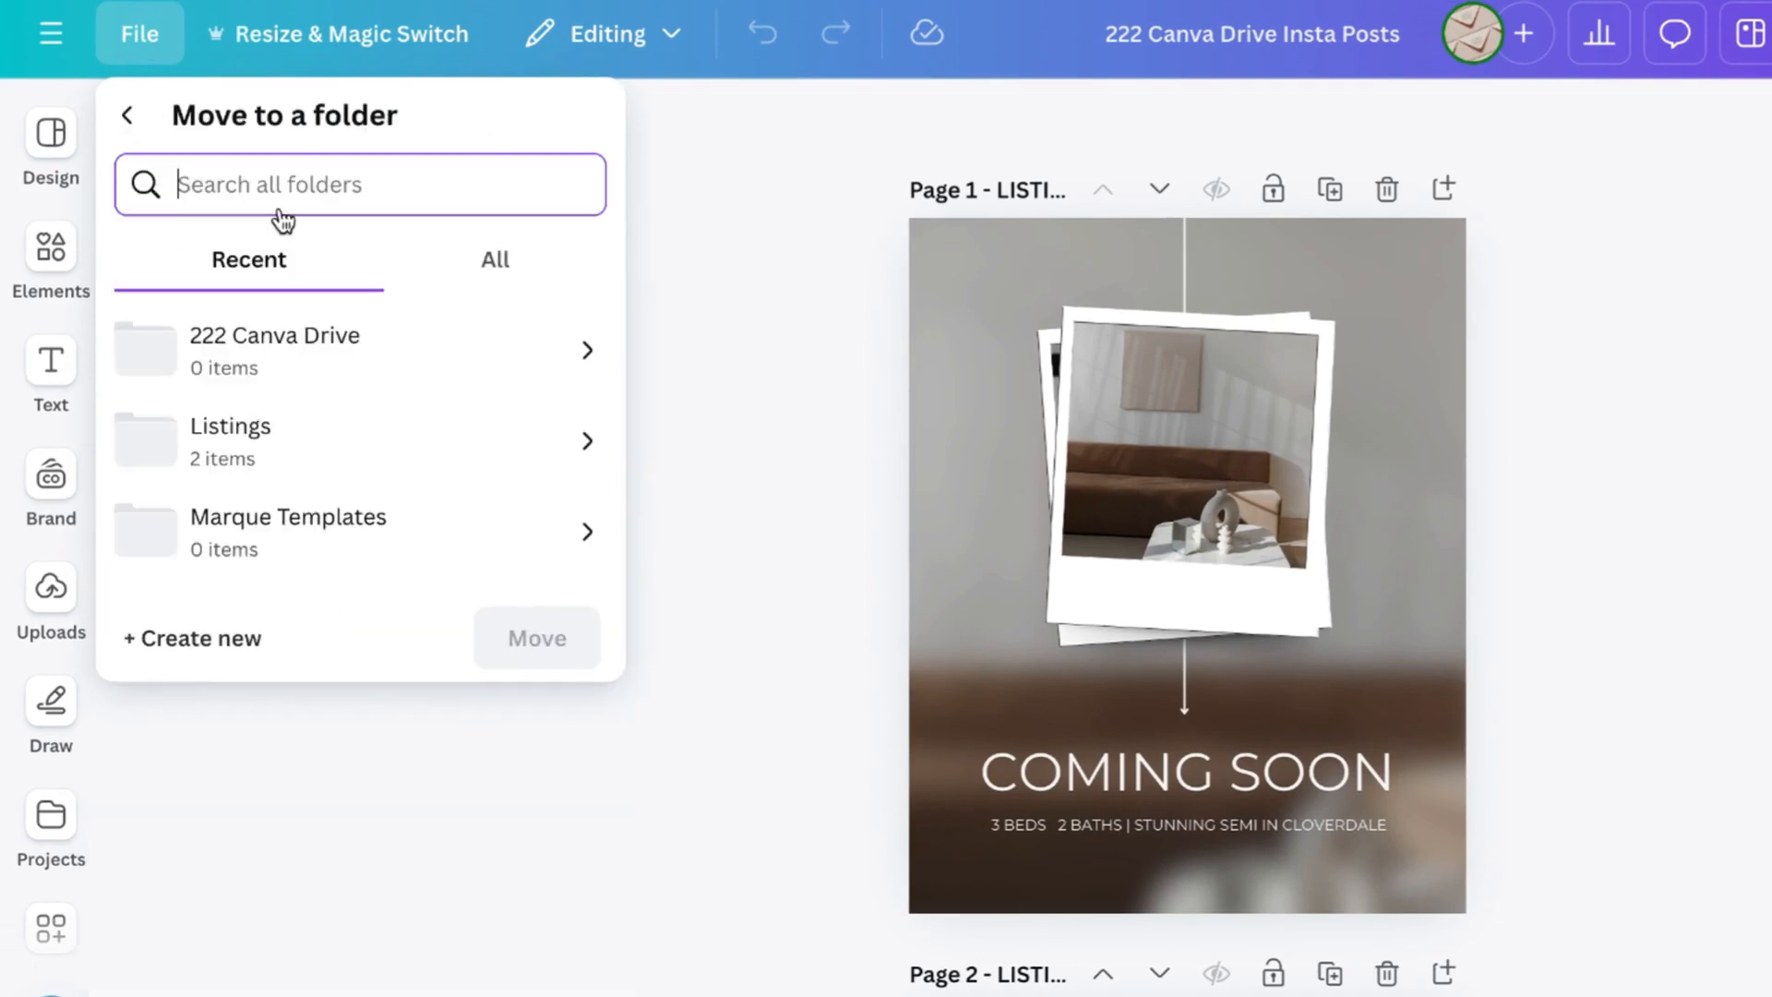
click(273, 348)
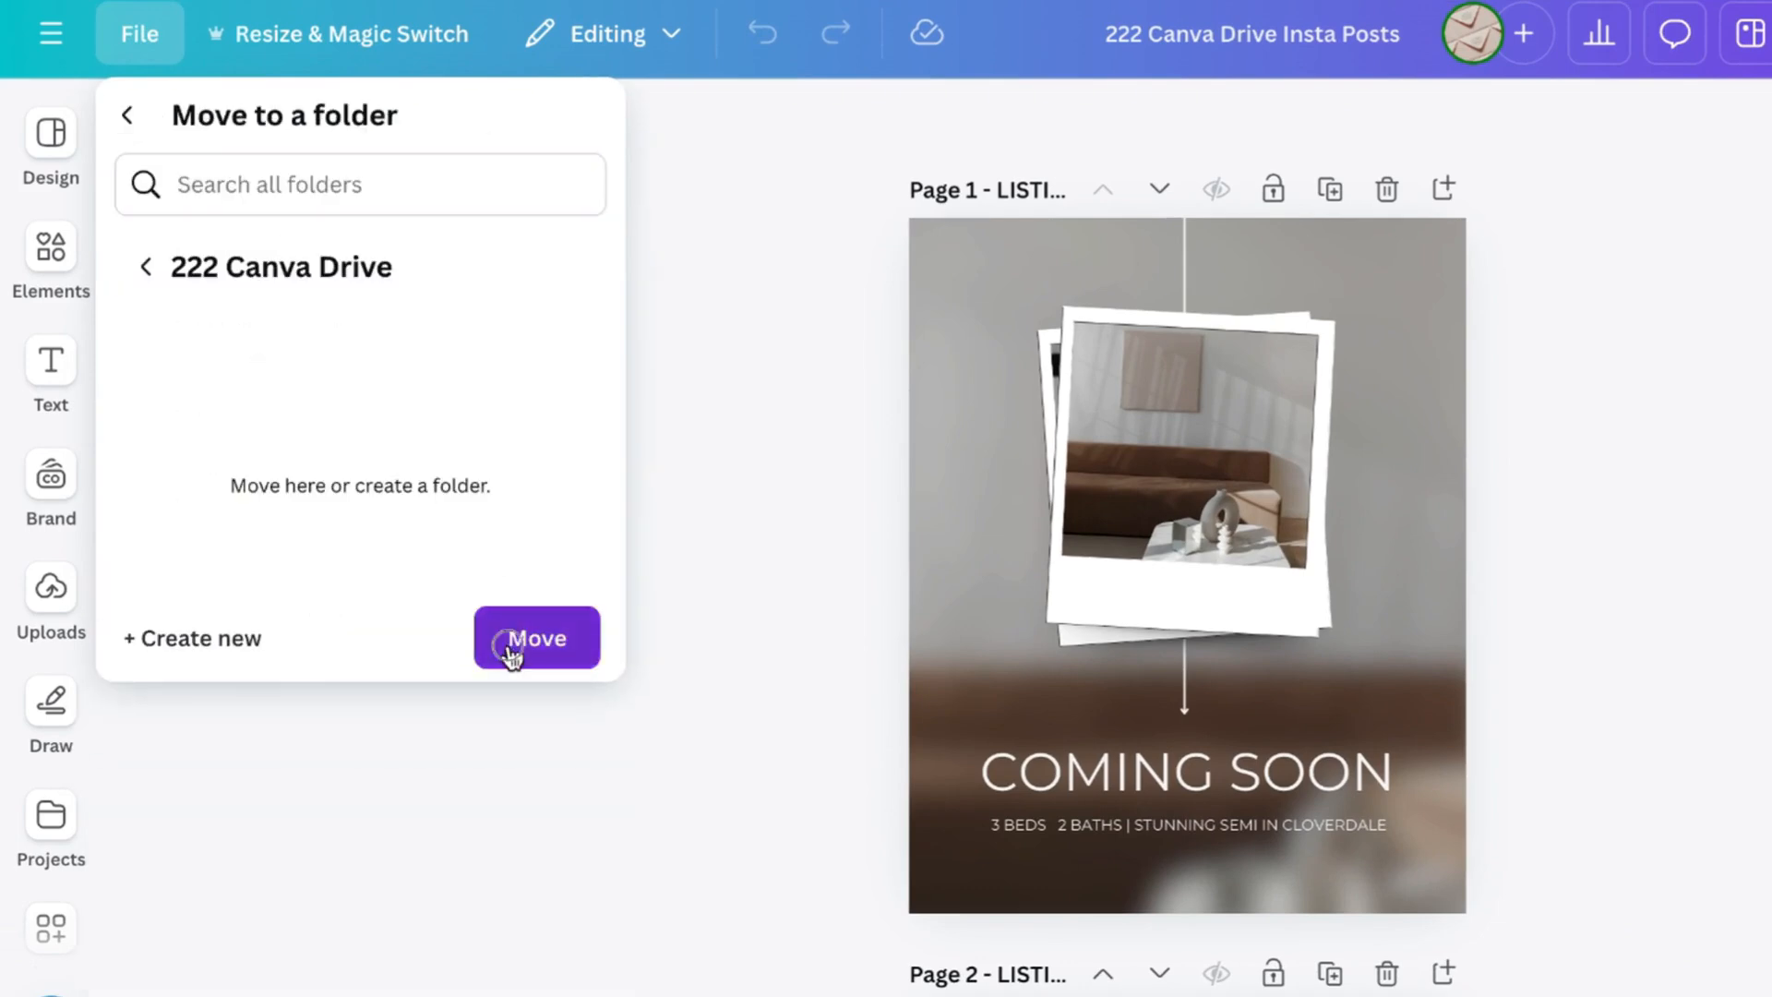
click(537, 638)
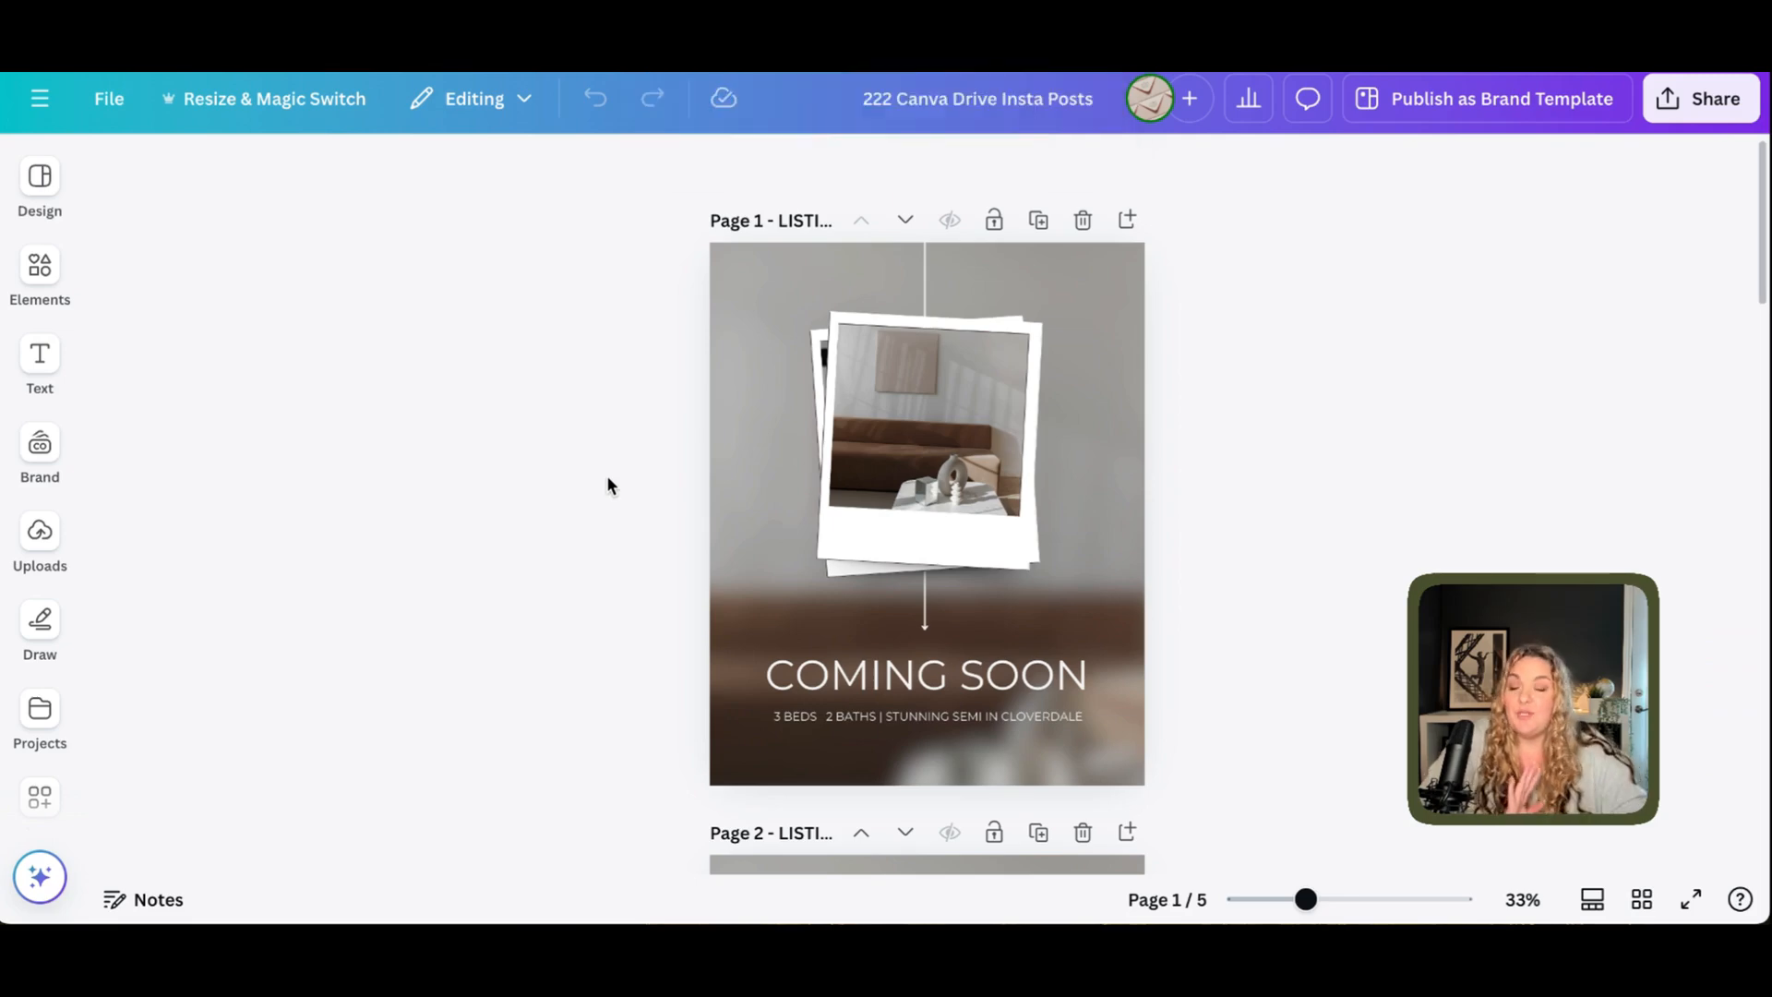
mouse_move(190, 398)
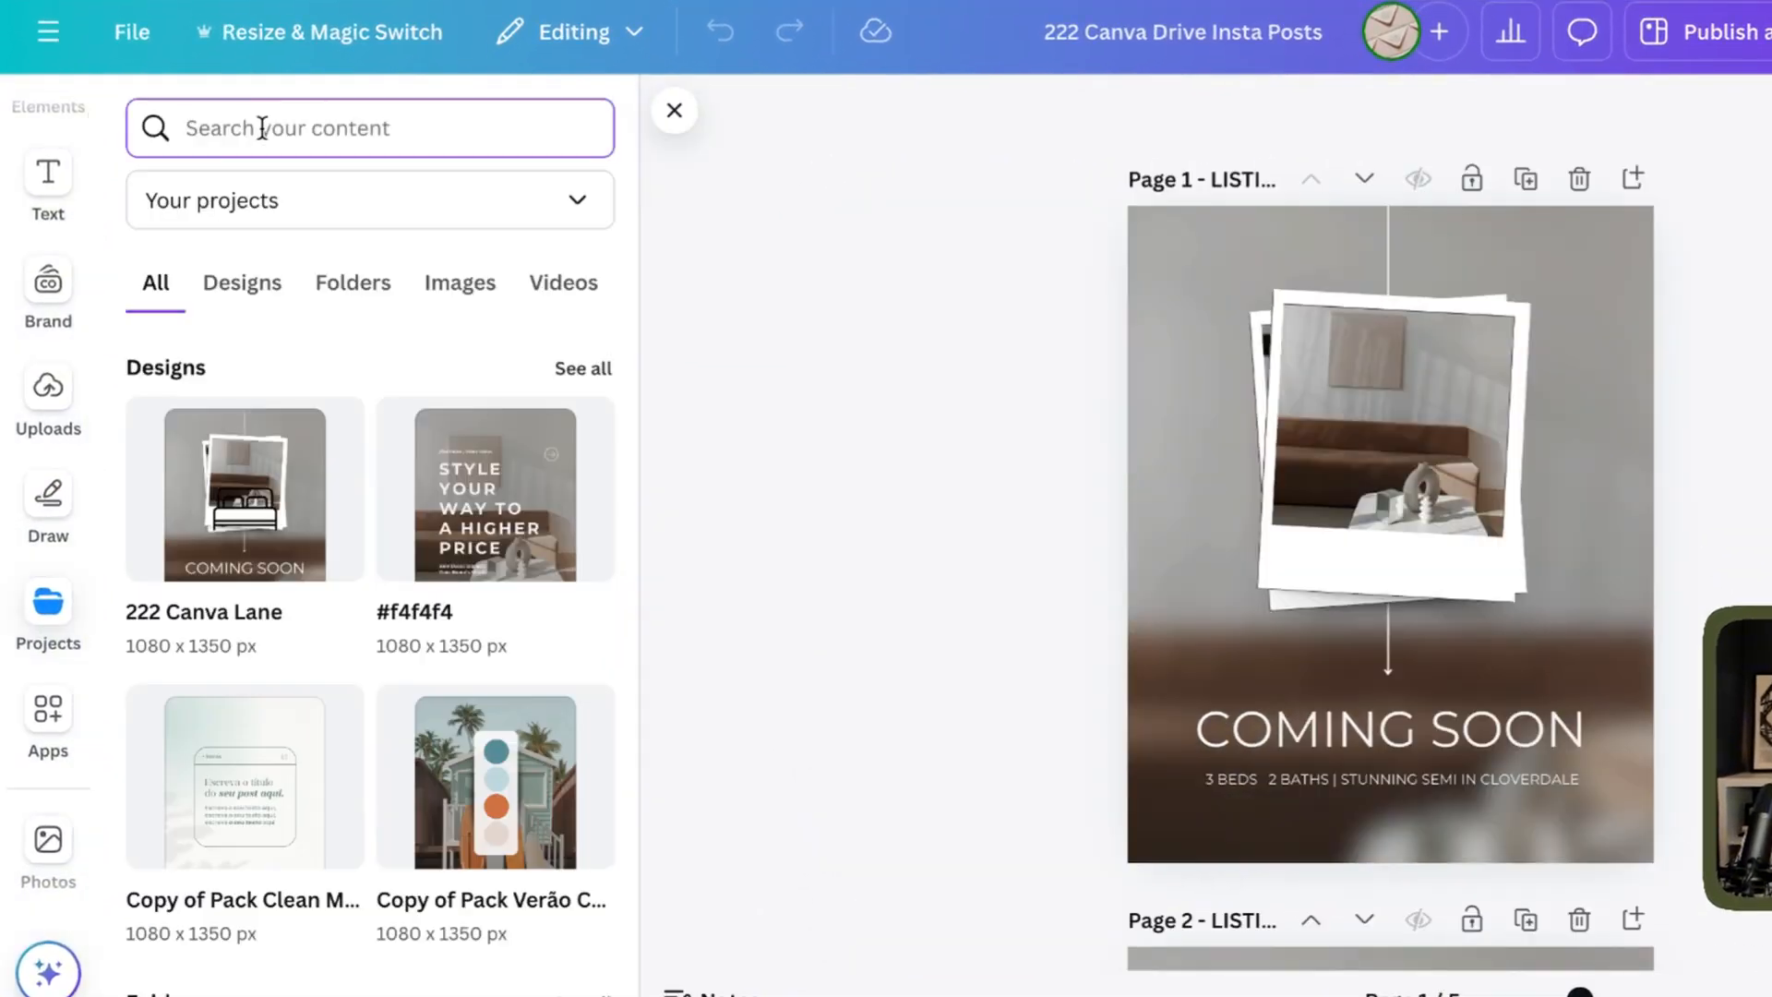
text(222 canva drive)
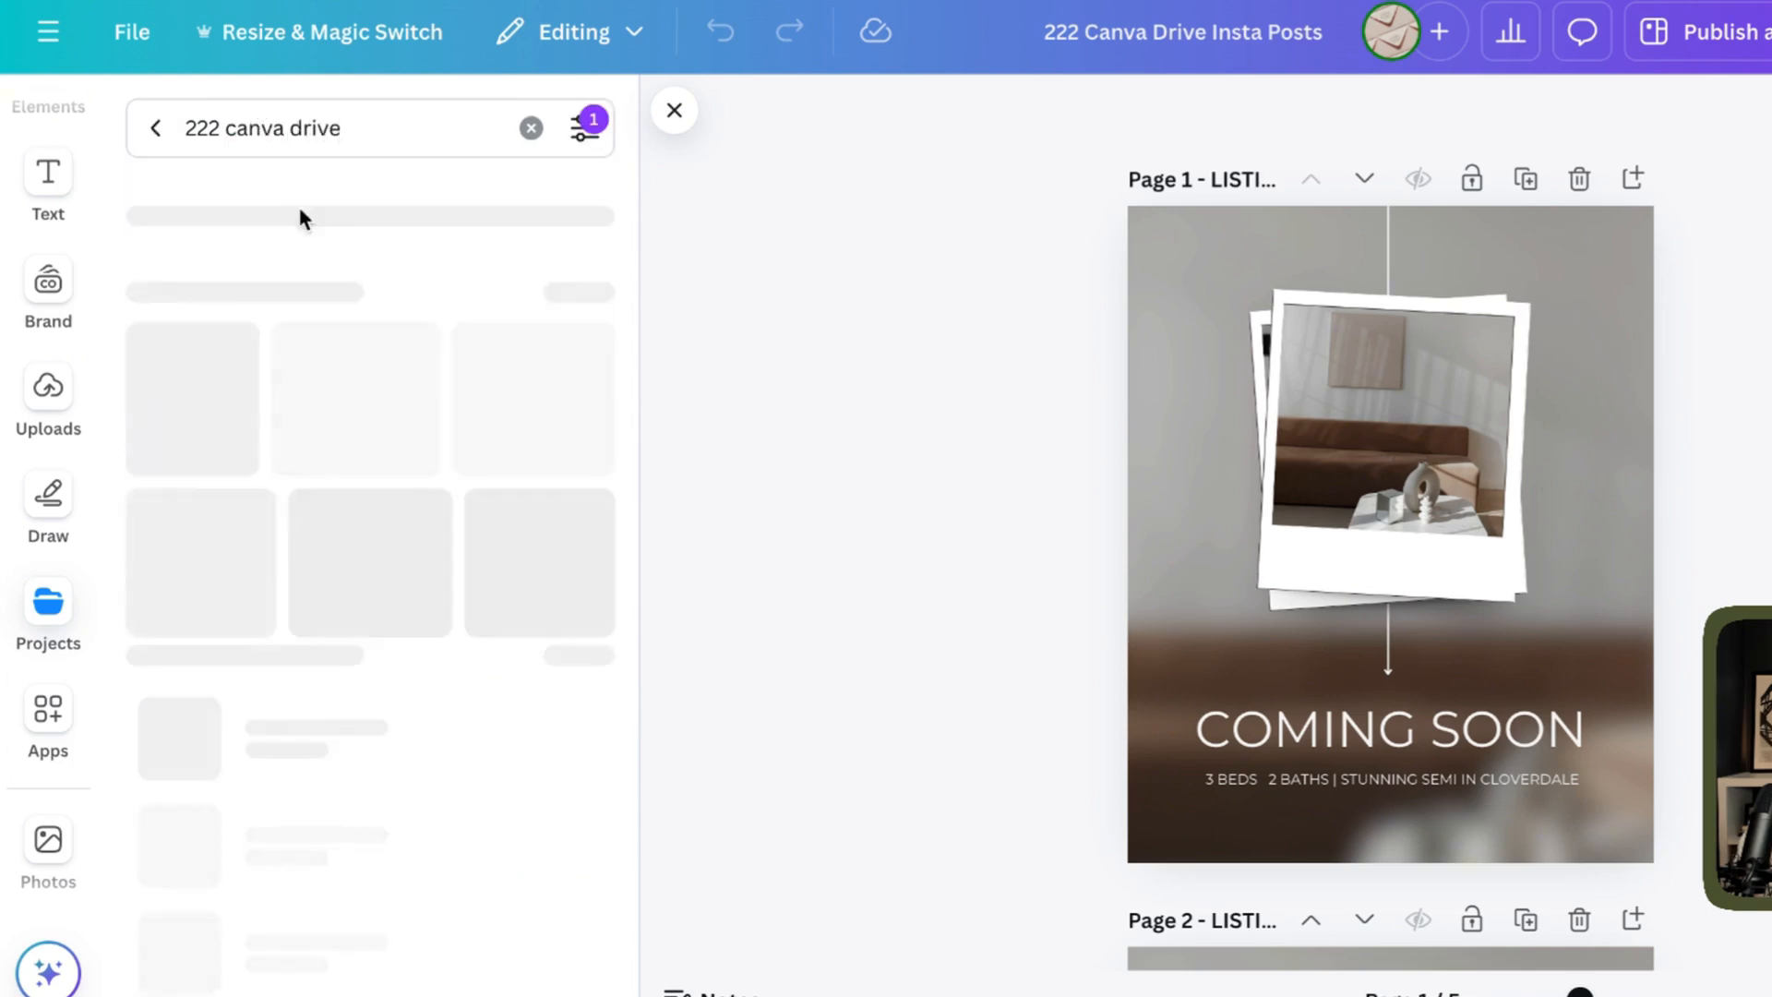
click(351, 212)
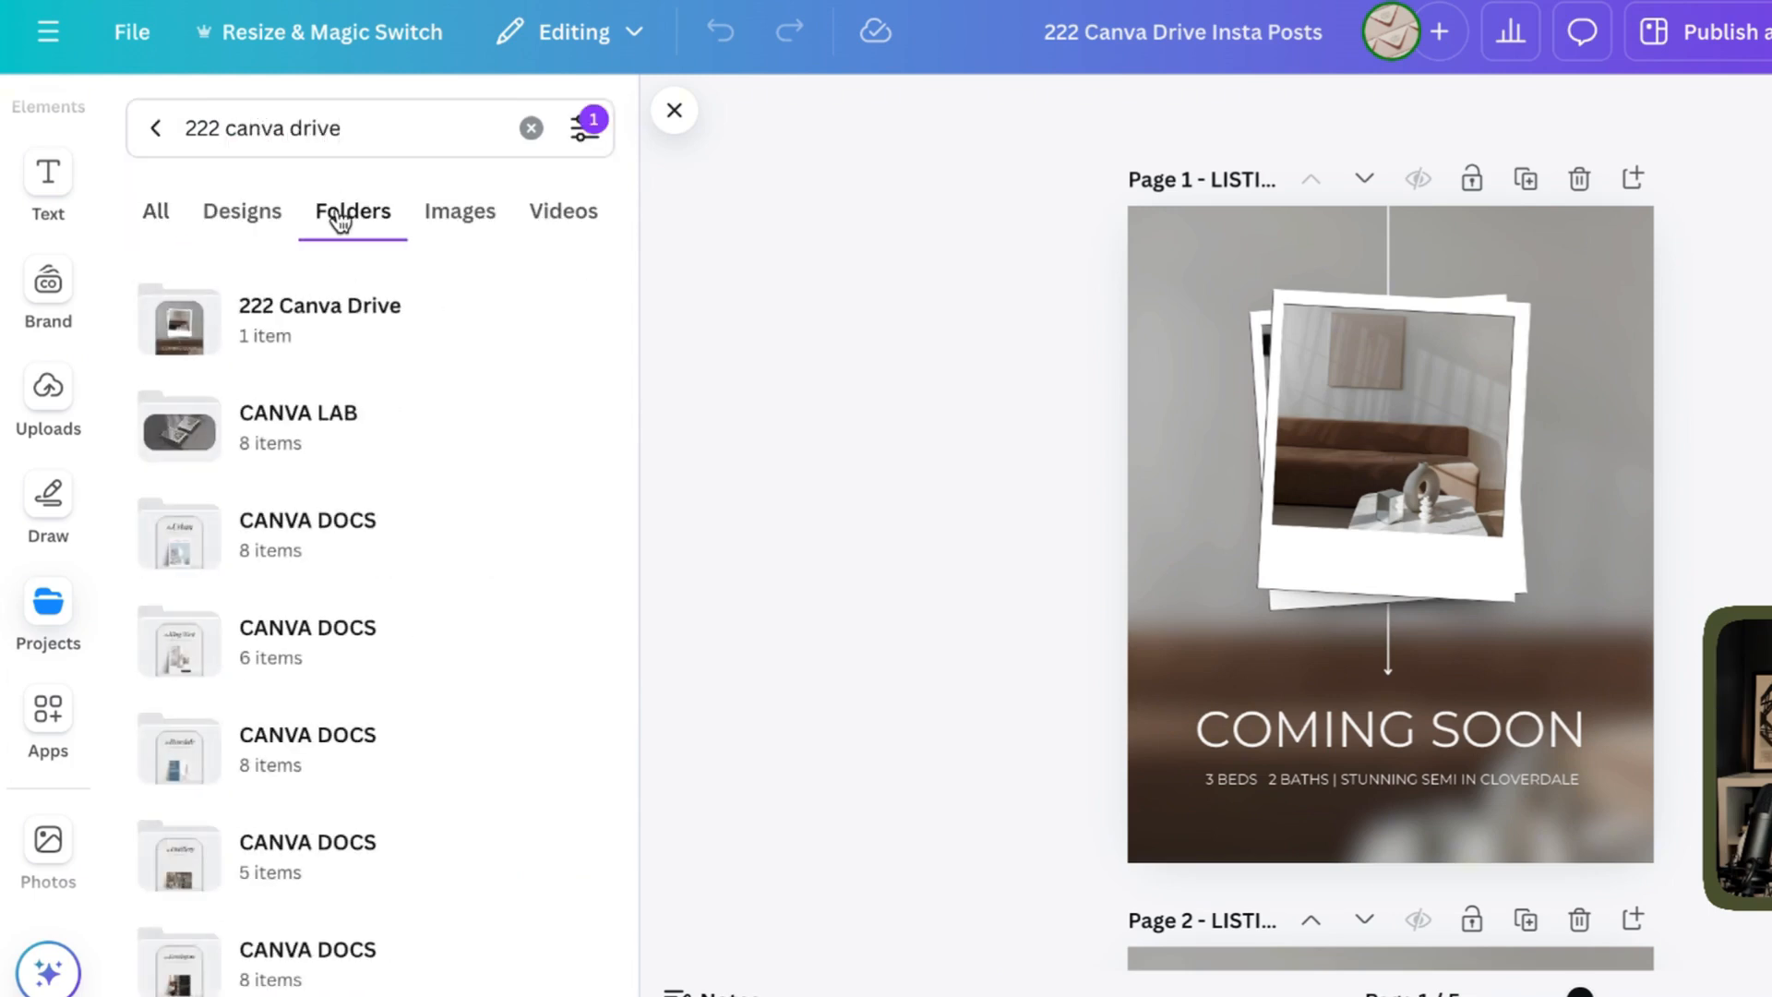
mouse_move(306, 320)
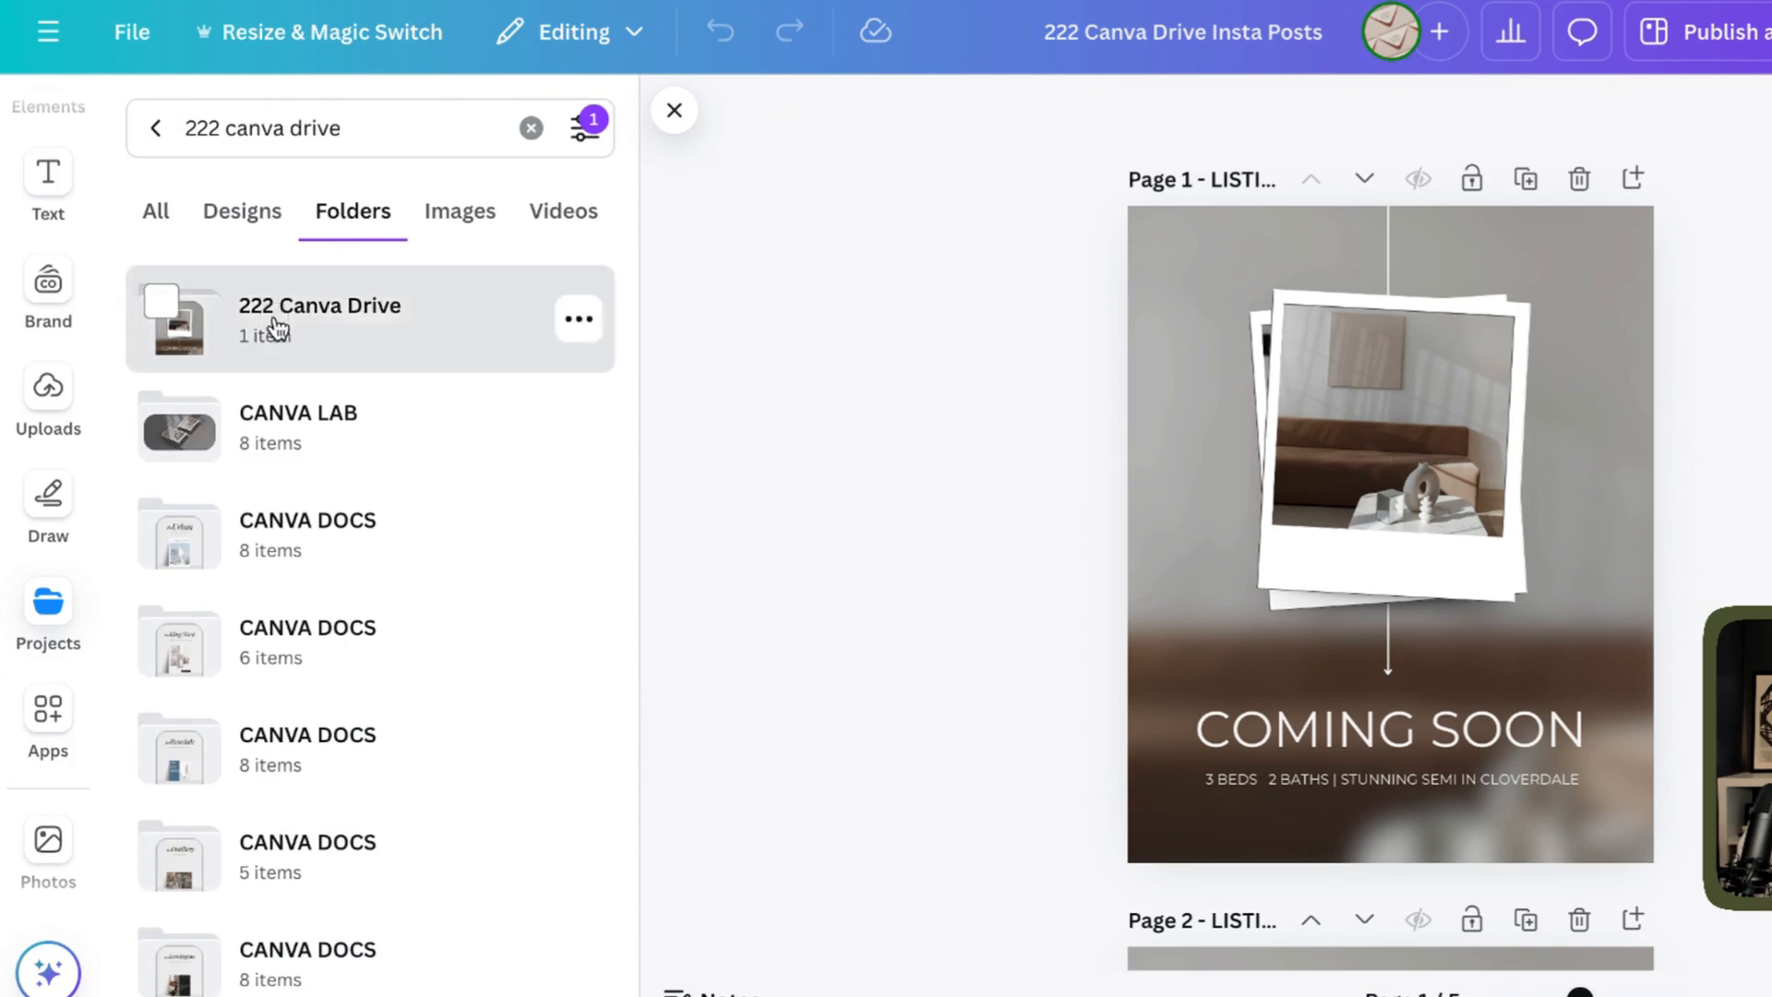
click(578, 318)
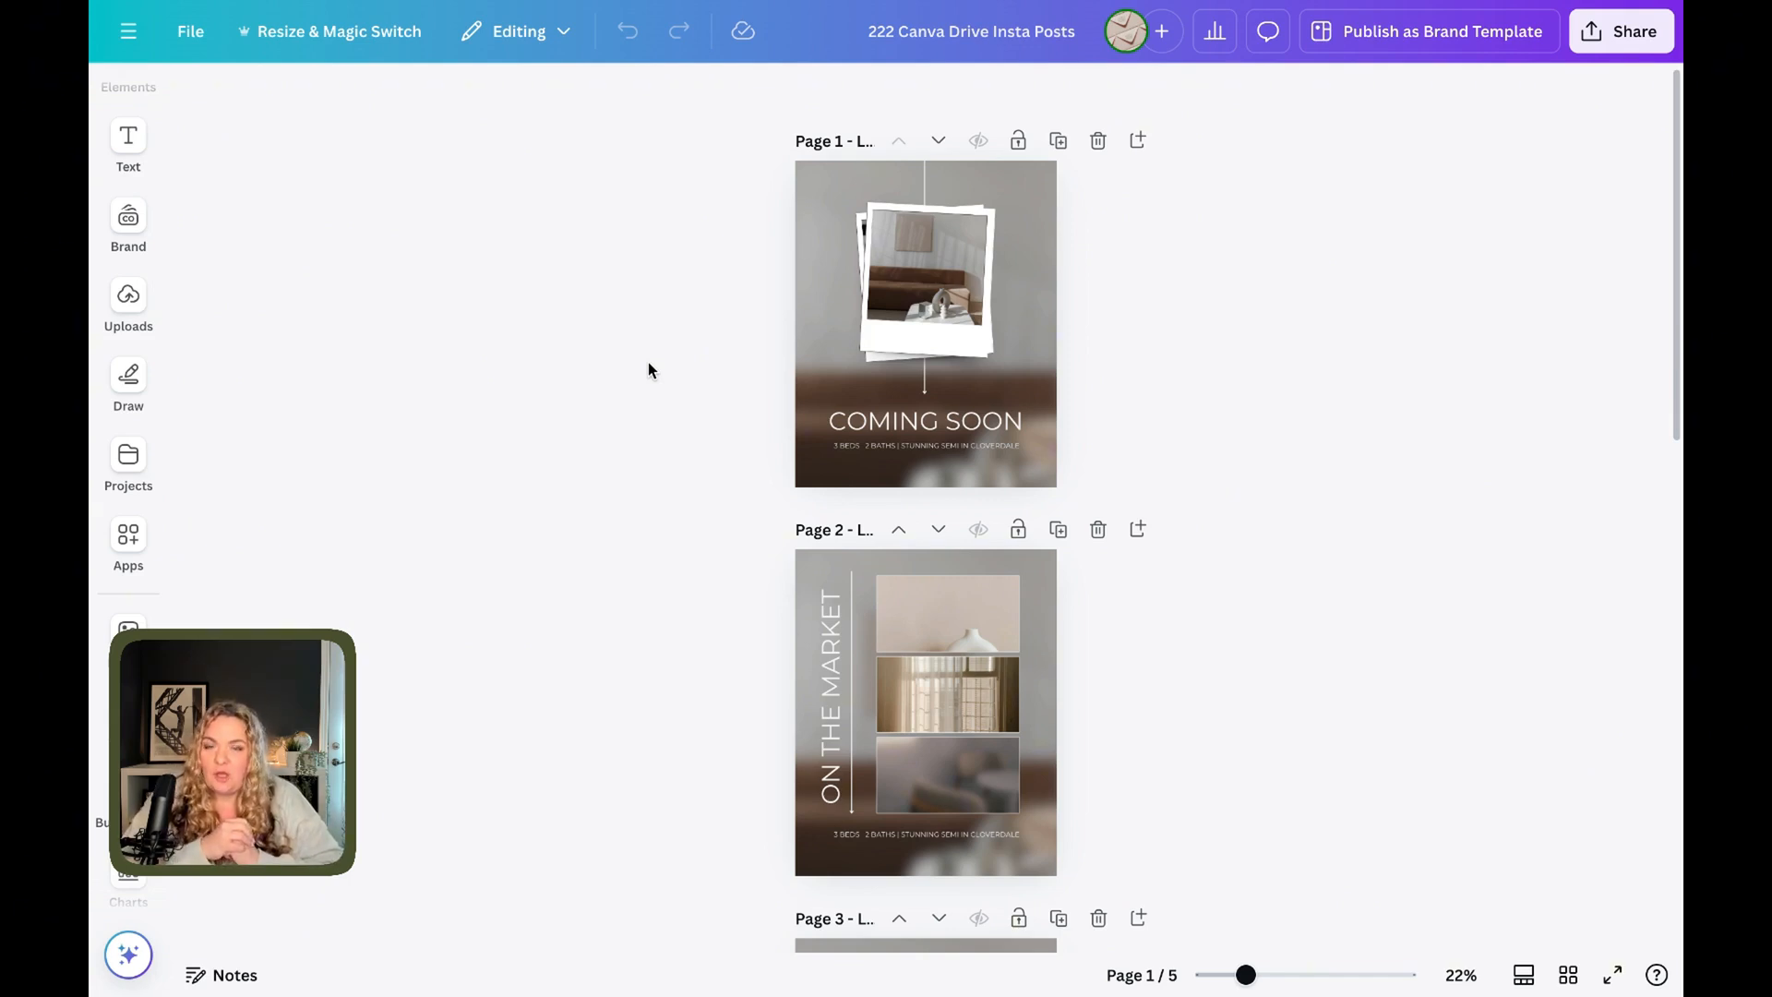
Show the Uploads panel and scroll through the uploaded images.
click(127, 301)
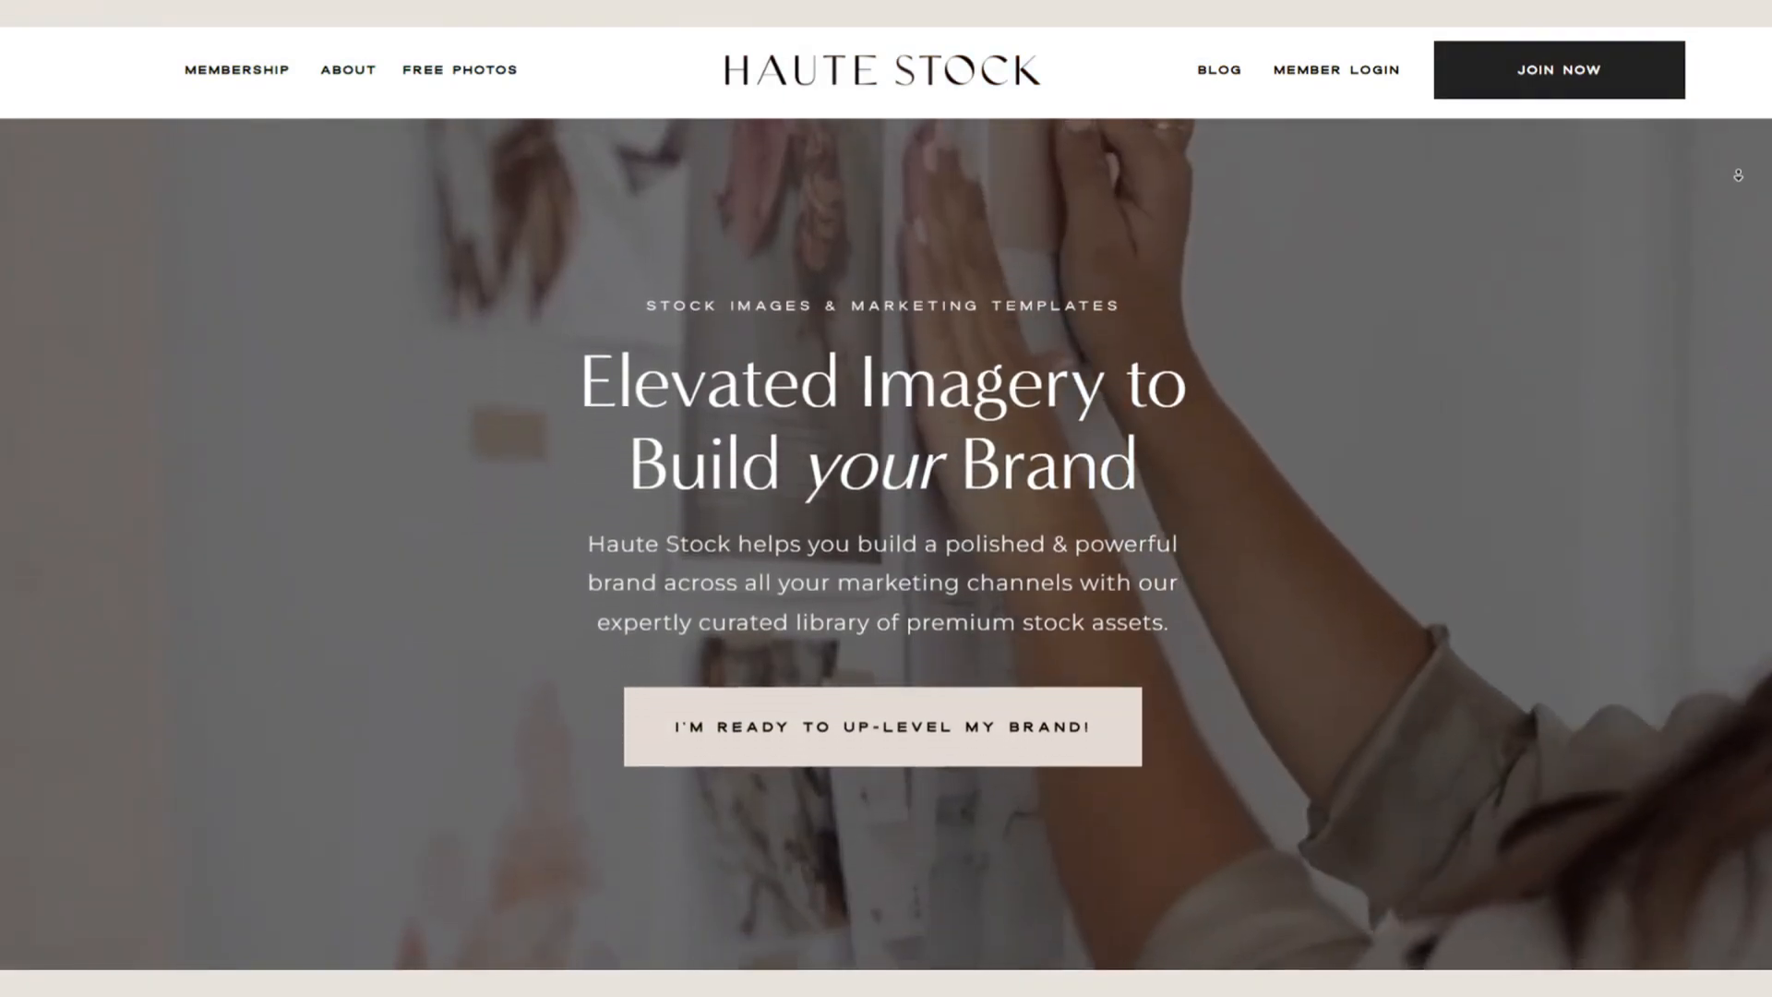
scroll(down, 3)
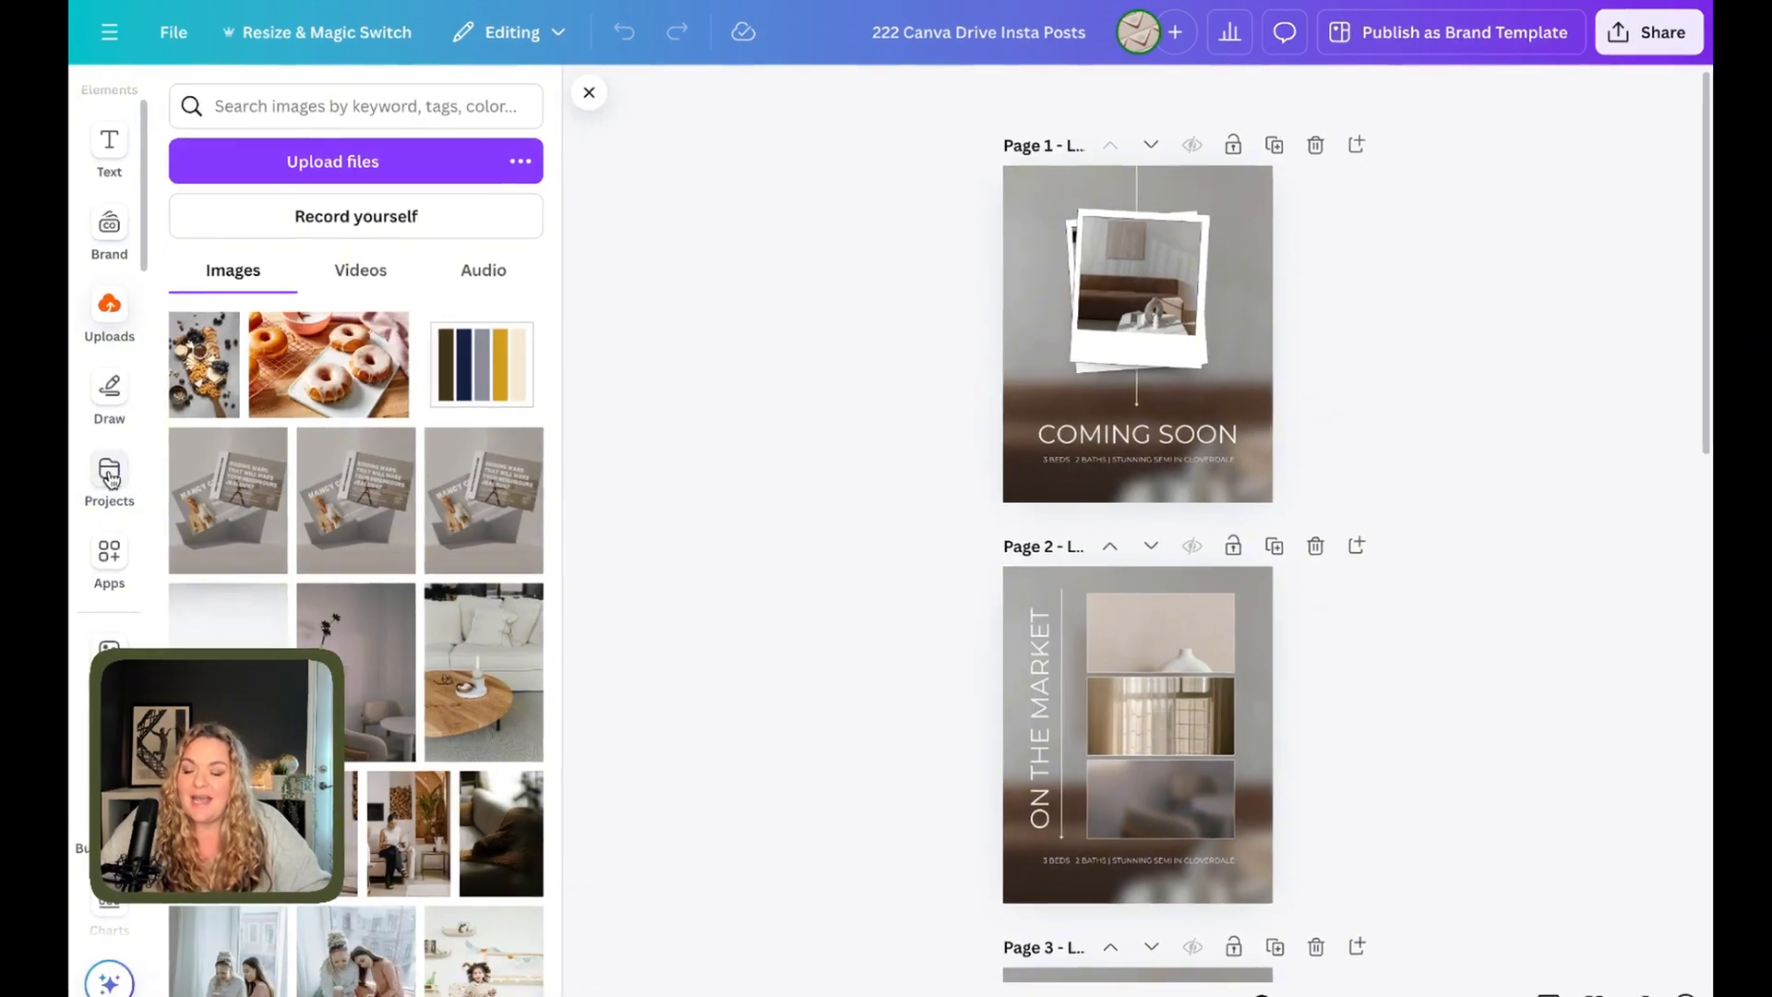
Search 'hau', open the HAUTE STOCK folder and filter it to images only.
text(haute stock)
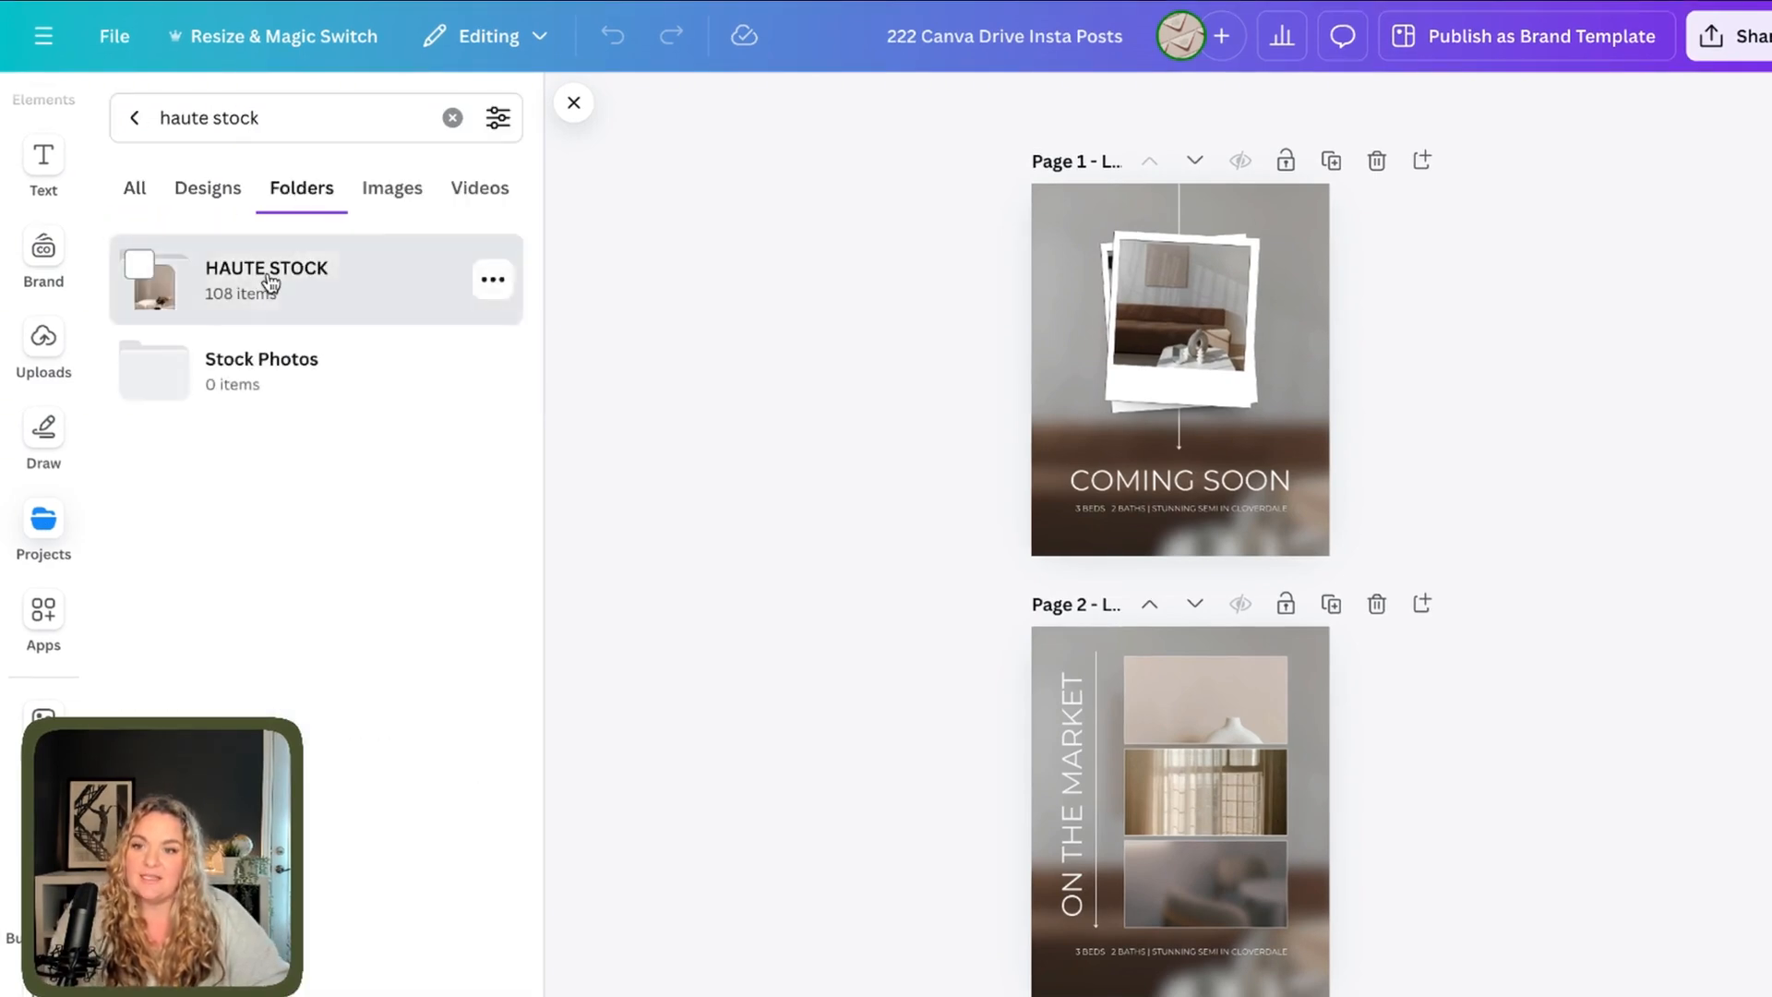
click(267, 279)
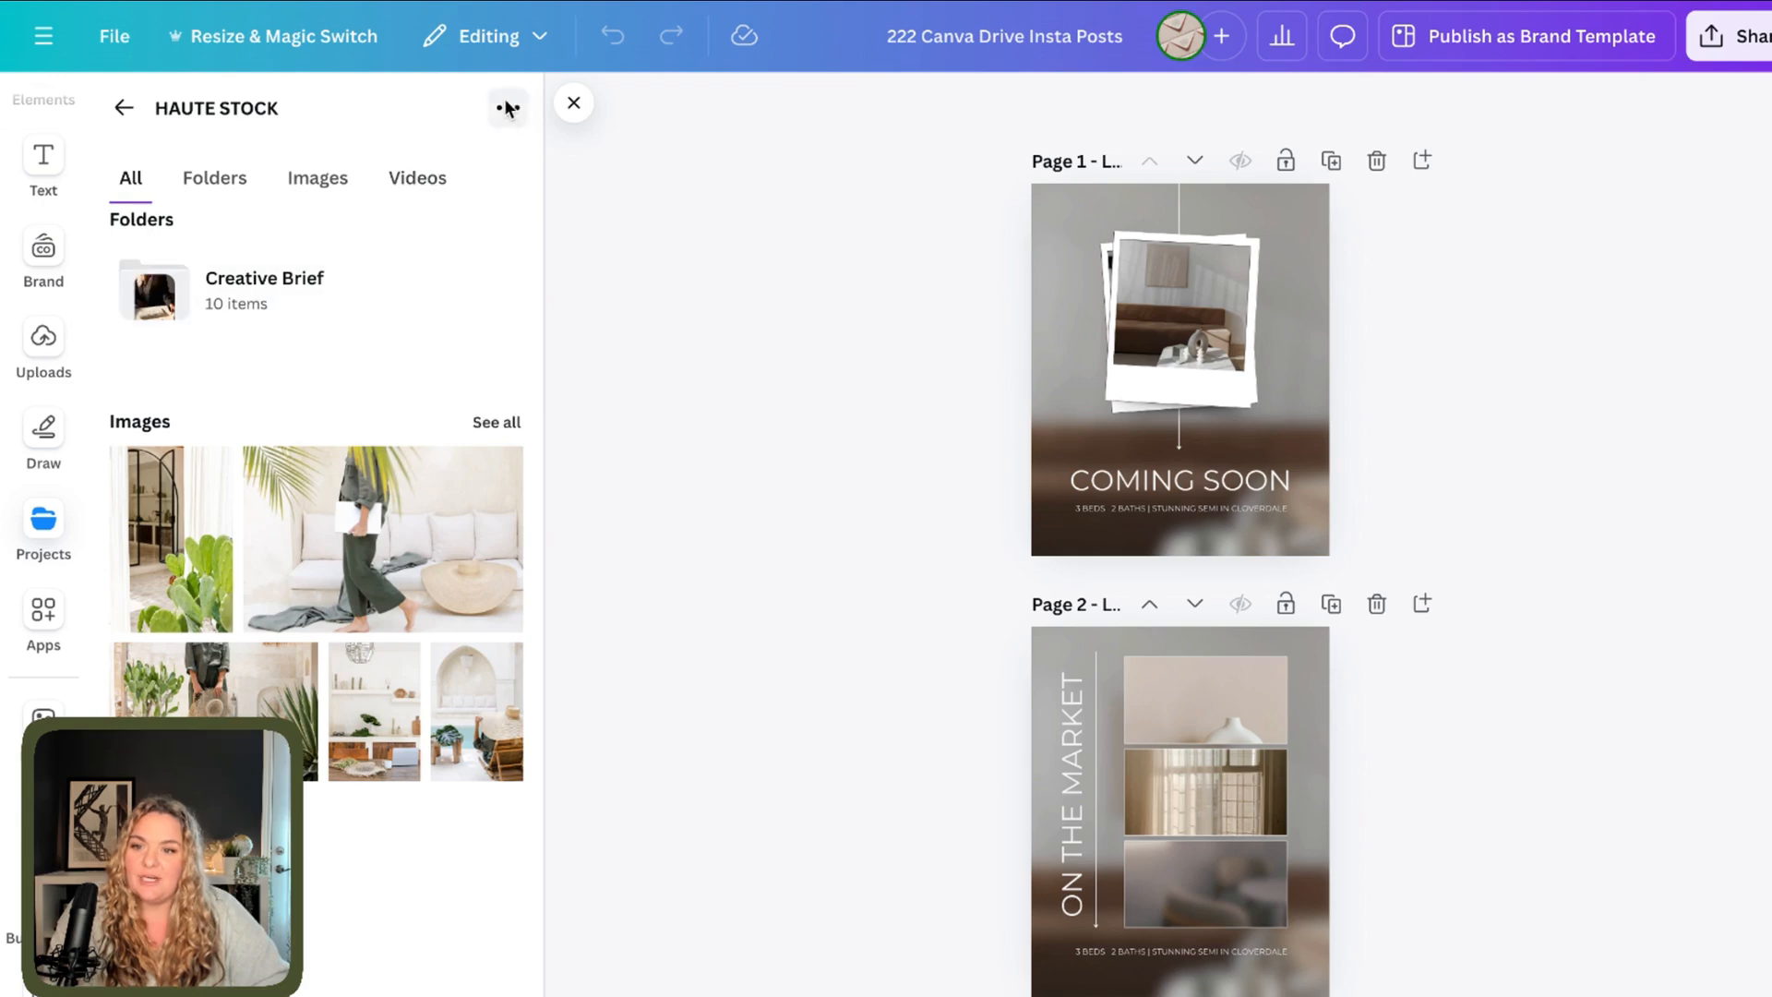
click(507, 107)
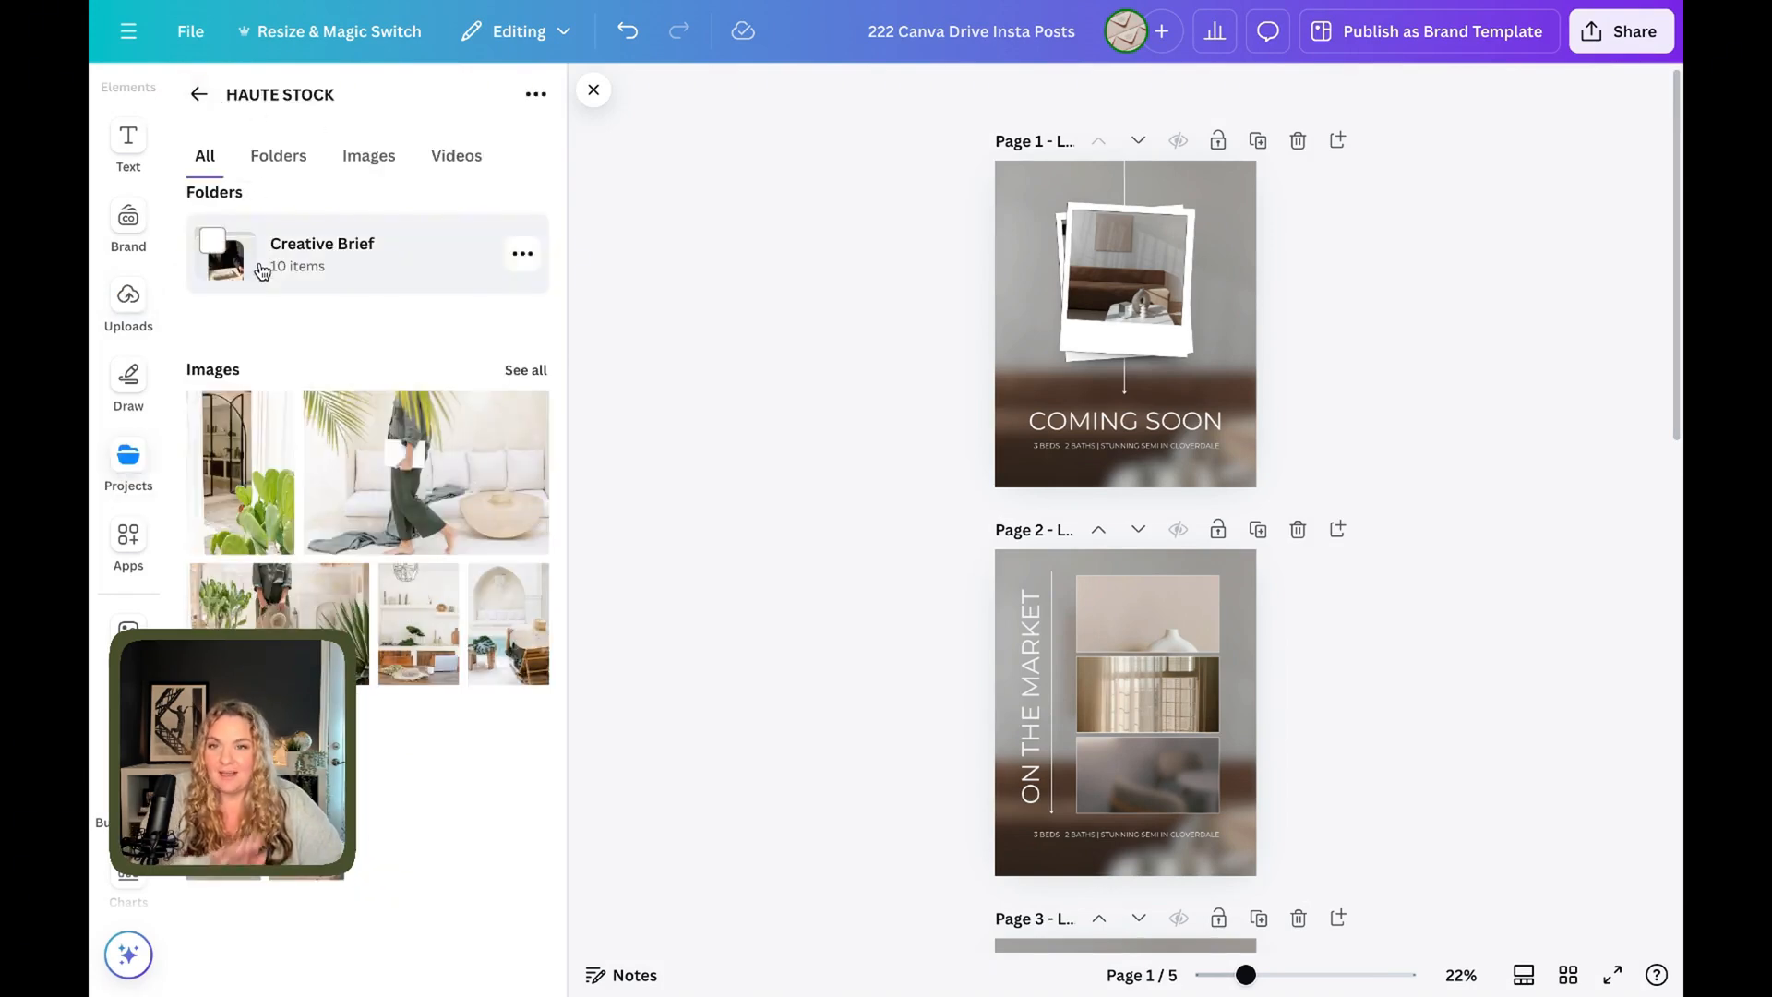
click(368, 155)
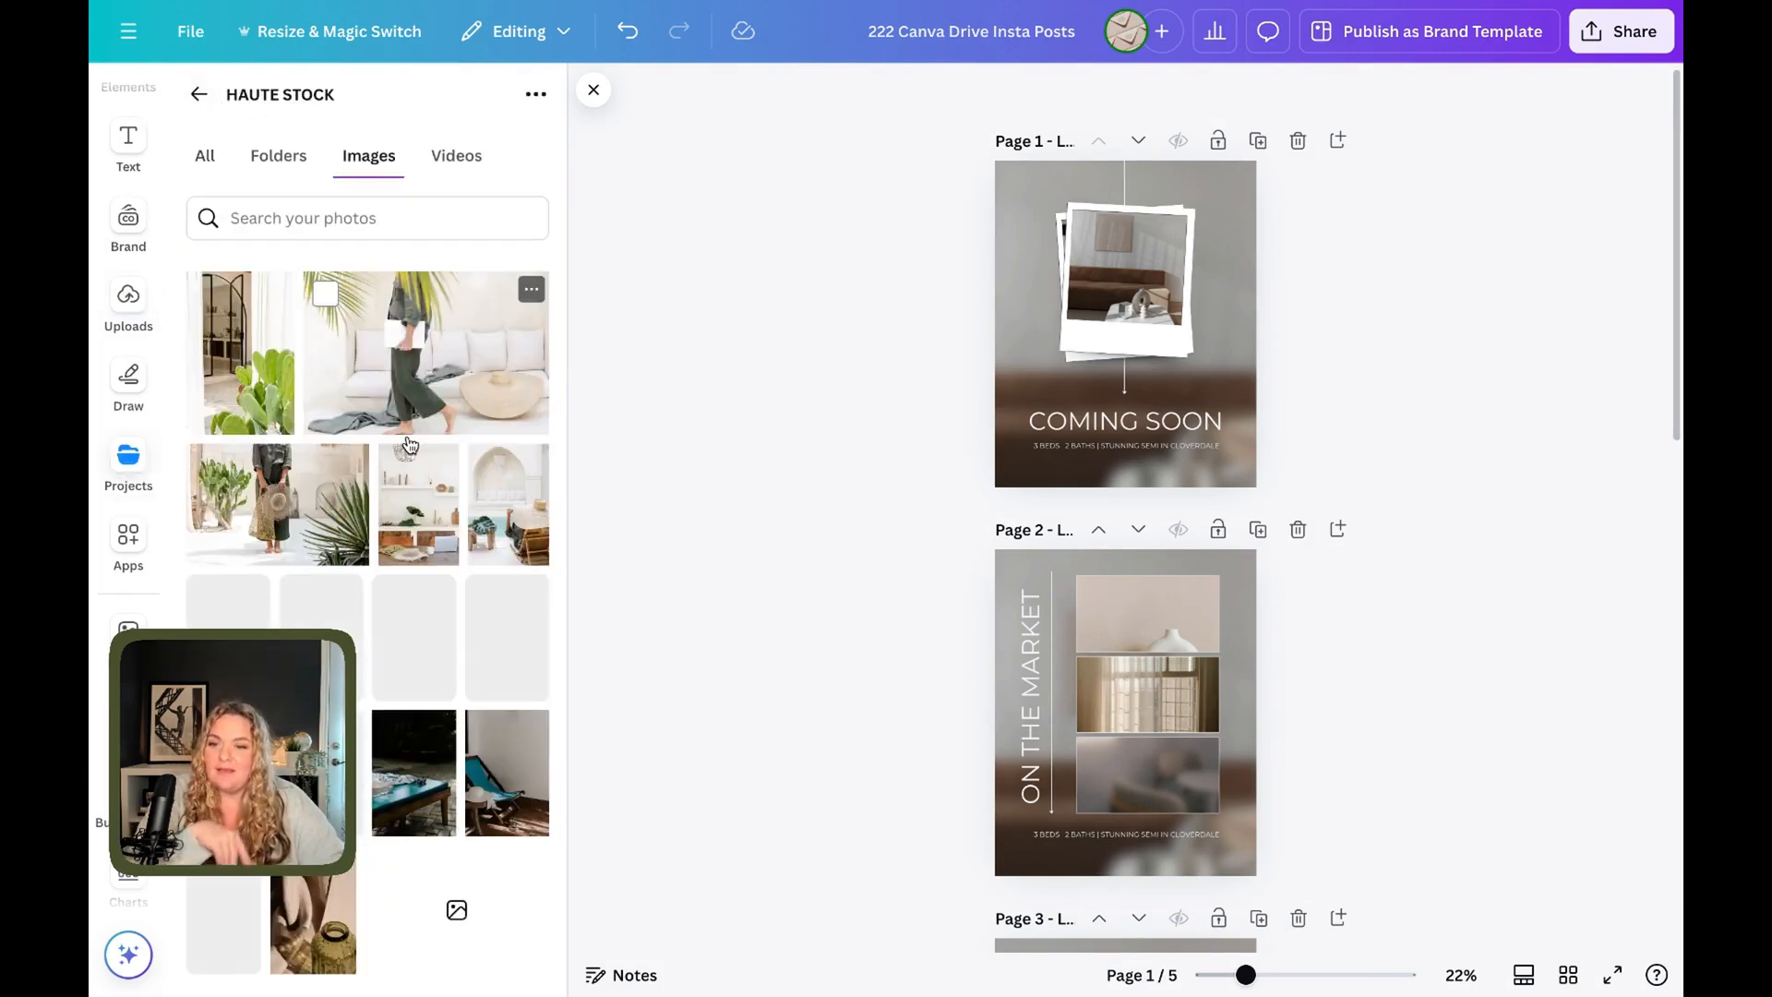
Tag the laptop photo 'lap top' and 'computer', check with a 'laptop' search, then close the panel.
scroll(down, 3)
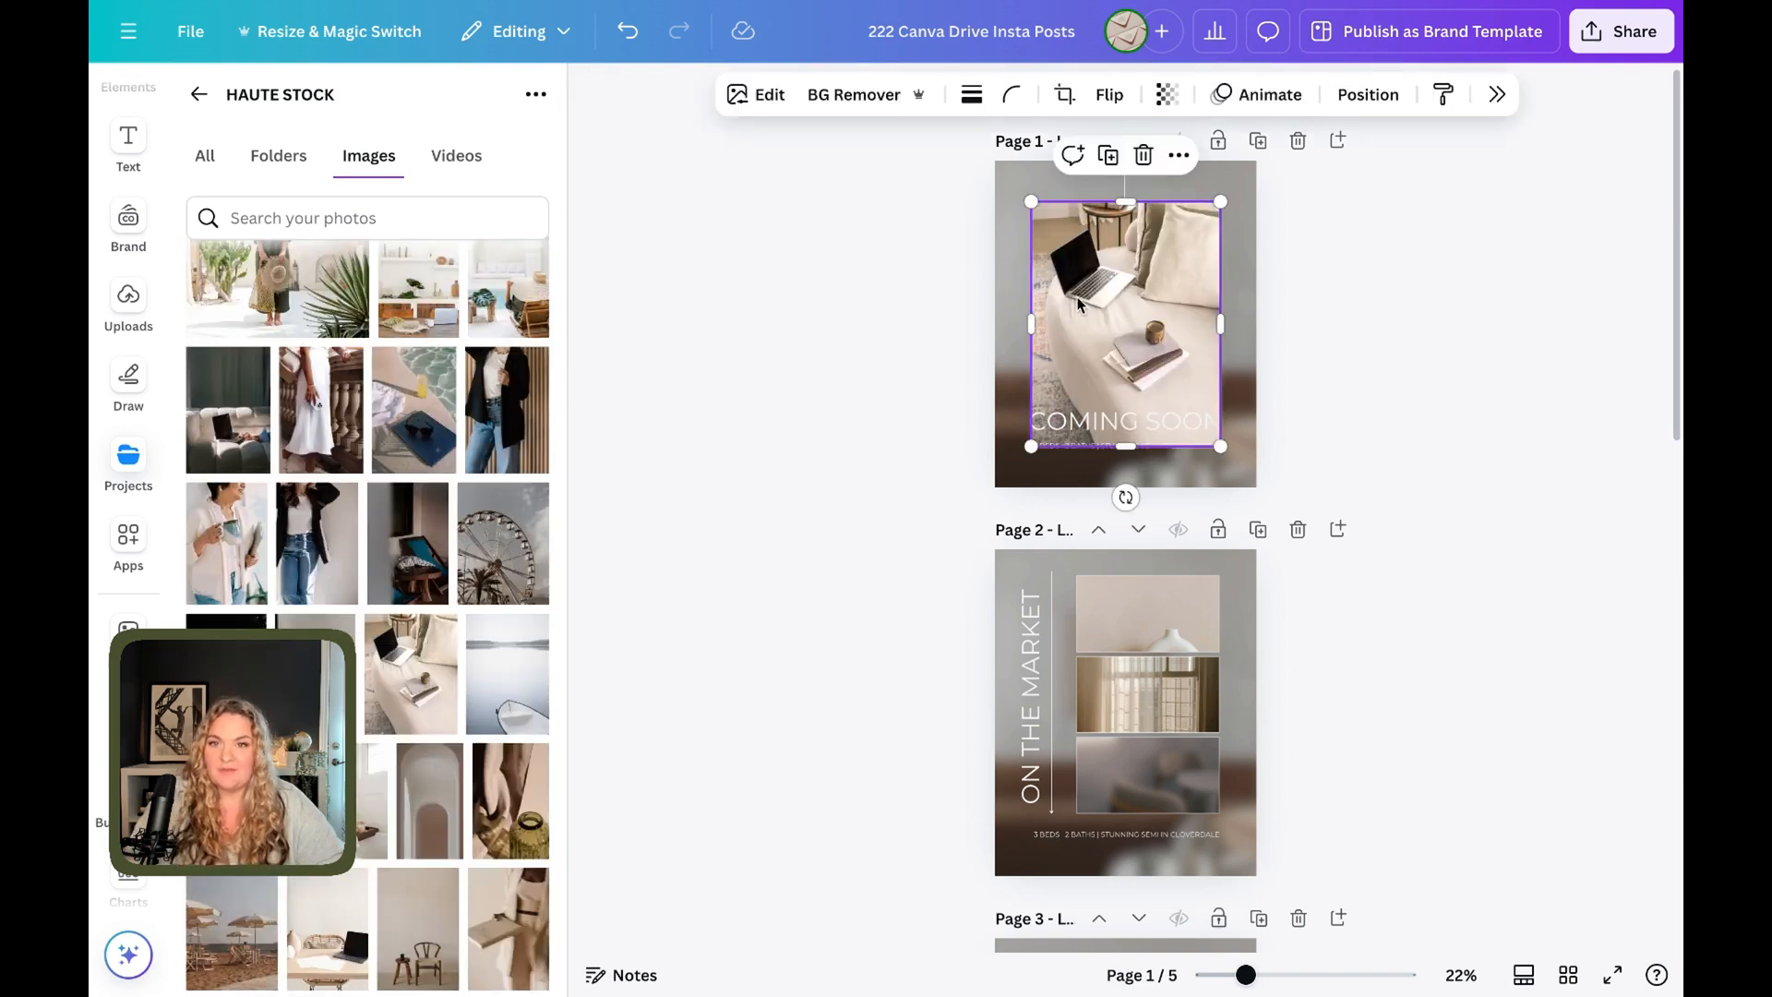
click(438, 633)
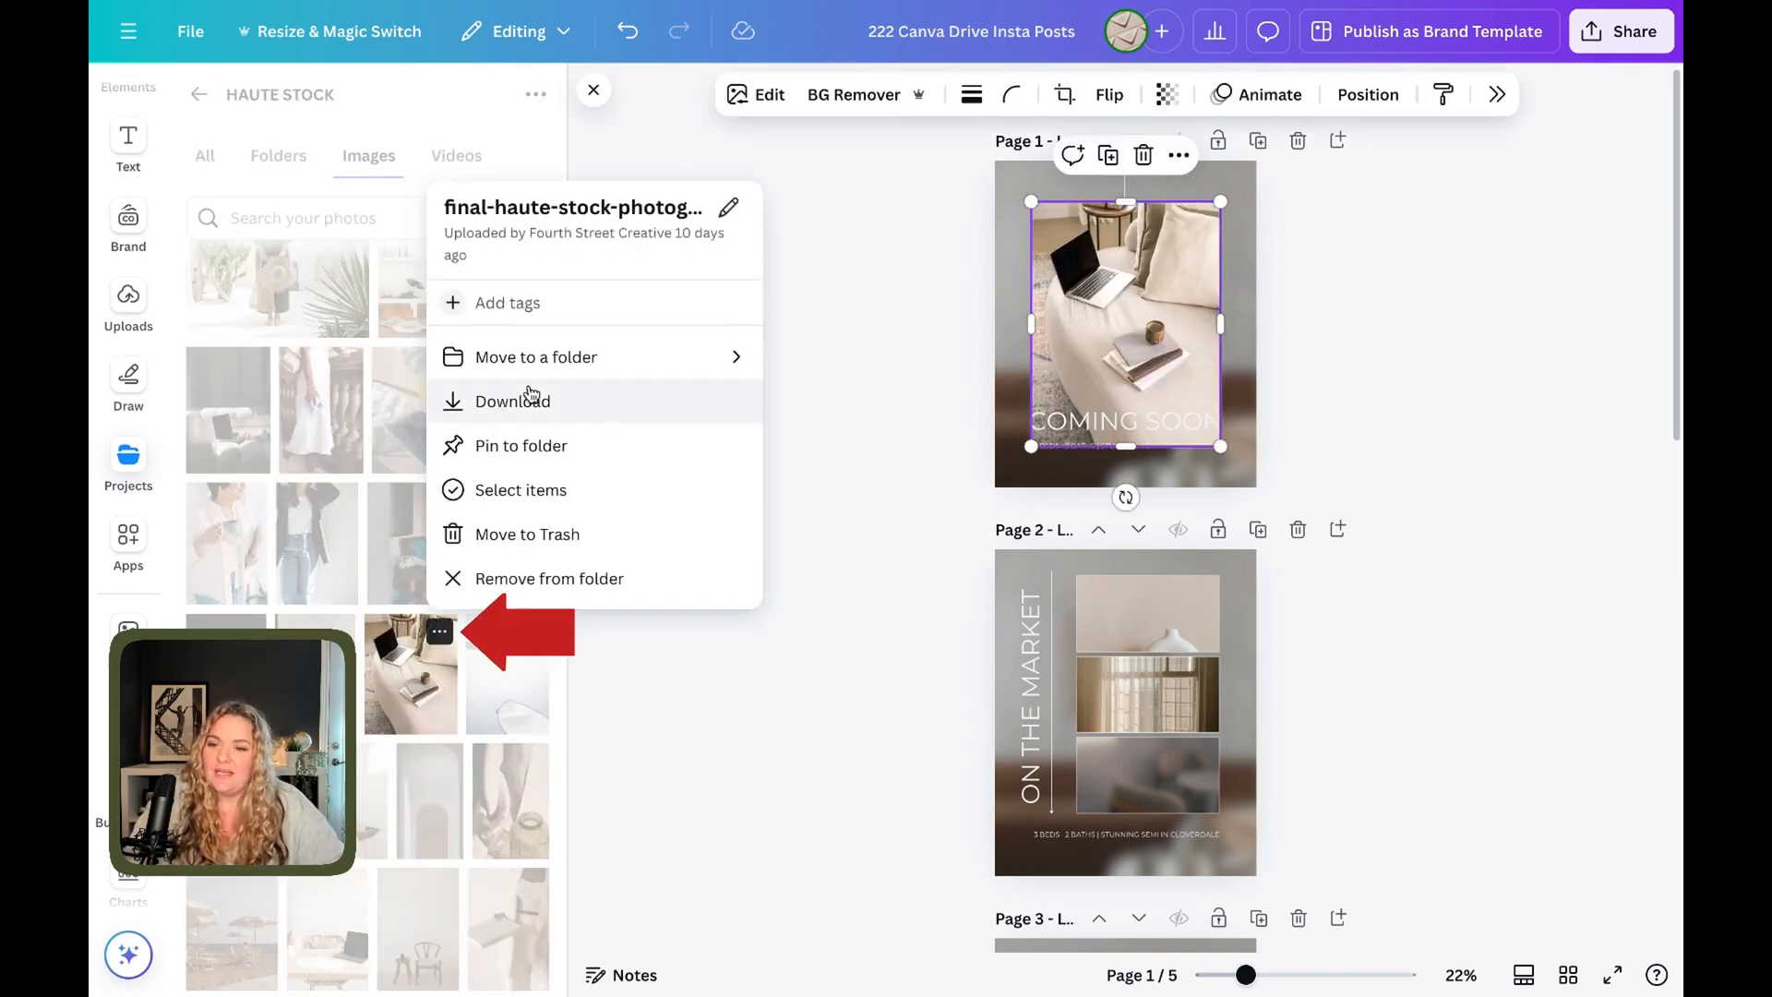
click(508, 302)
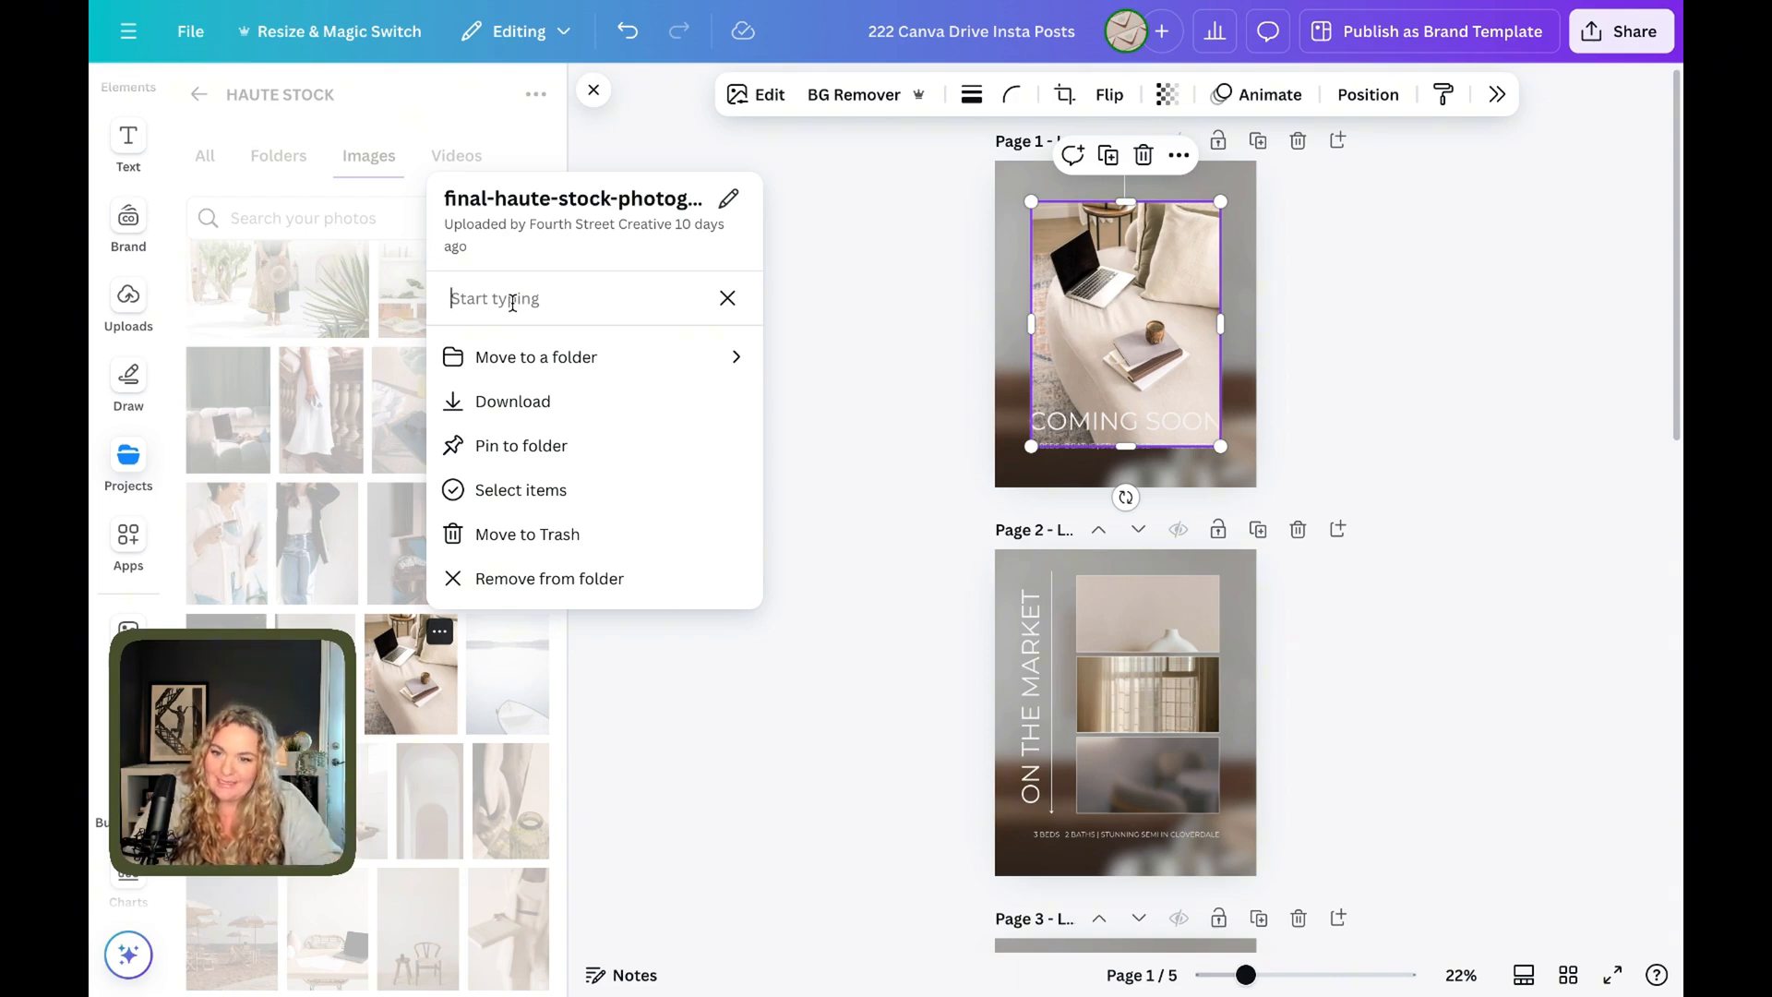
text(lap top computer)
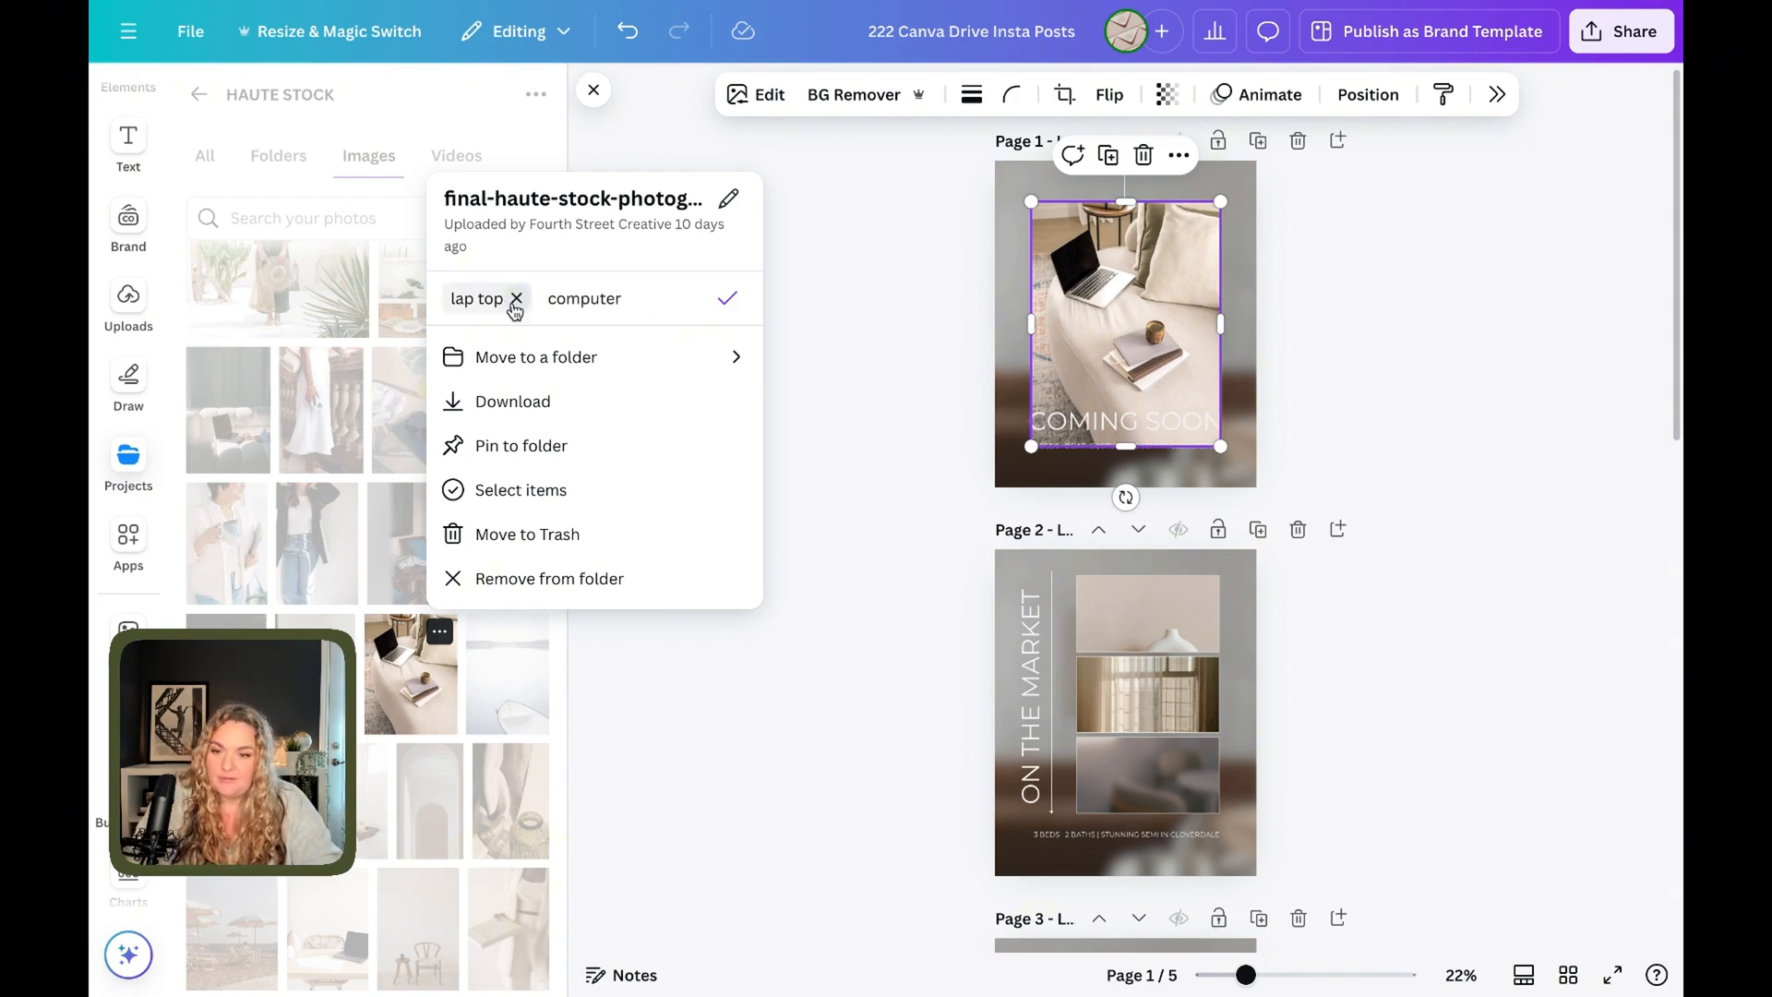
text(wor)
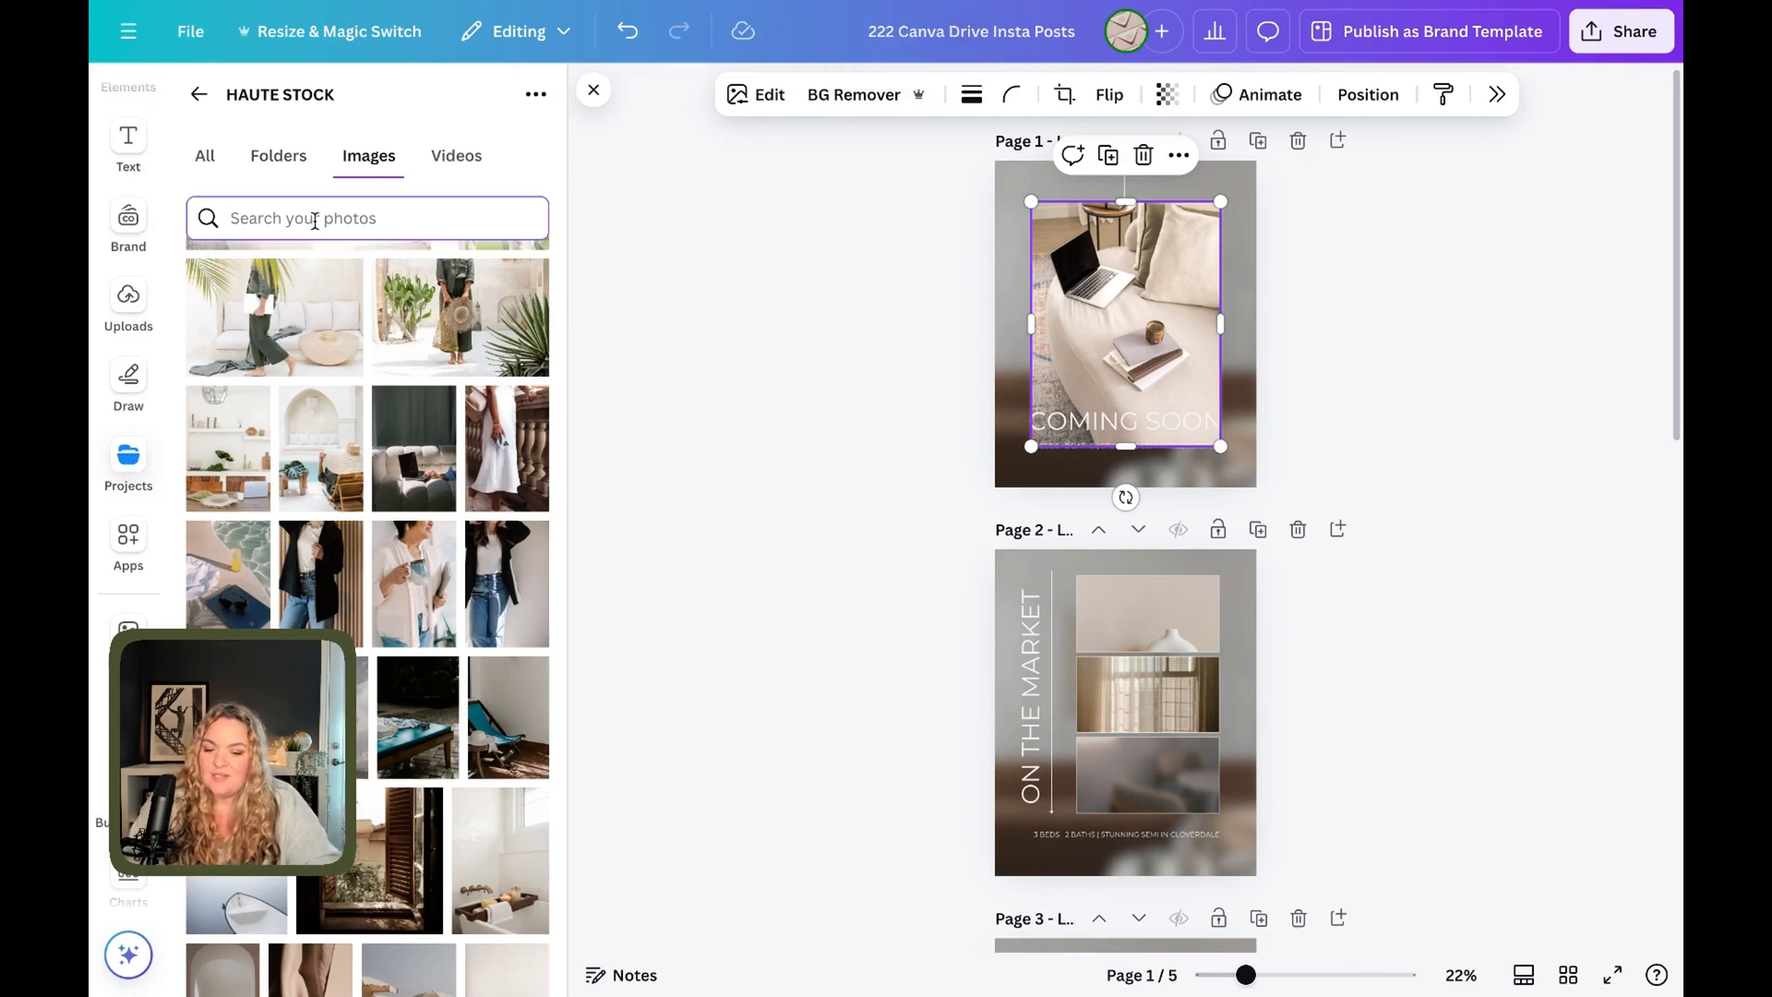
text(laptop)
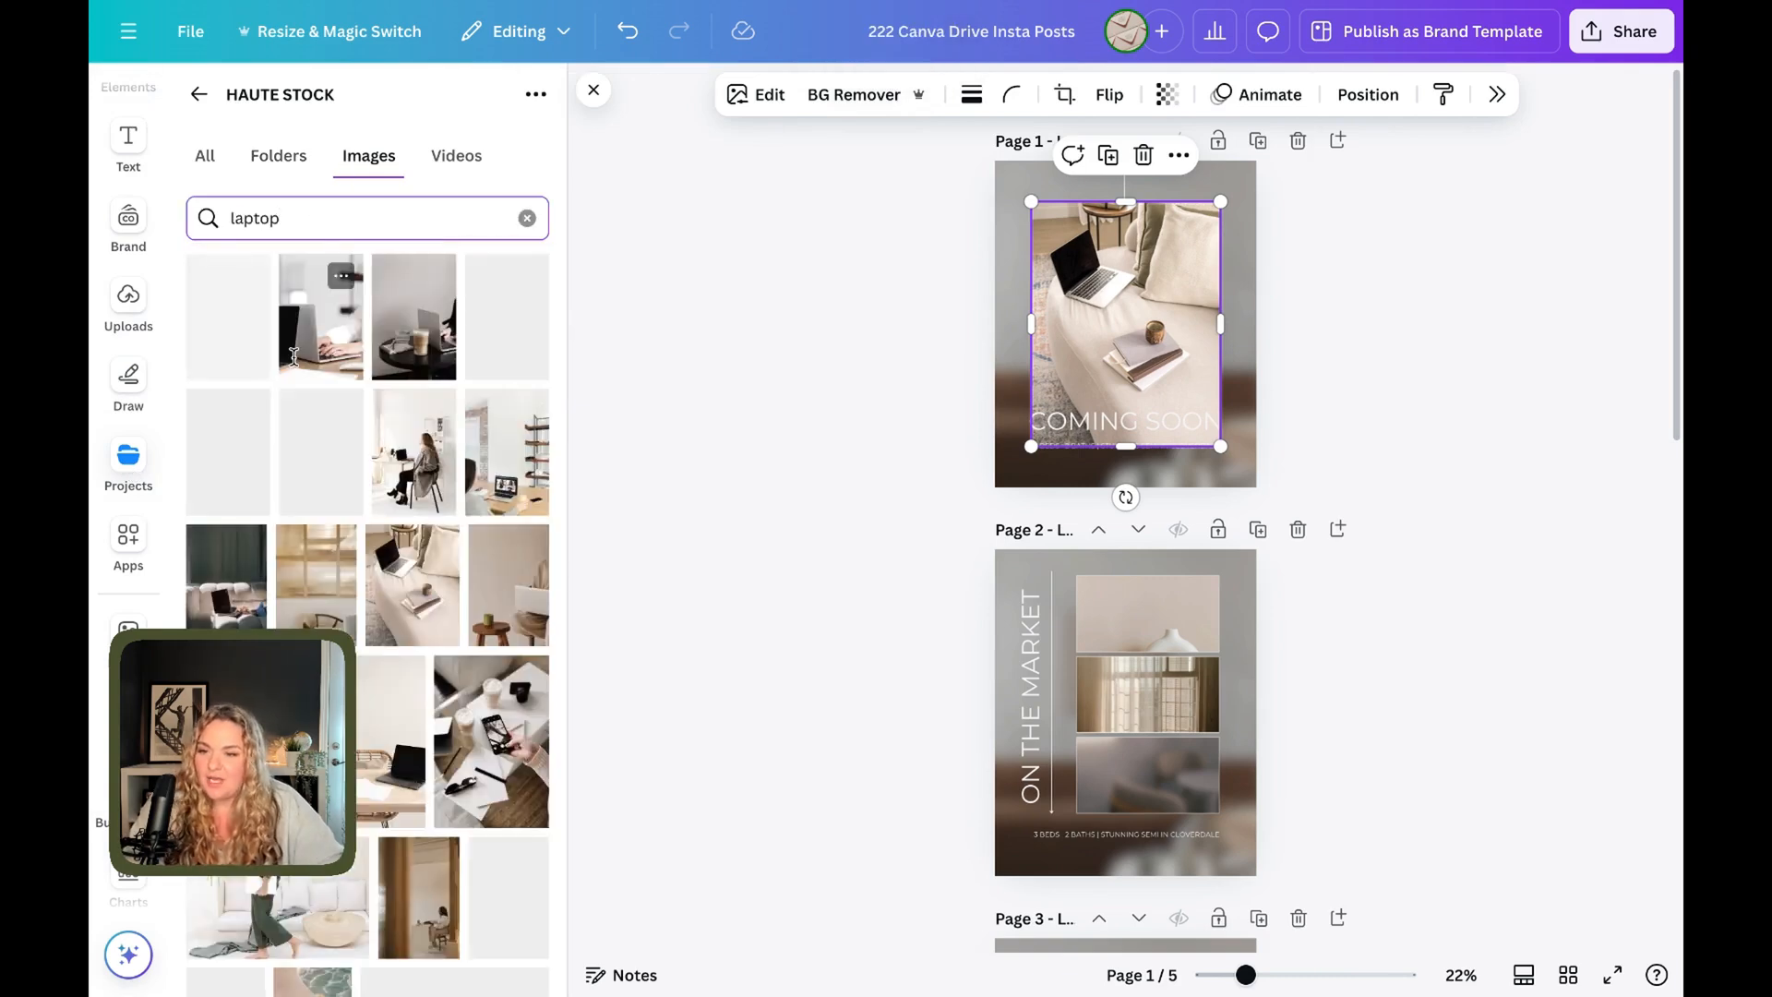
scroll(down, 3)
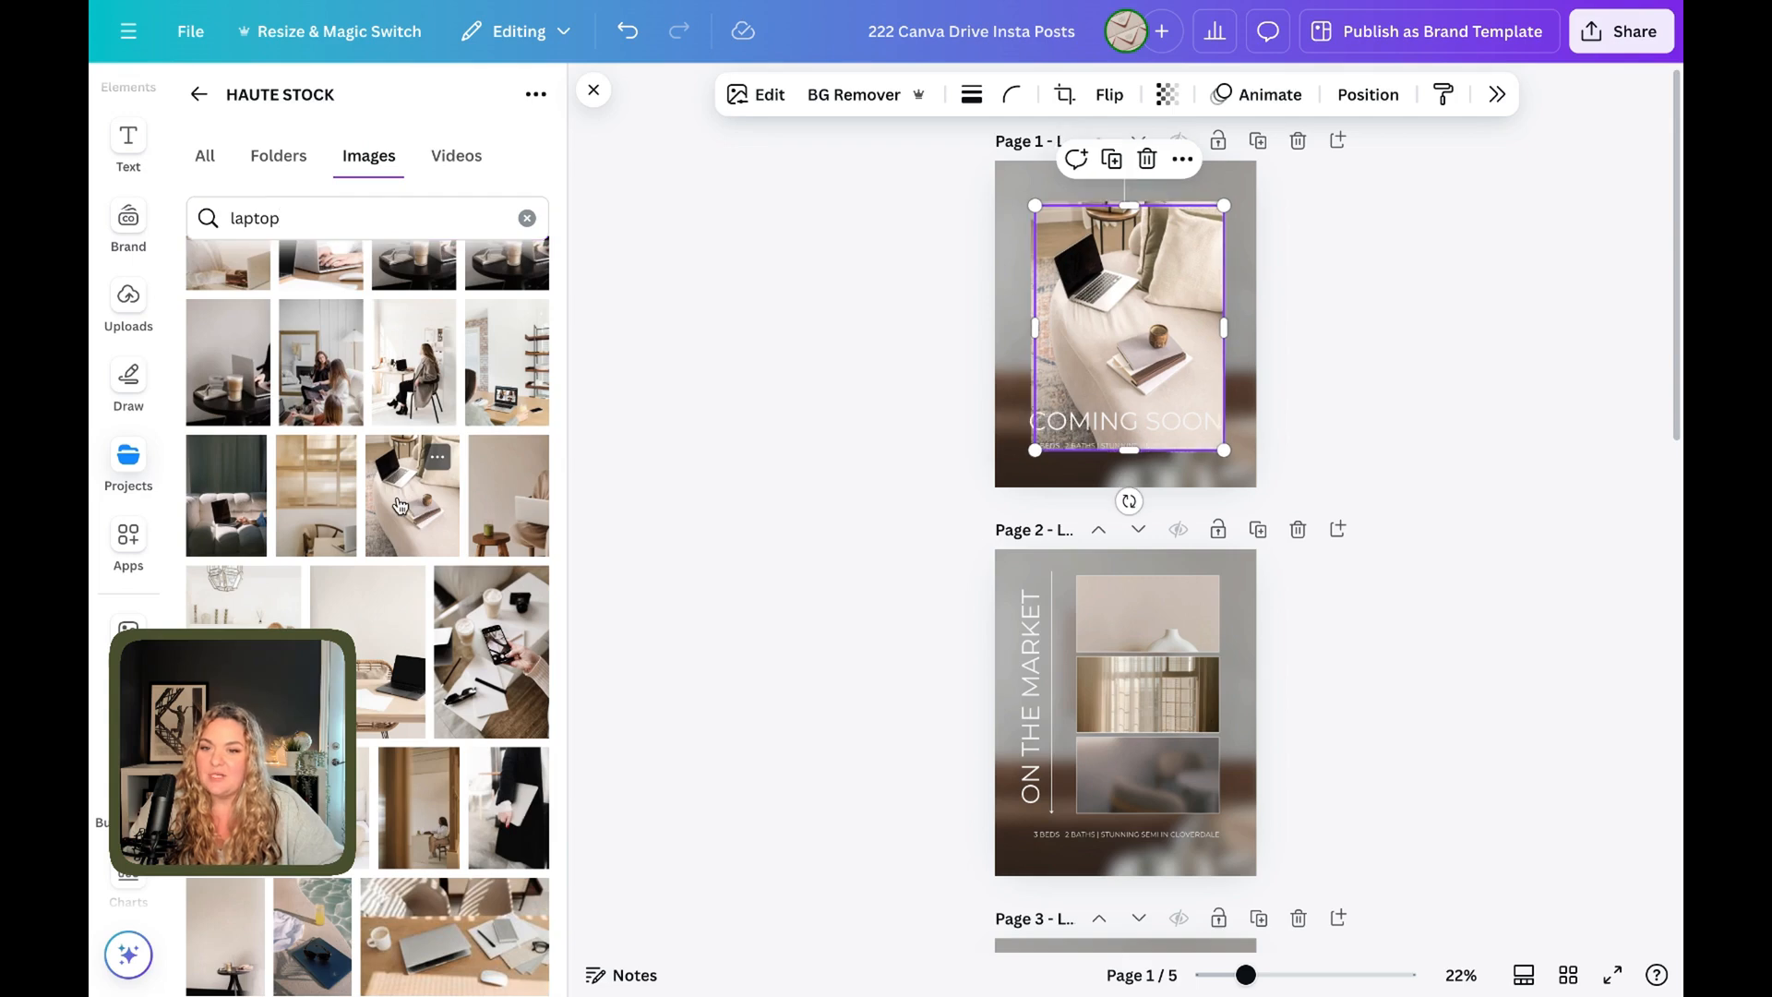
scroll(down, 3)
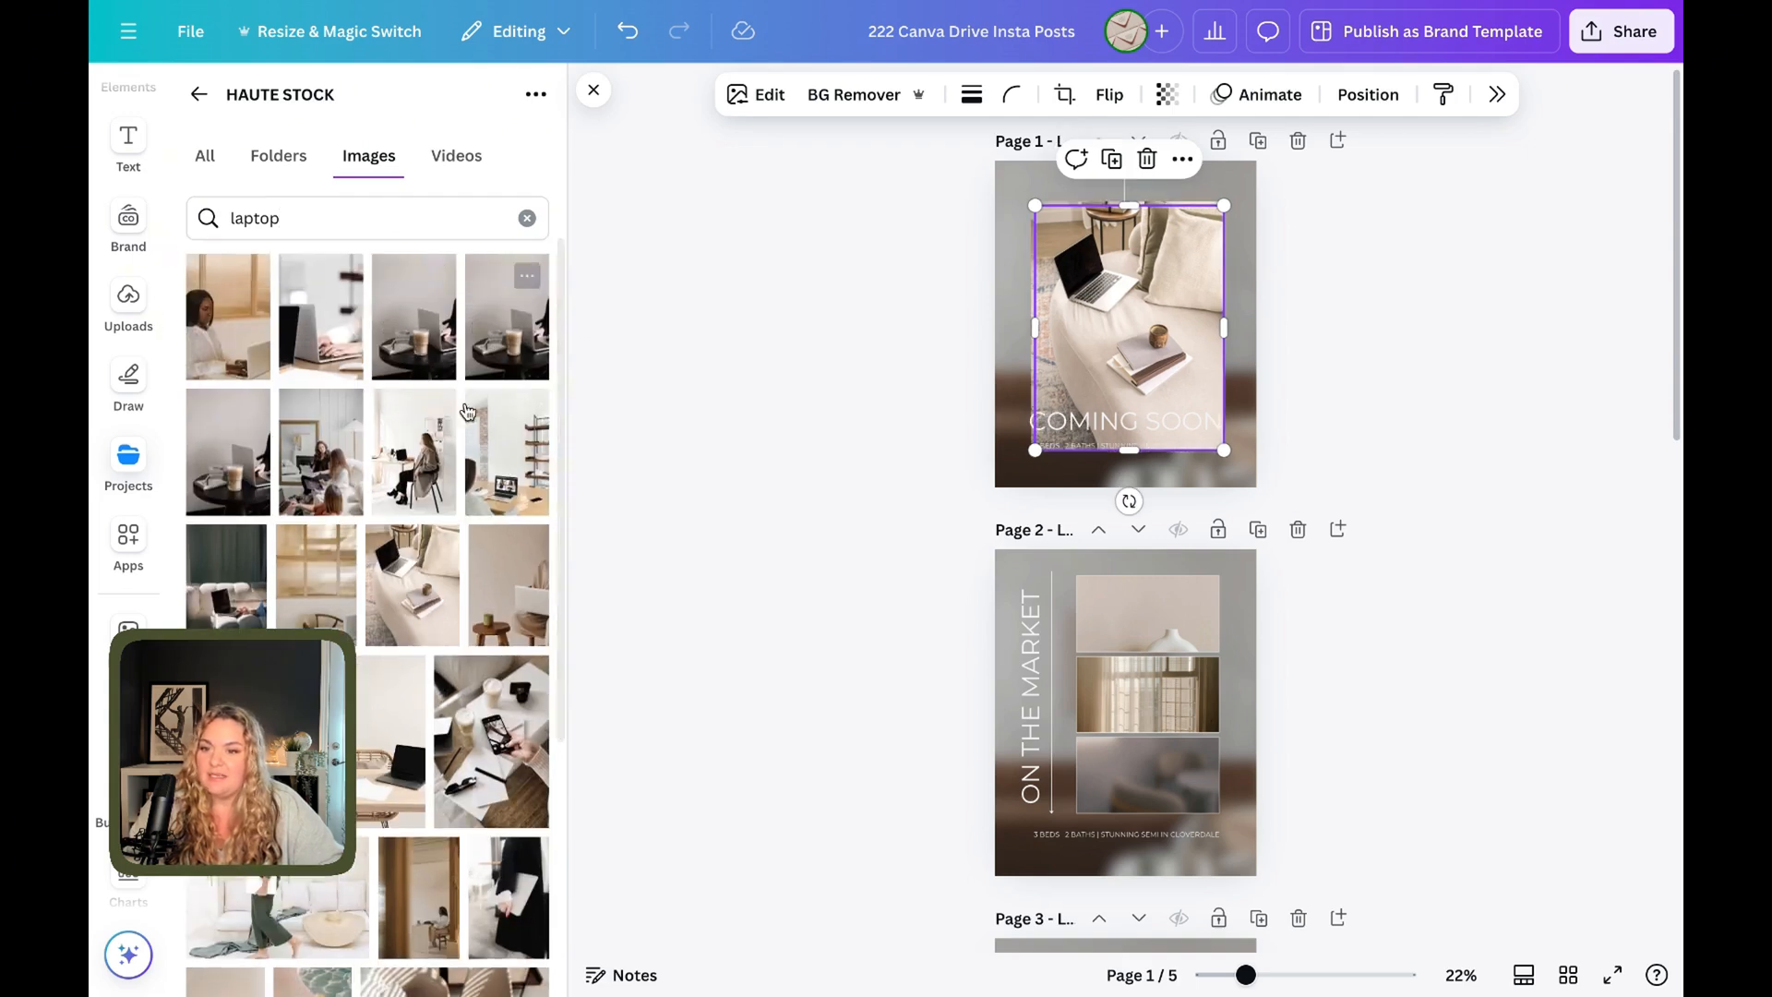
click(592, 89)
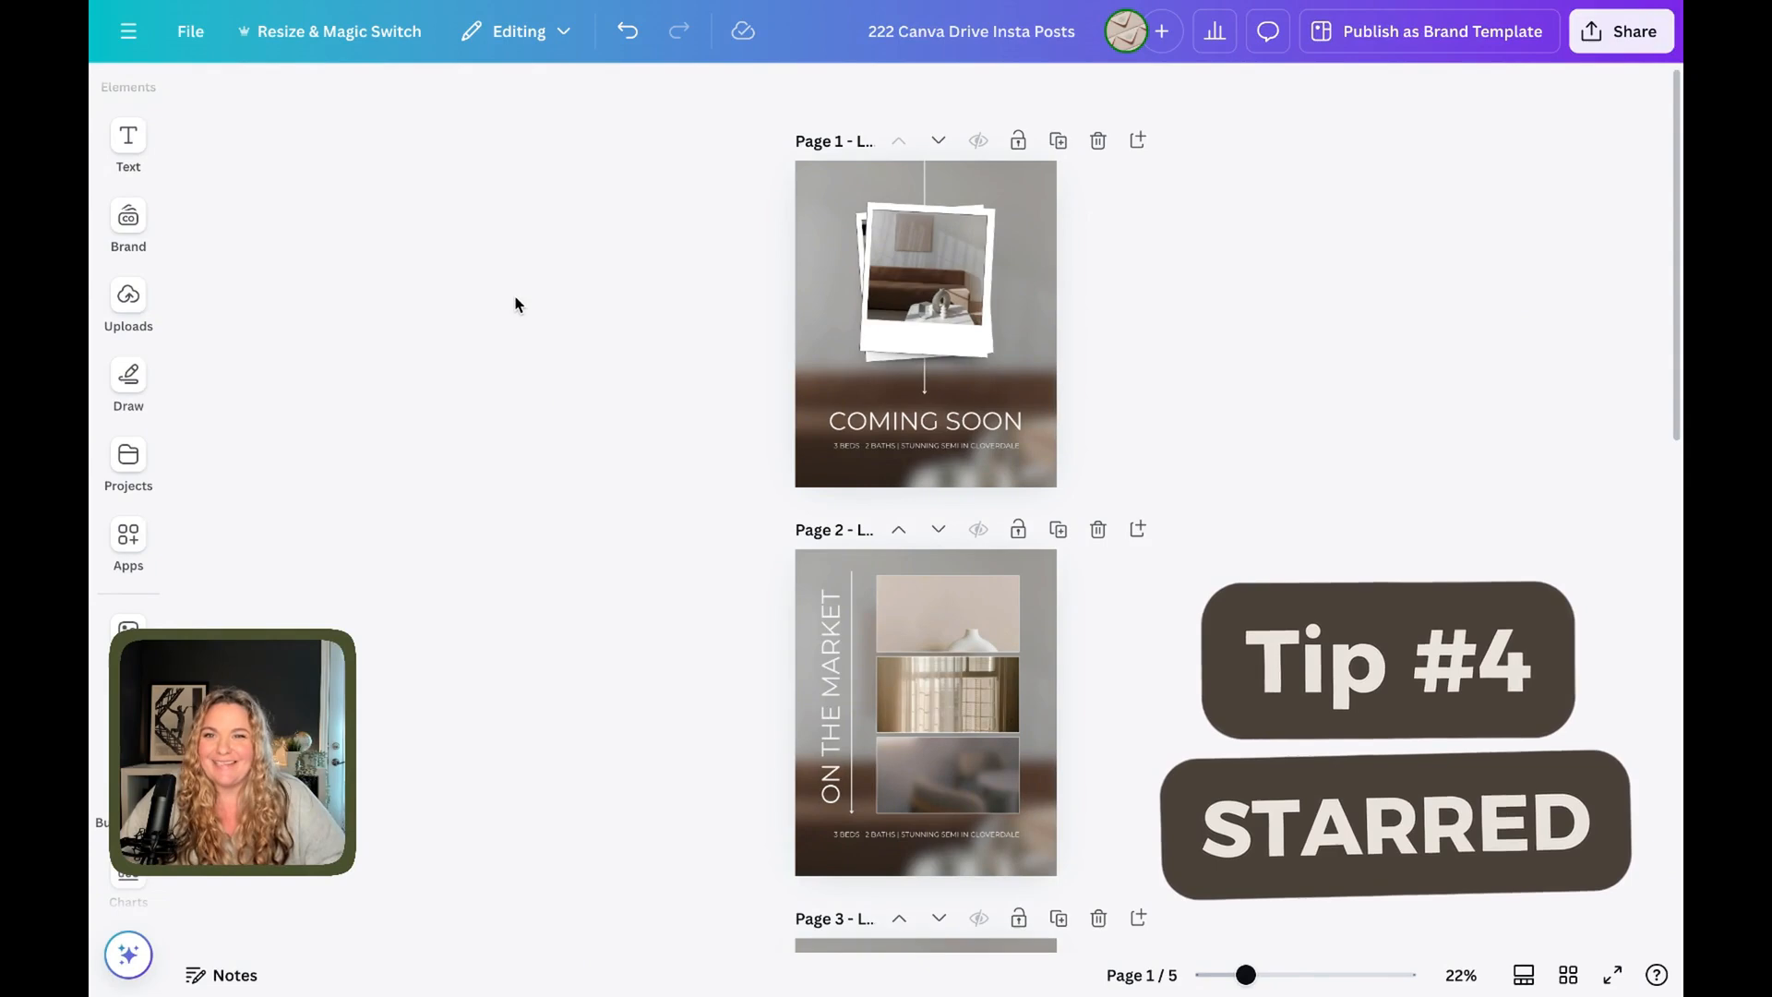
Star the Monoline Bed Icon, then star a coffee Instagram post template found by searching 'modern'.
click(128, 464)
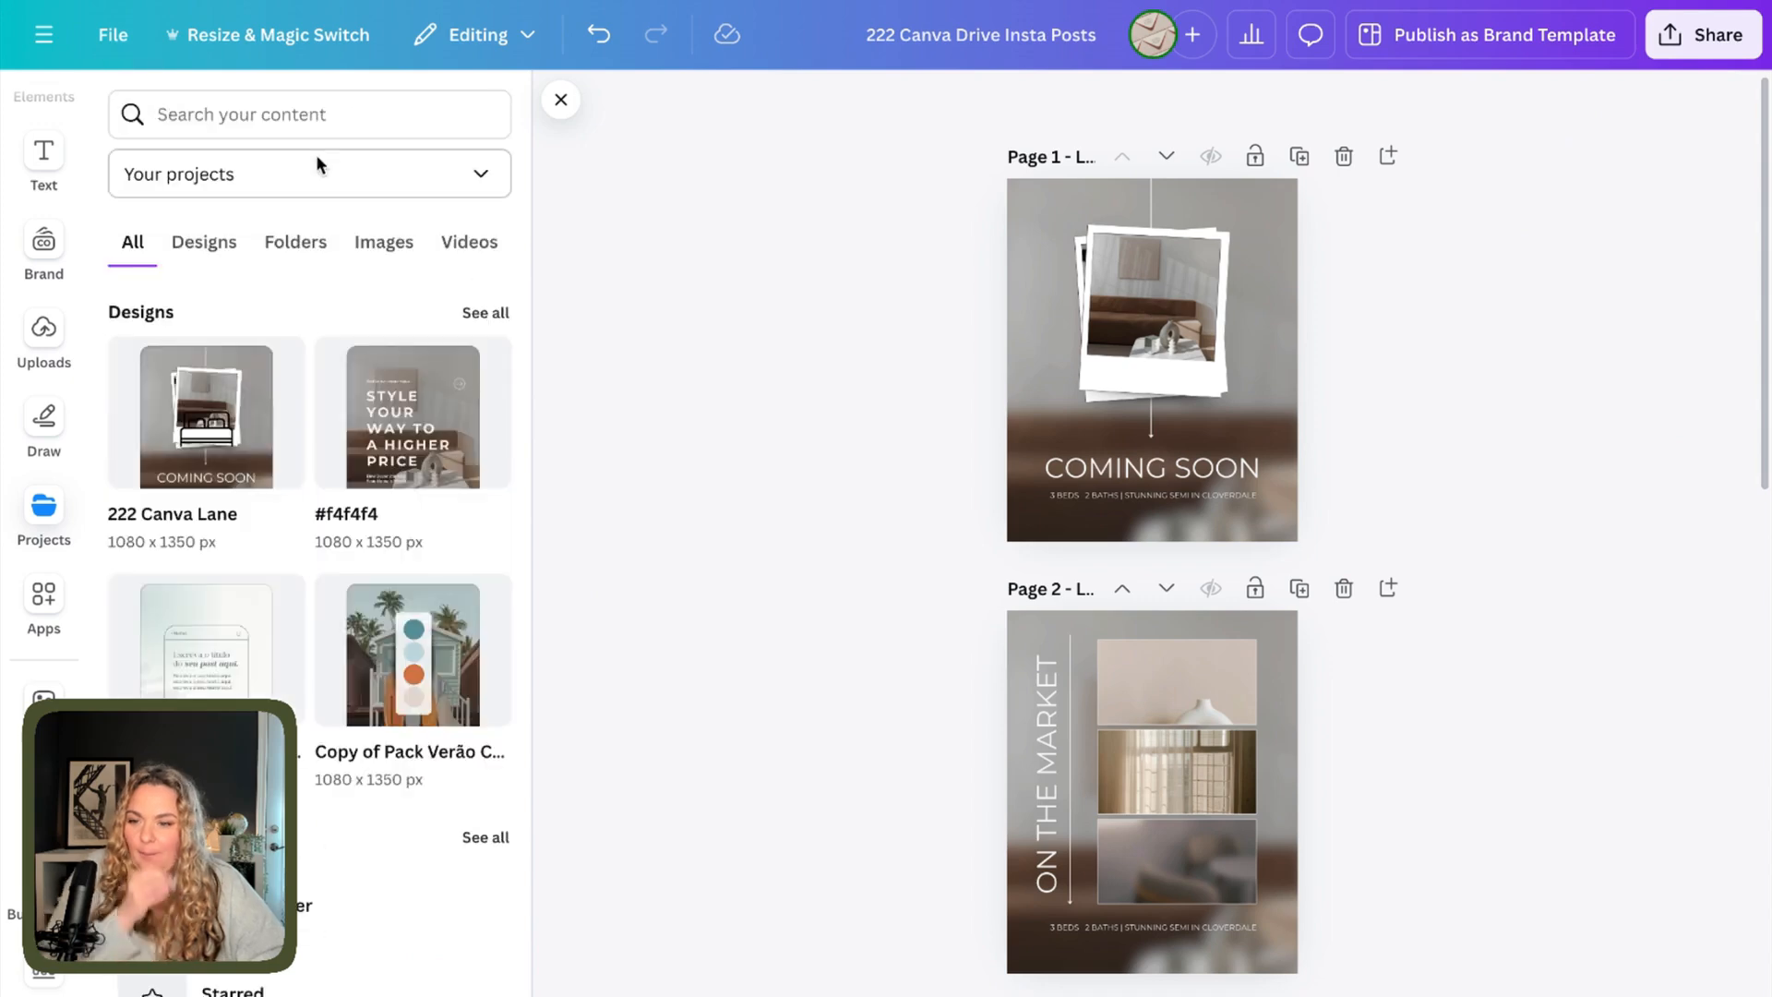
click(295, 242)
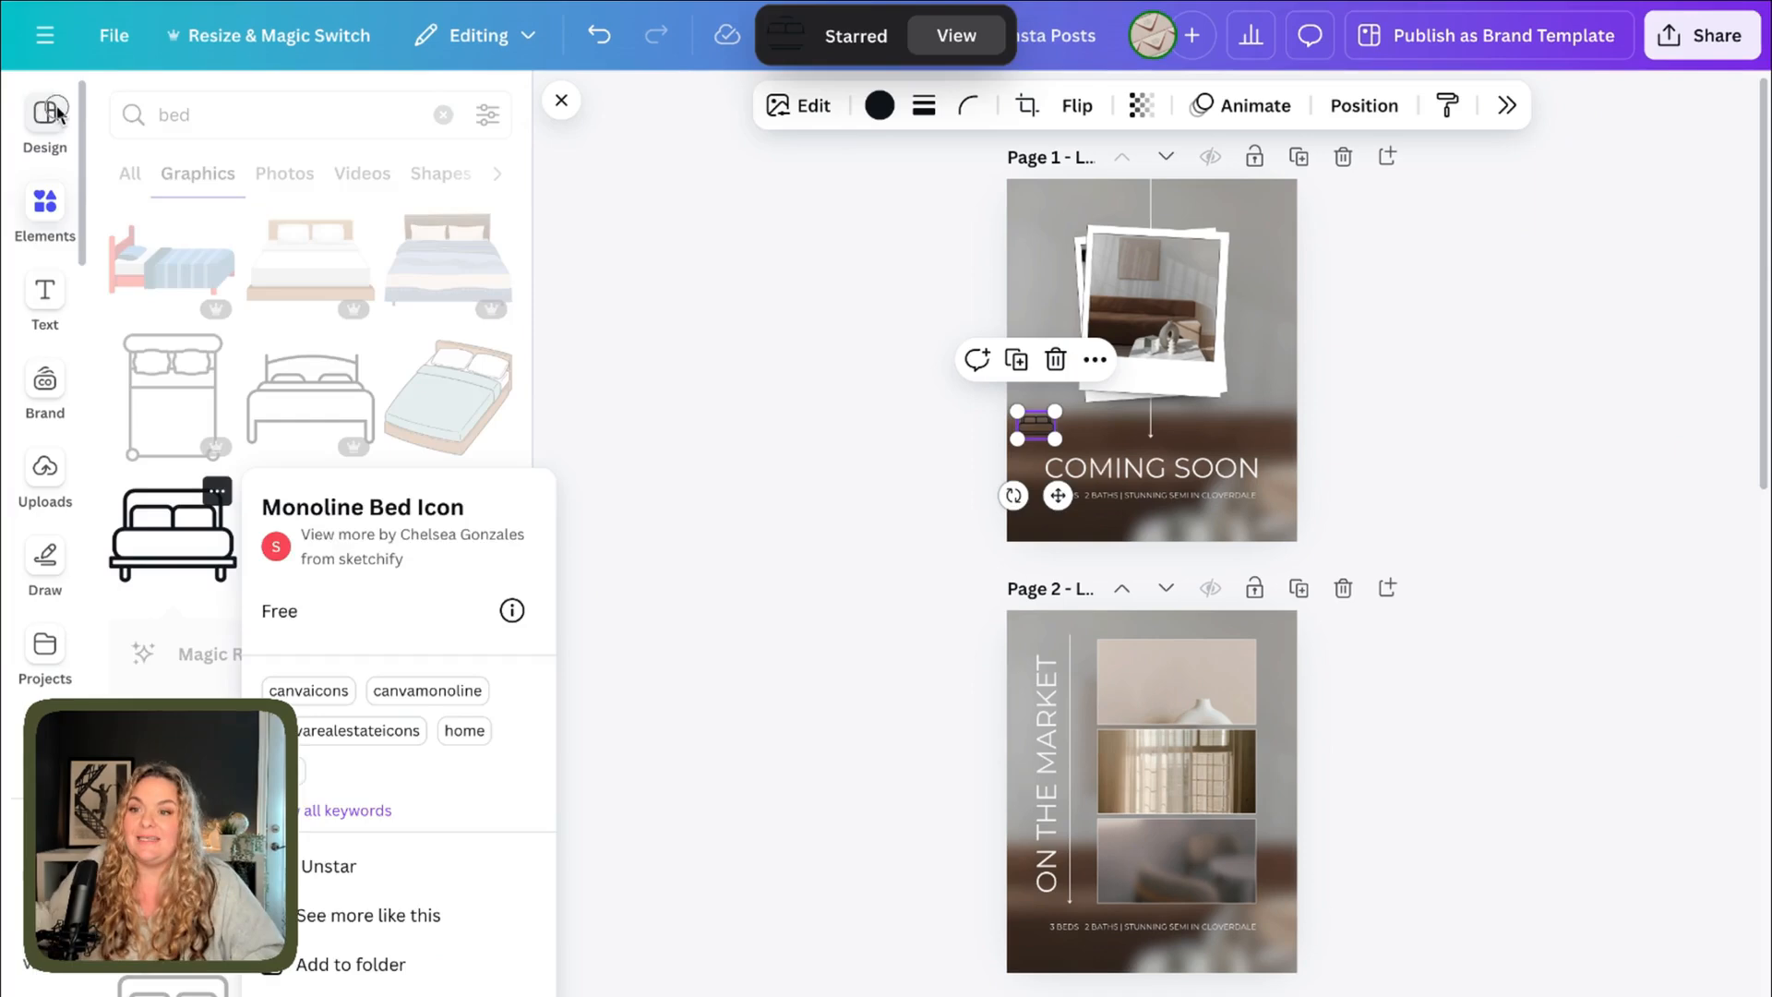
click(442, 115)
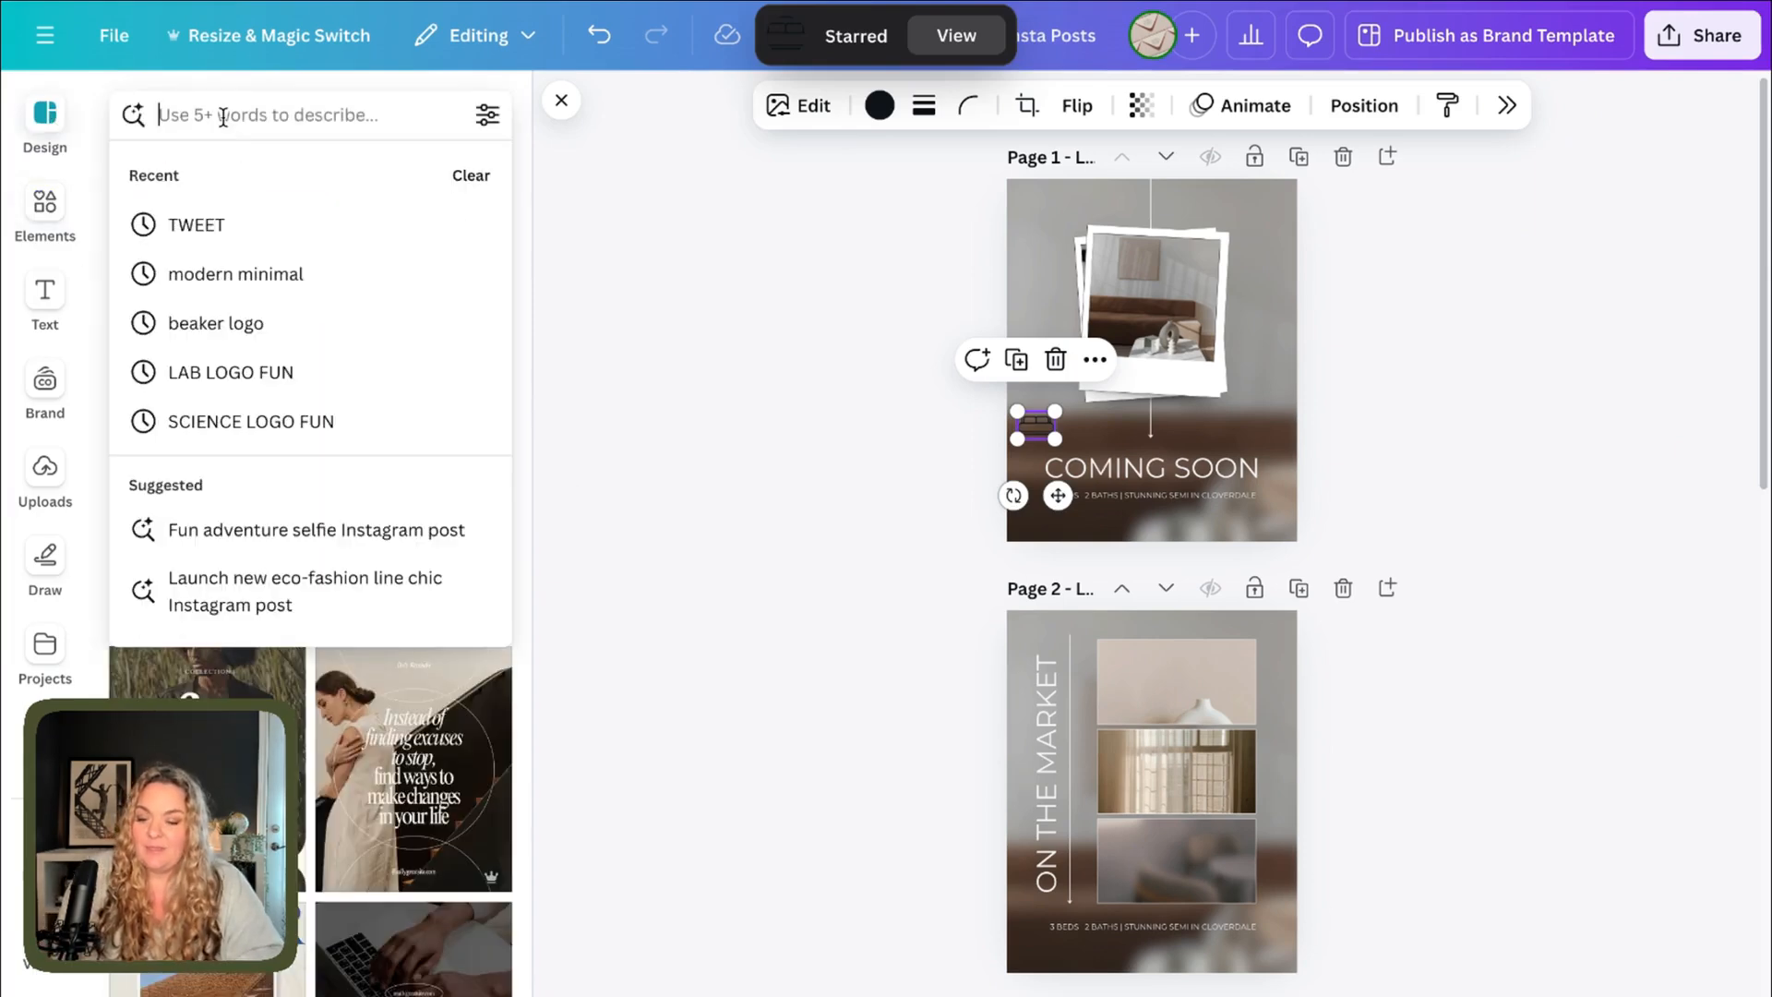
text(modern)
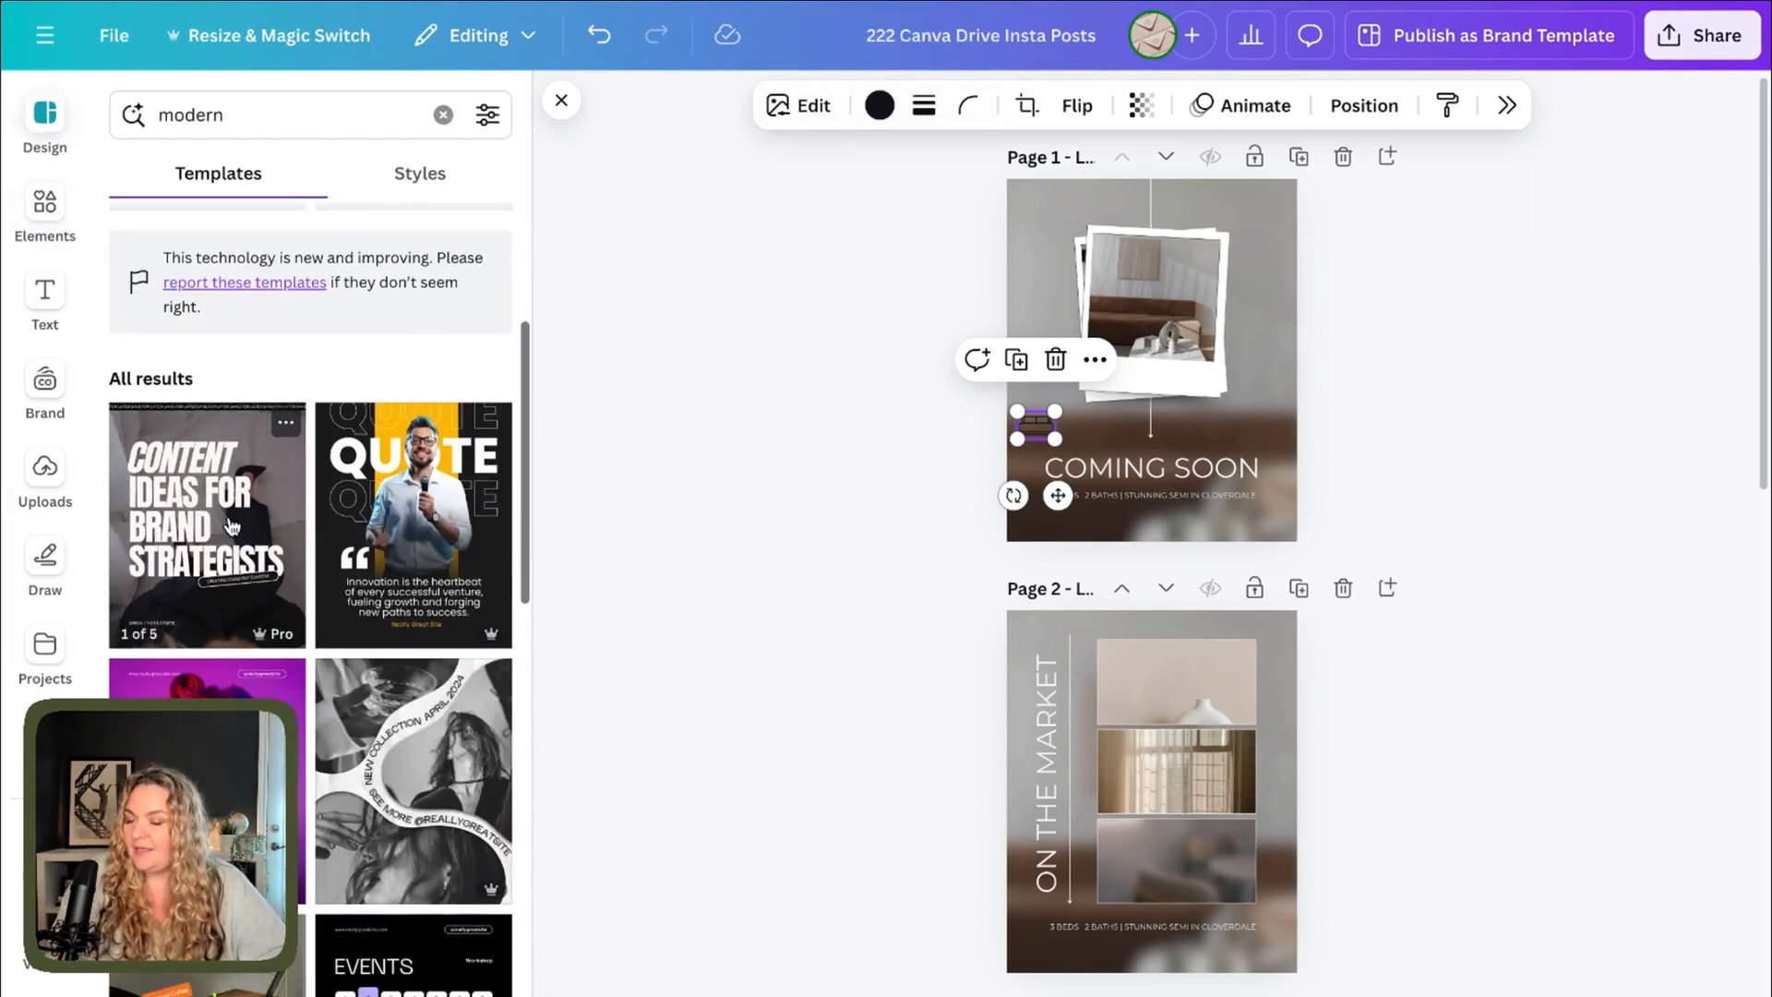
scroll(down, 3)
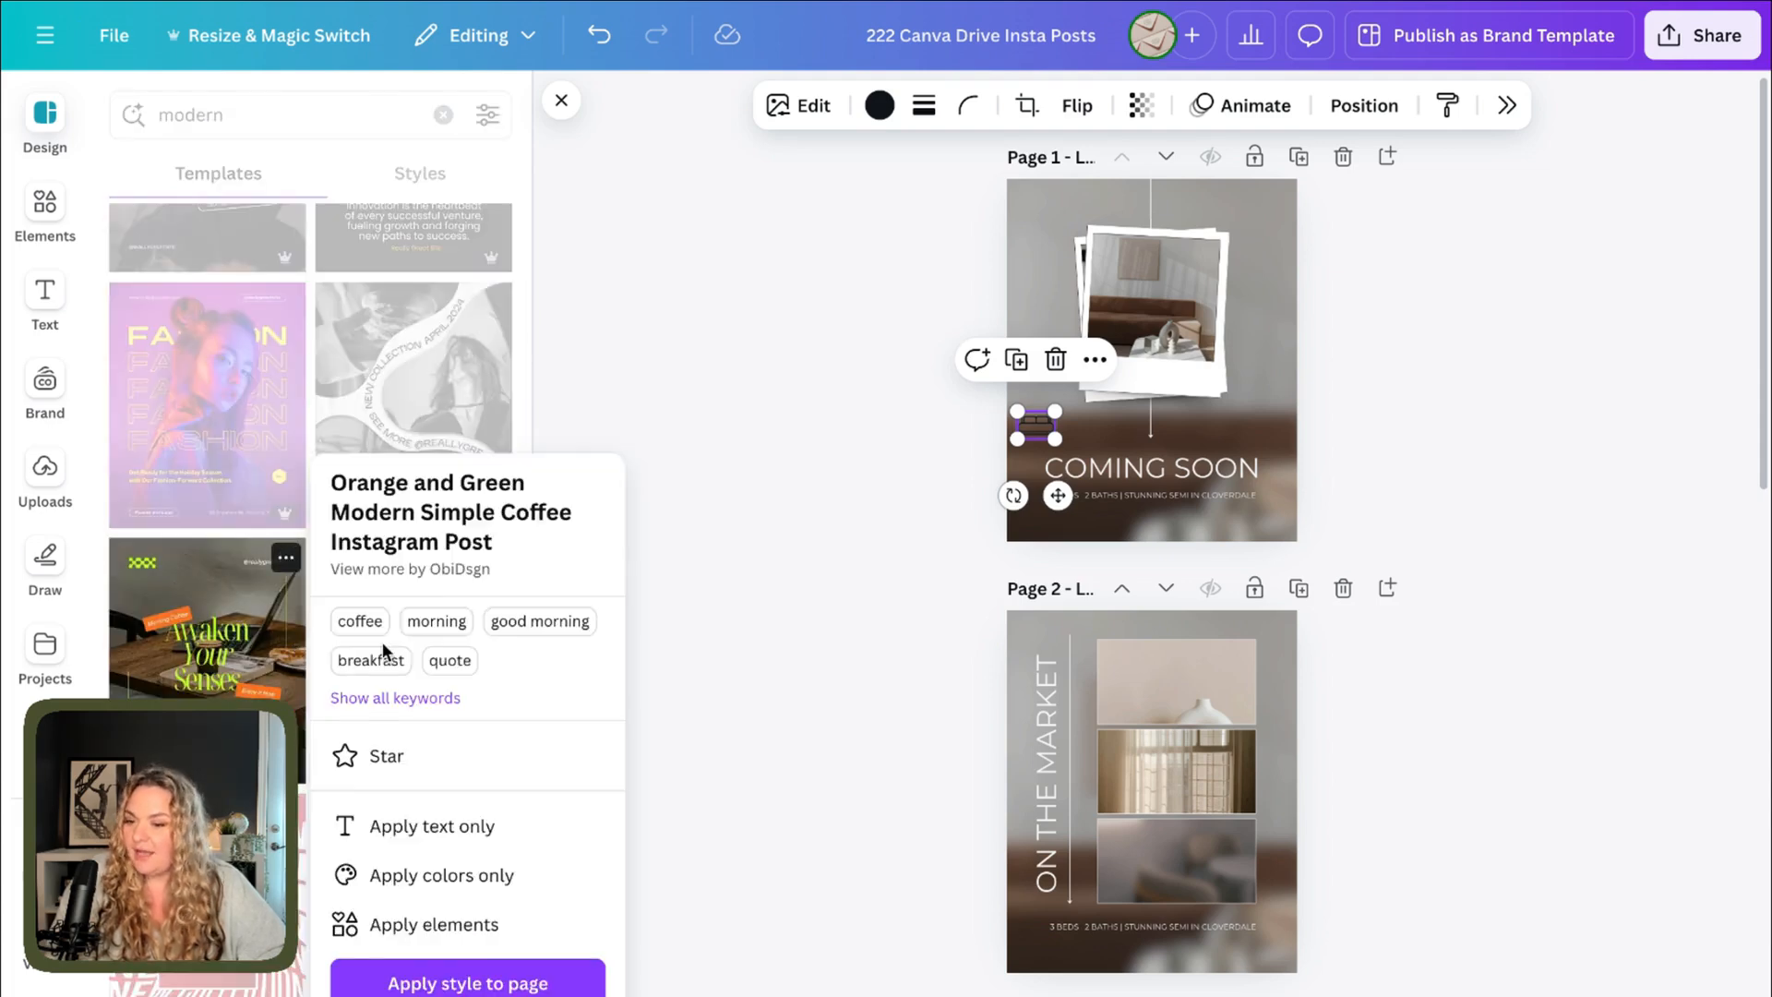
click(384, 755)
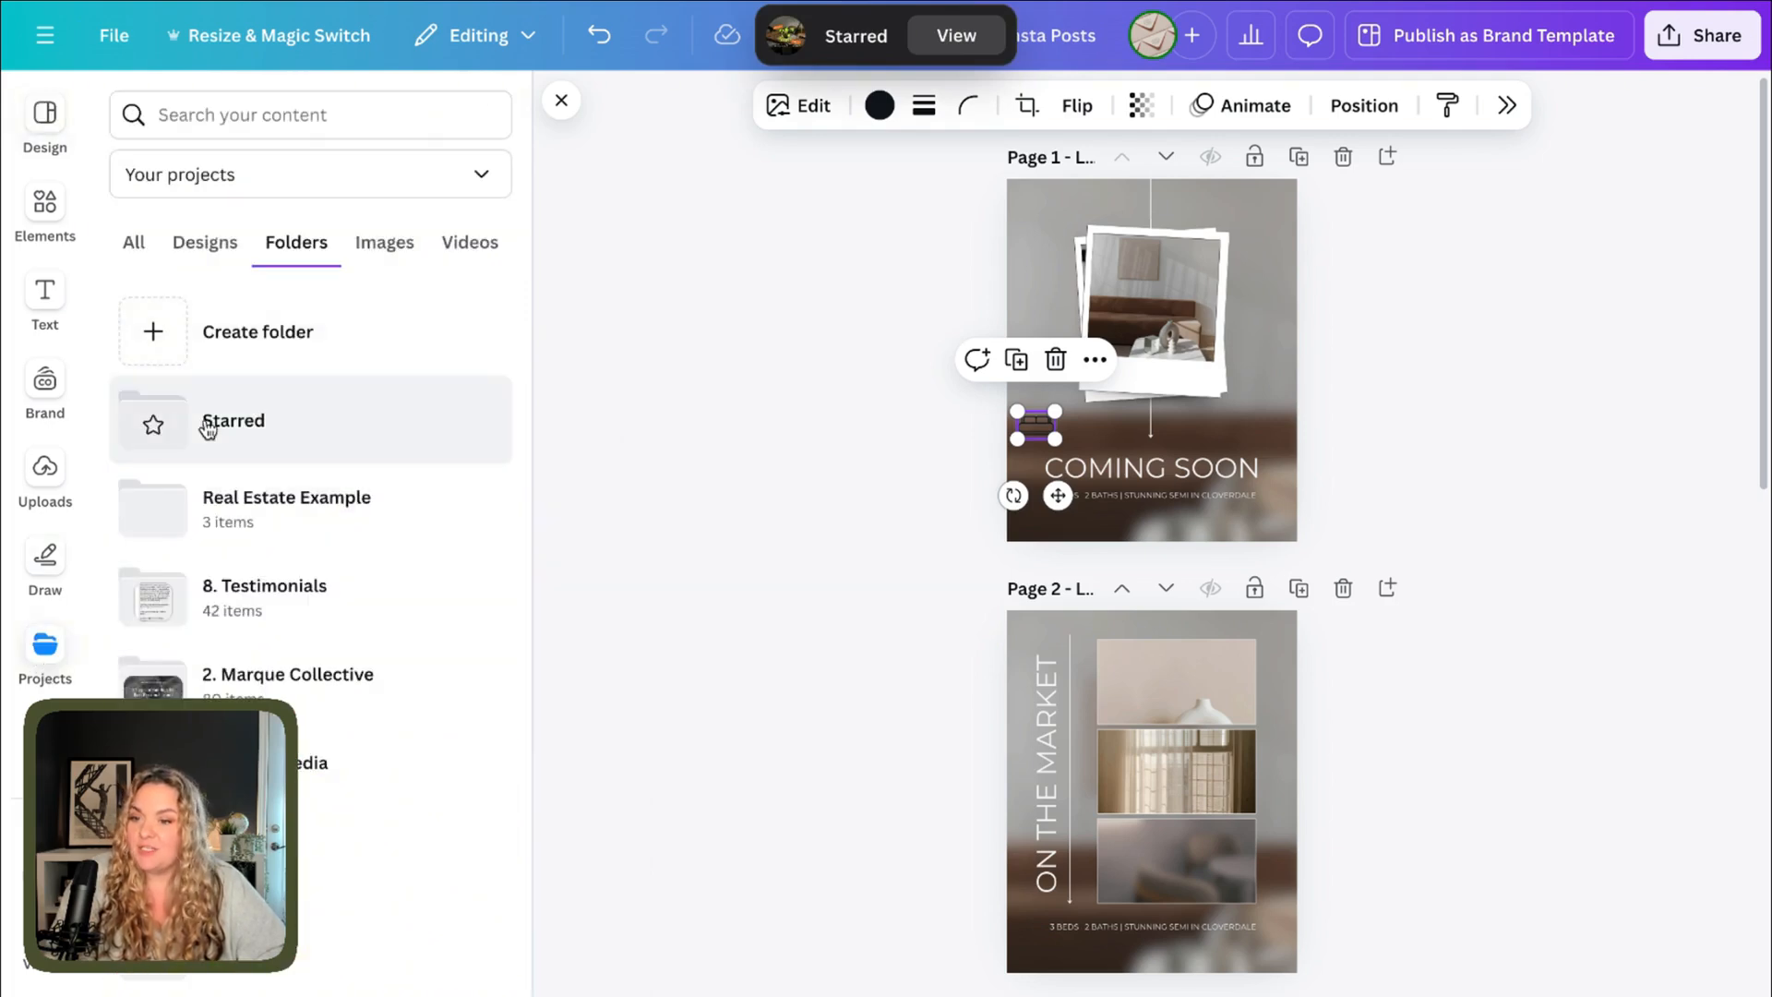
Open the Starred folder and scroll through its starred icons, templates and photos.
click(233, 421)
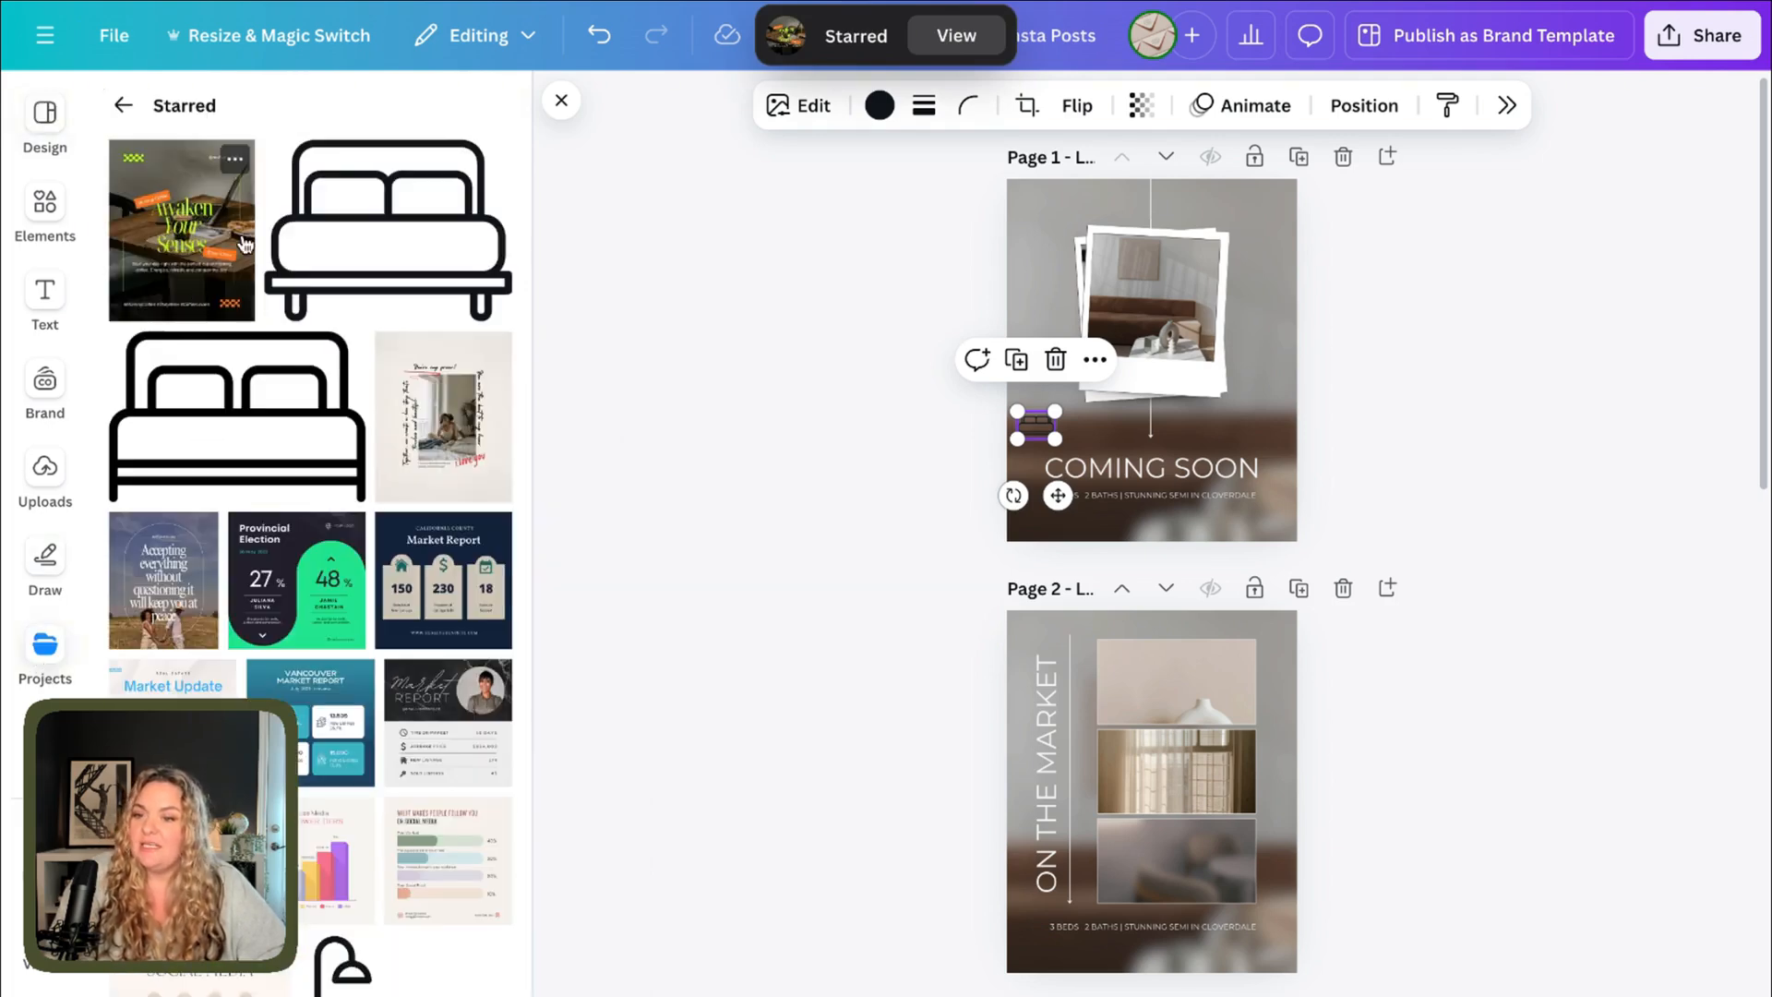
scroll(down, 3)
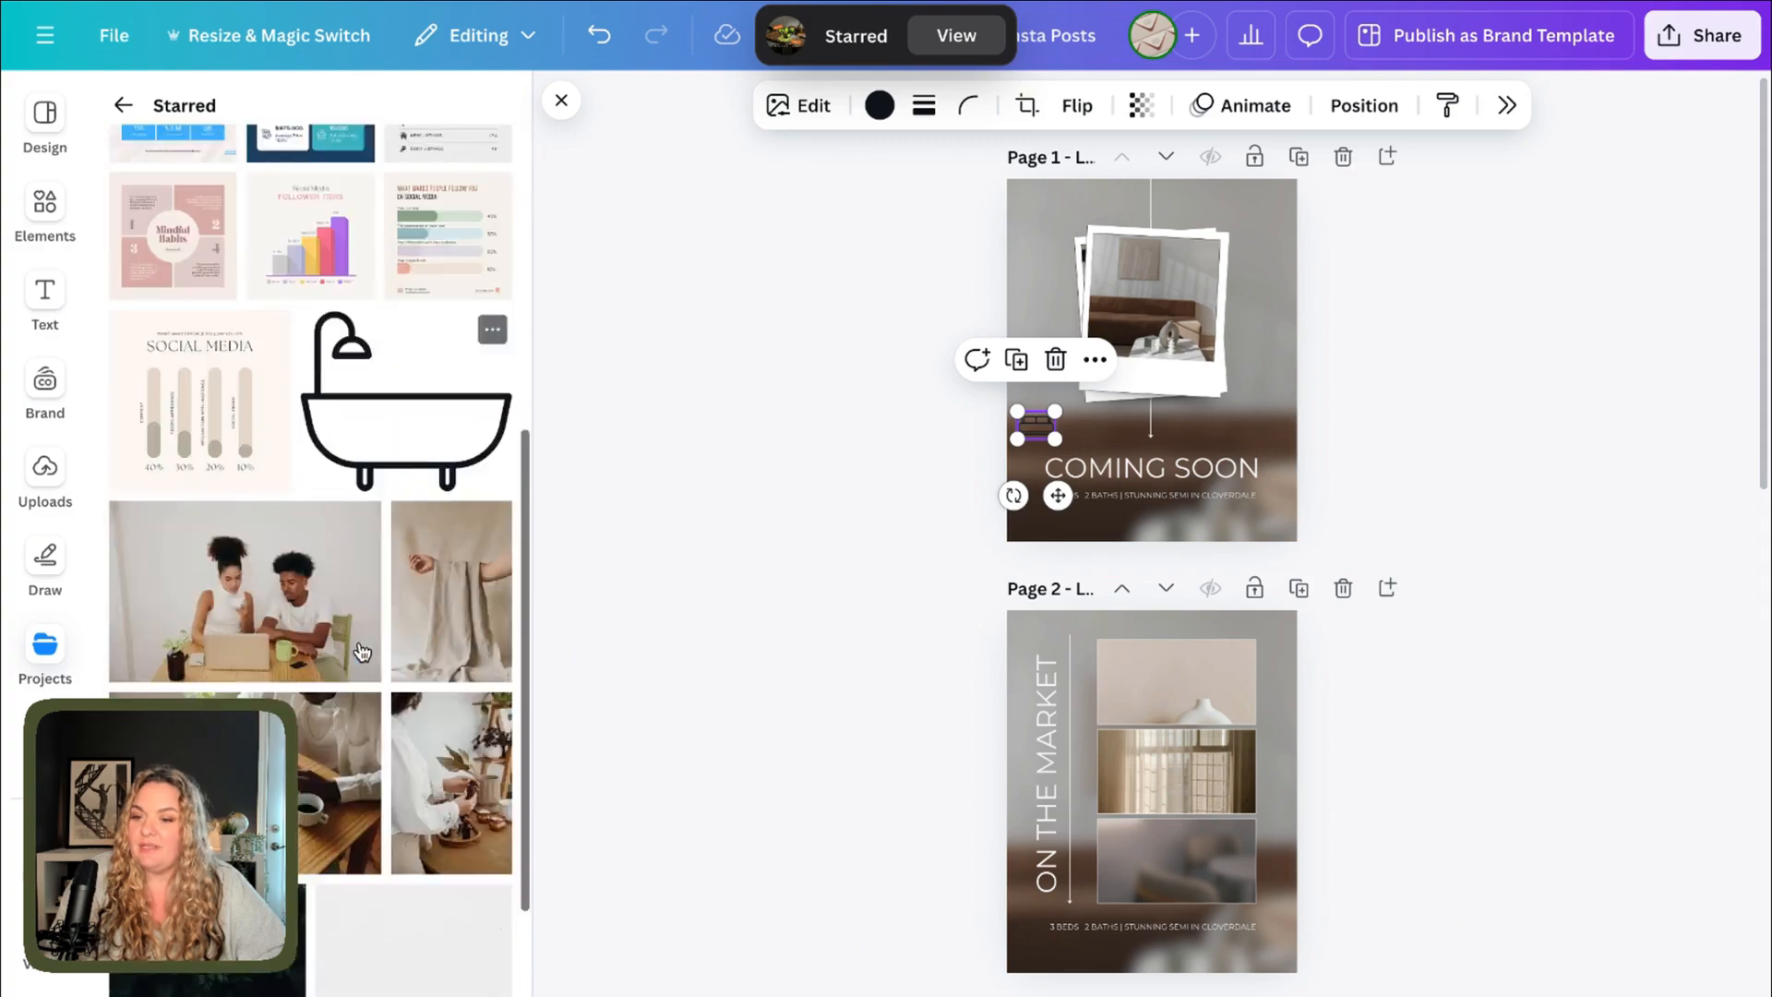
scroll(down, 3)
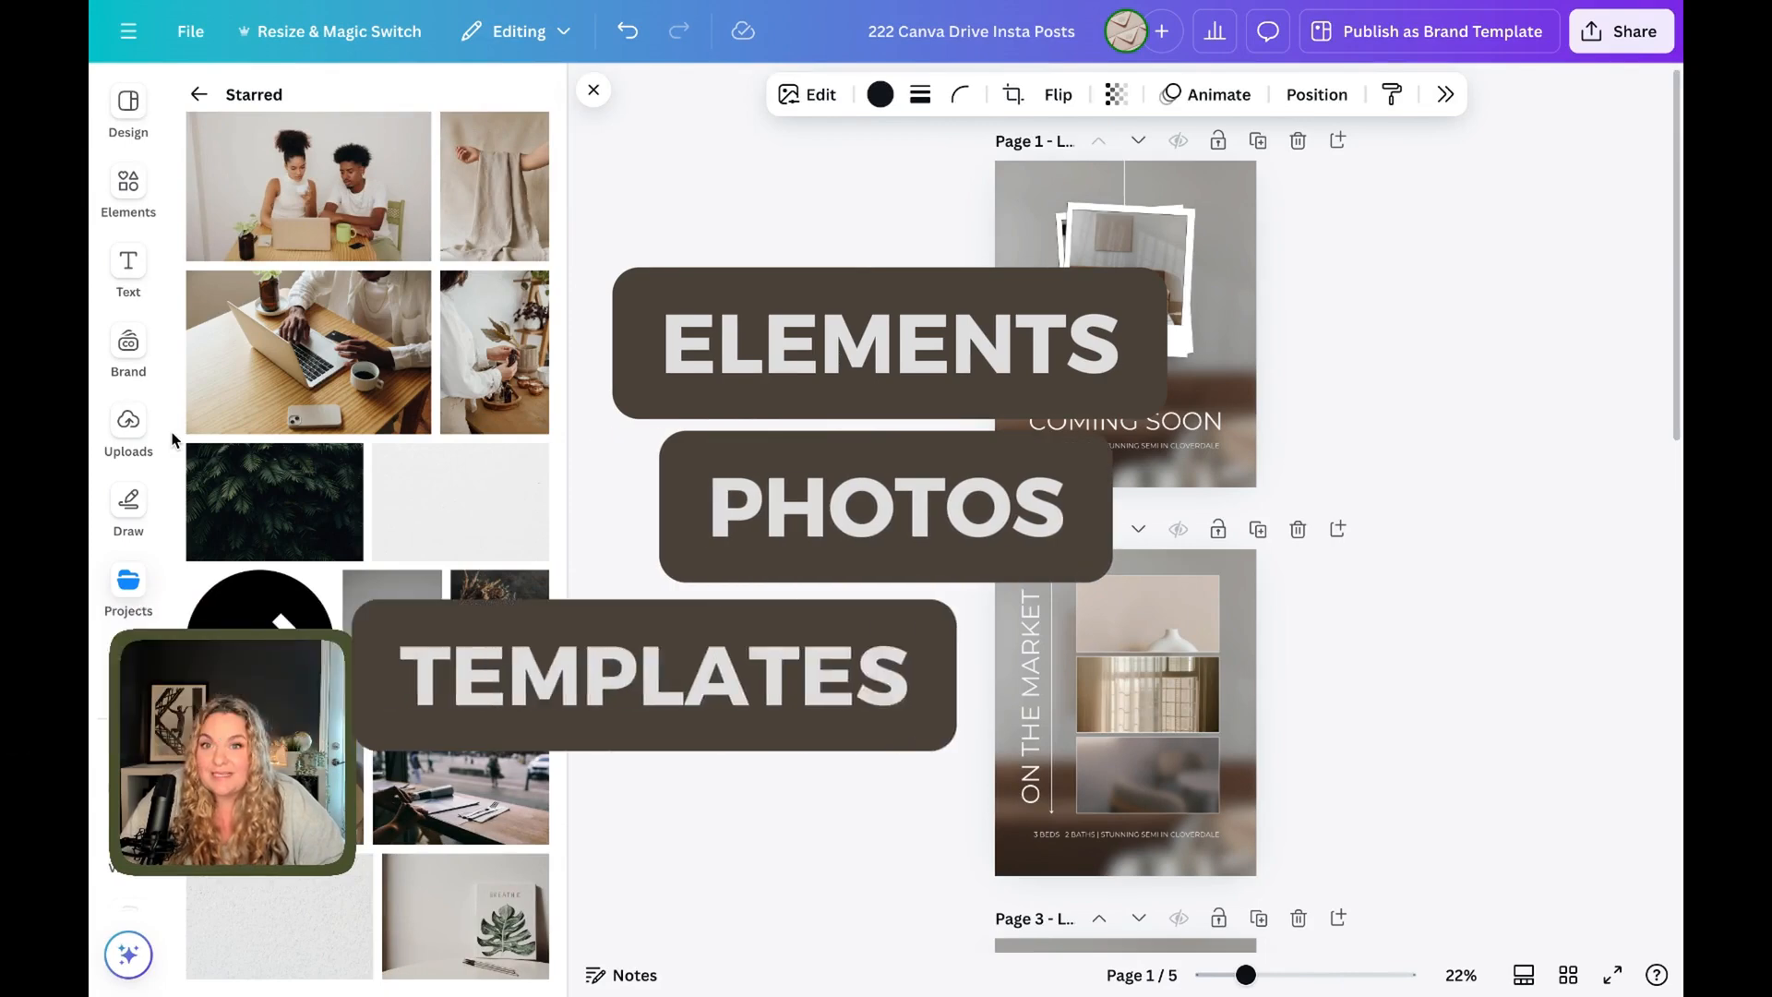
click(1124, 272)
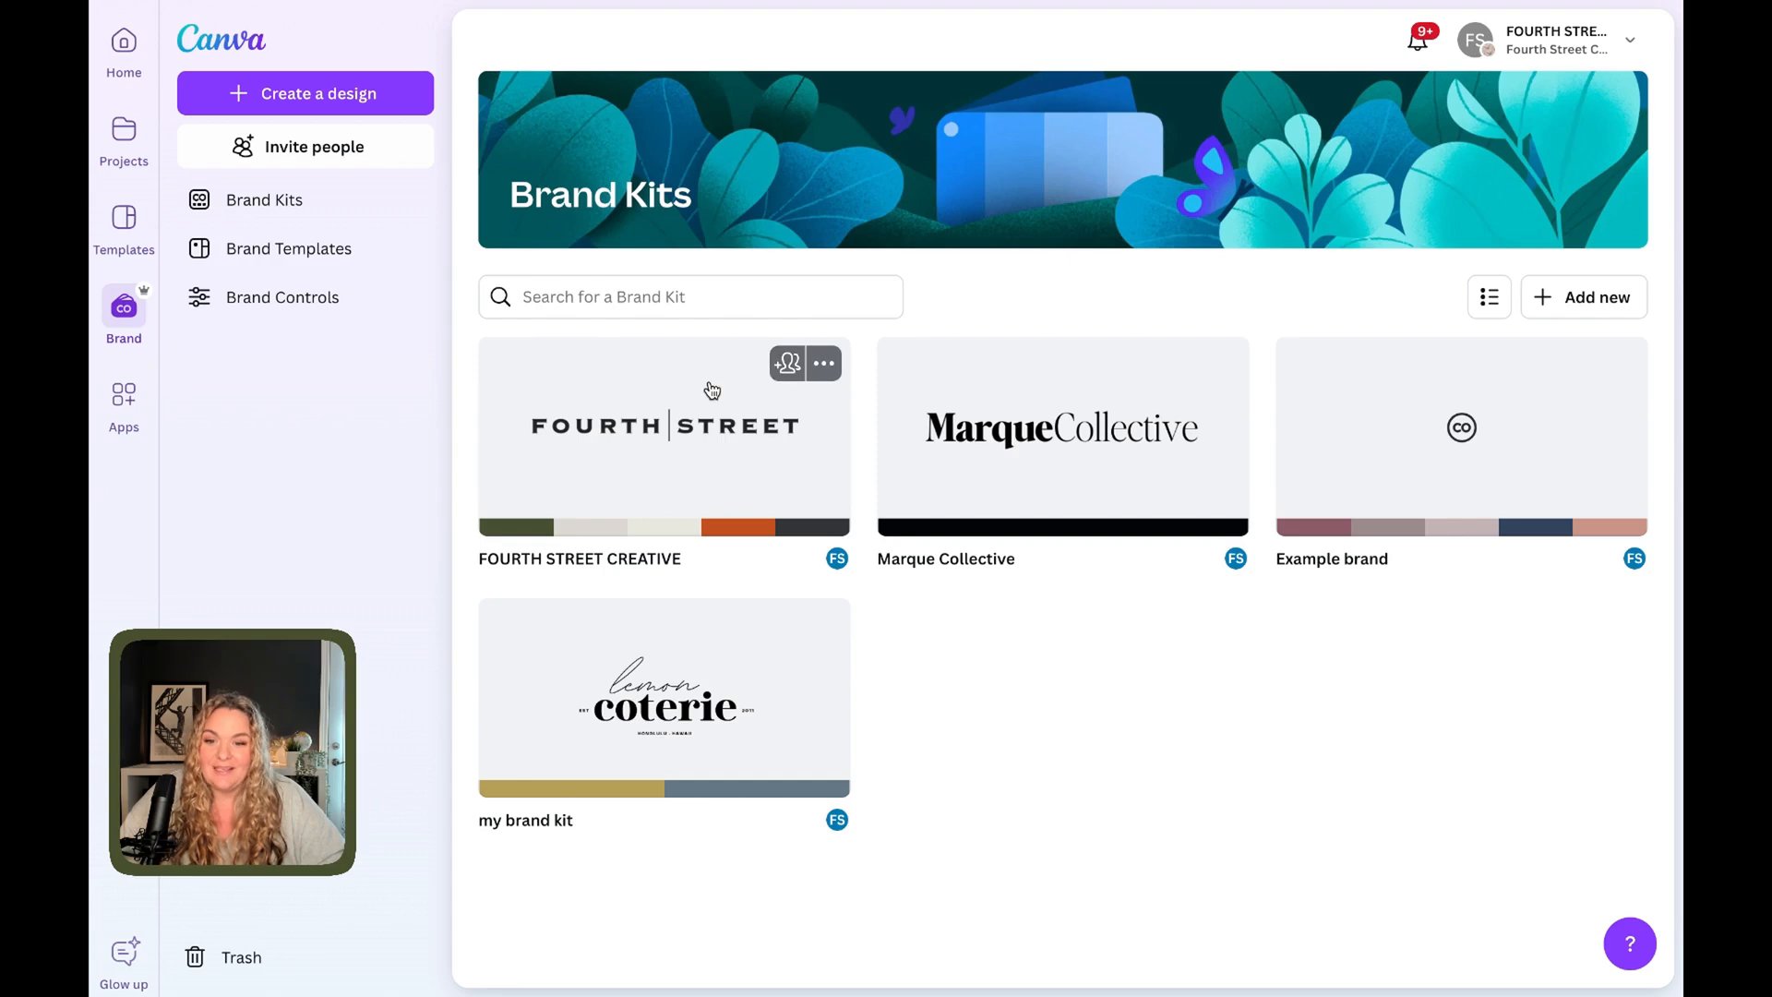
Open the FOURTH STREET CREATIVE kit and review its logos, six colours, fonts and brand voice.
click(663, 435)
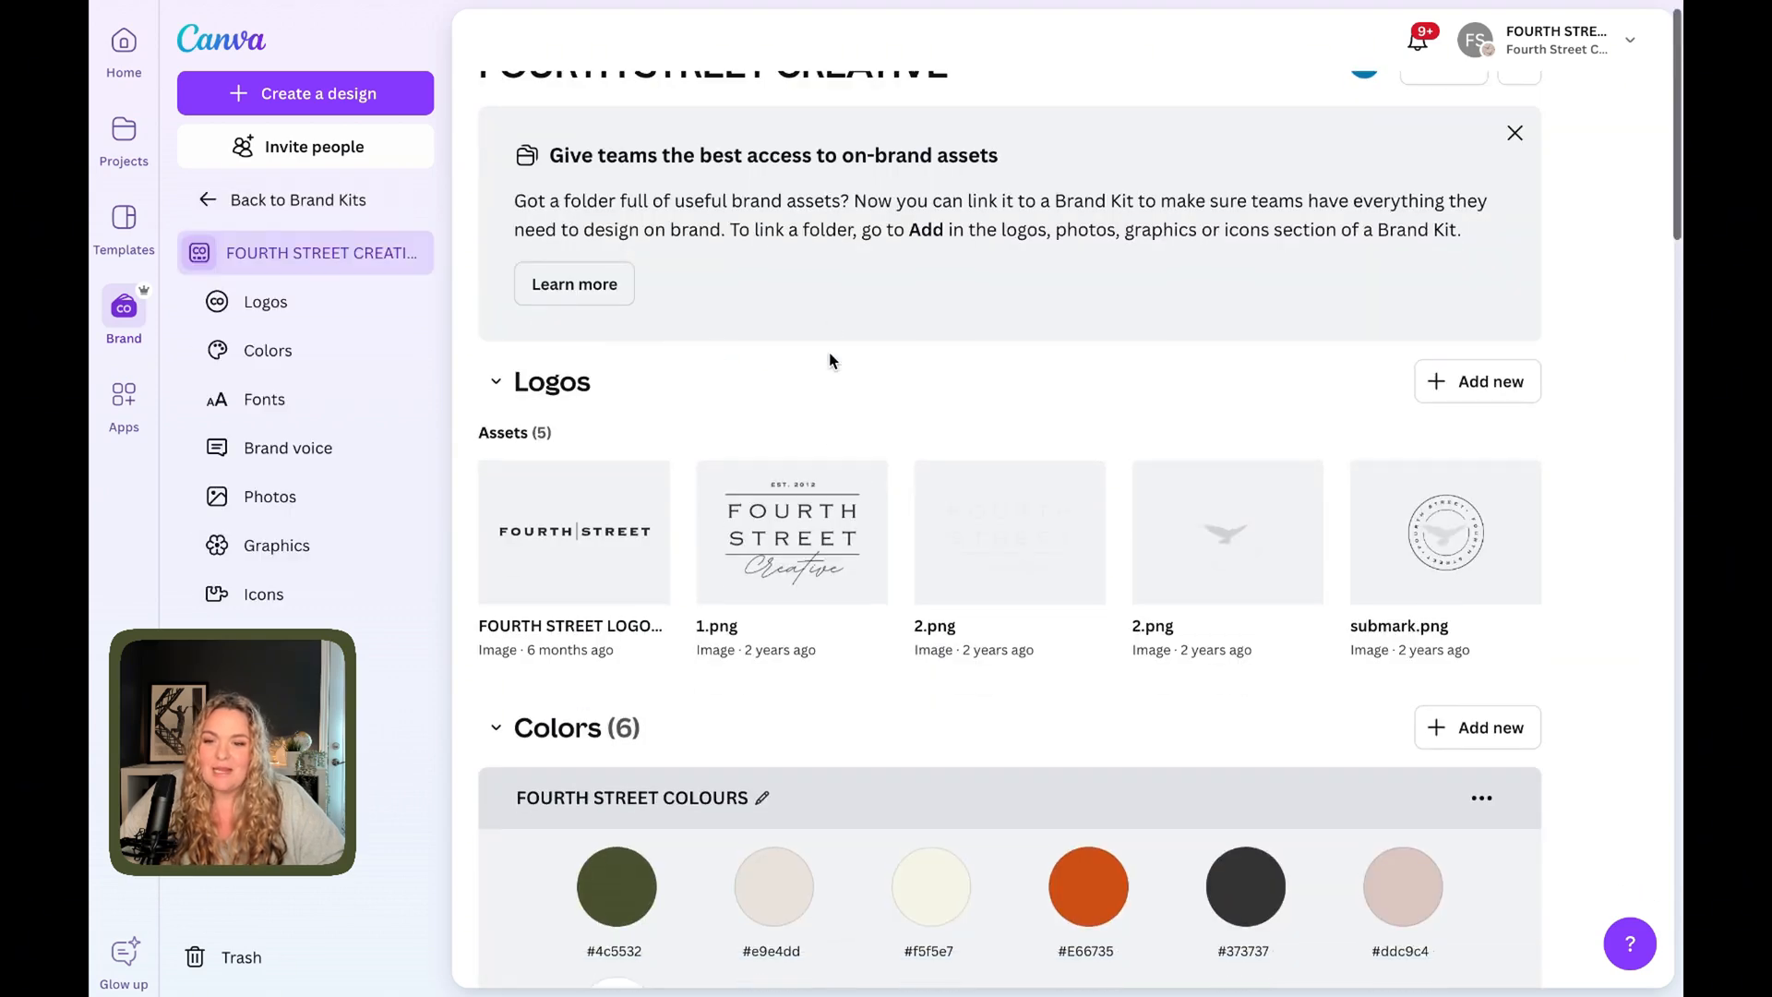
click(1515, 132)
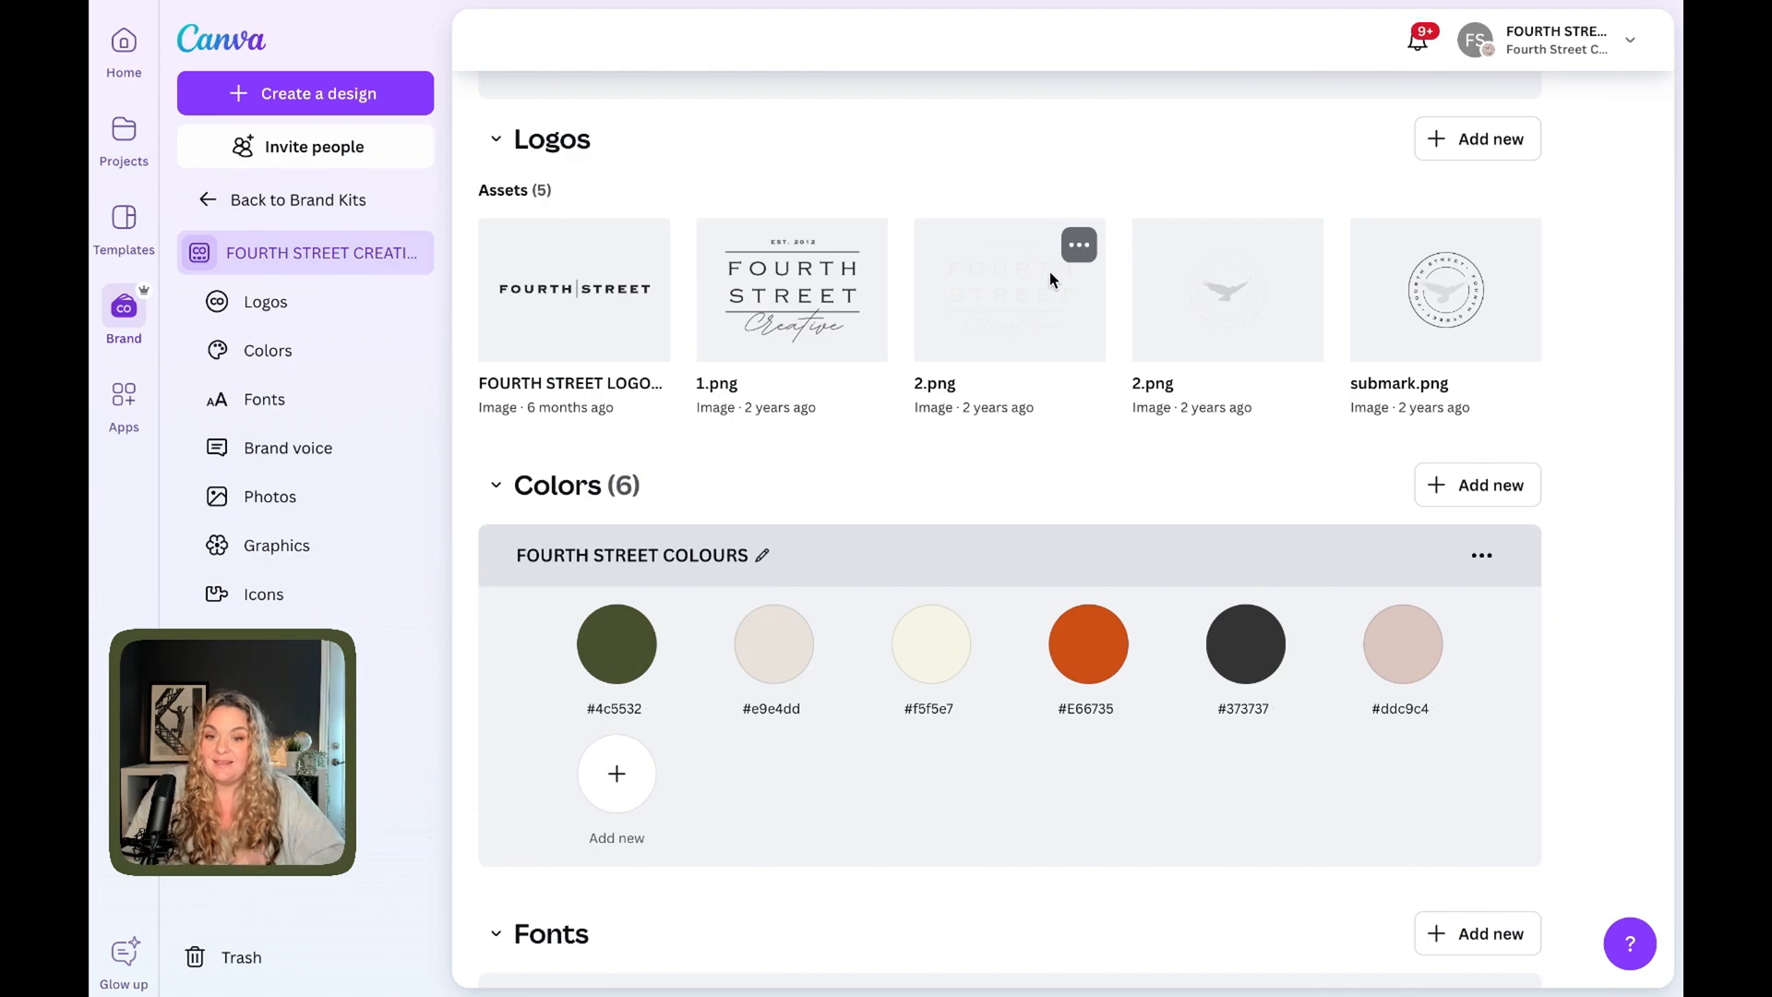
scroll(down, 3)
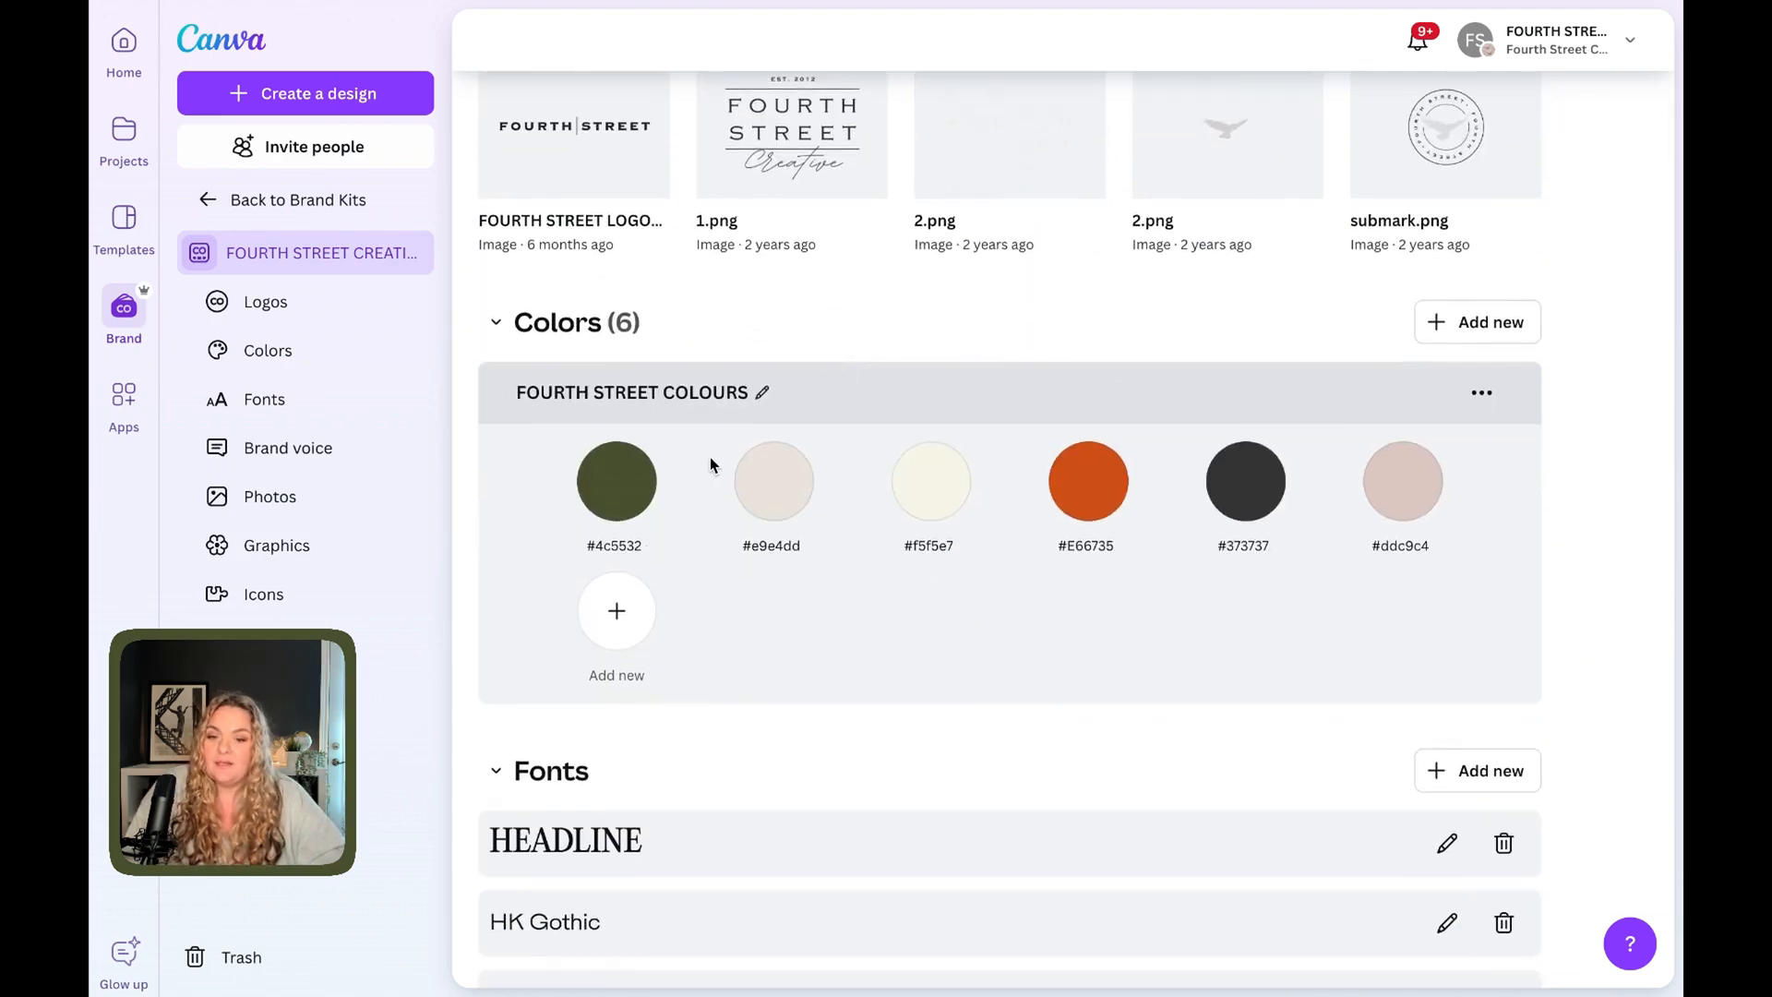
scroll(down, 3)
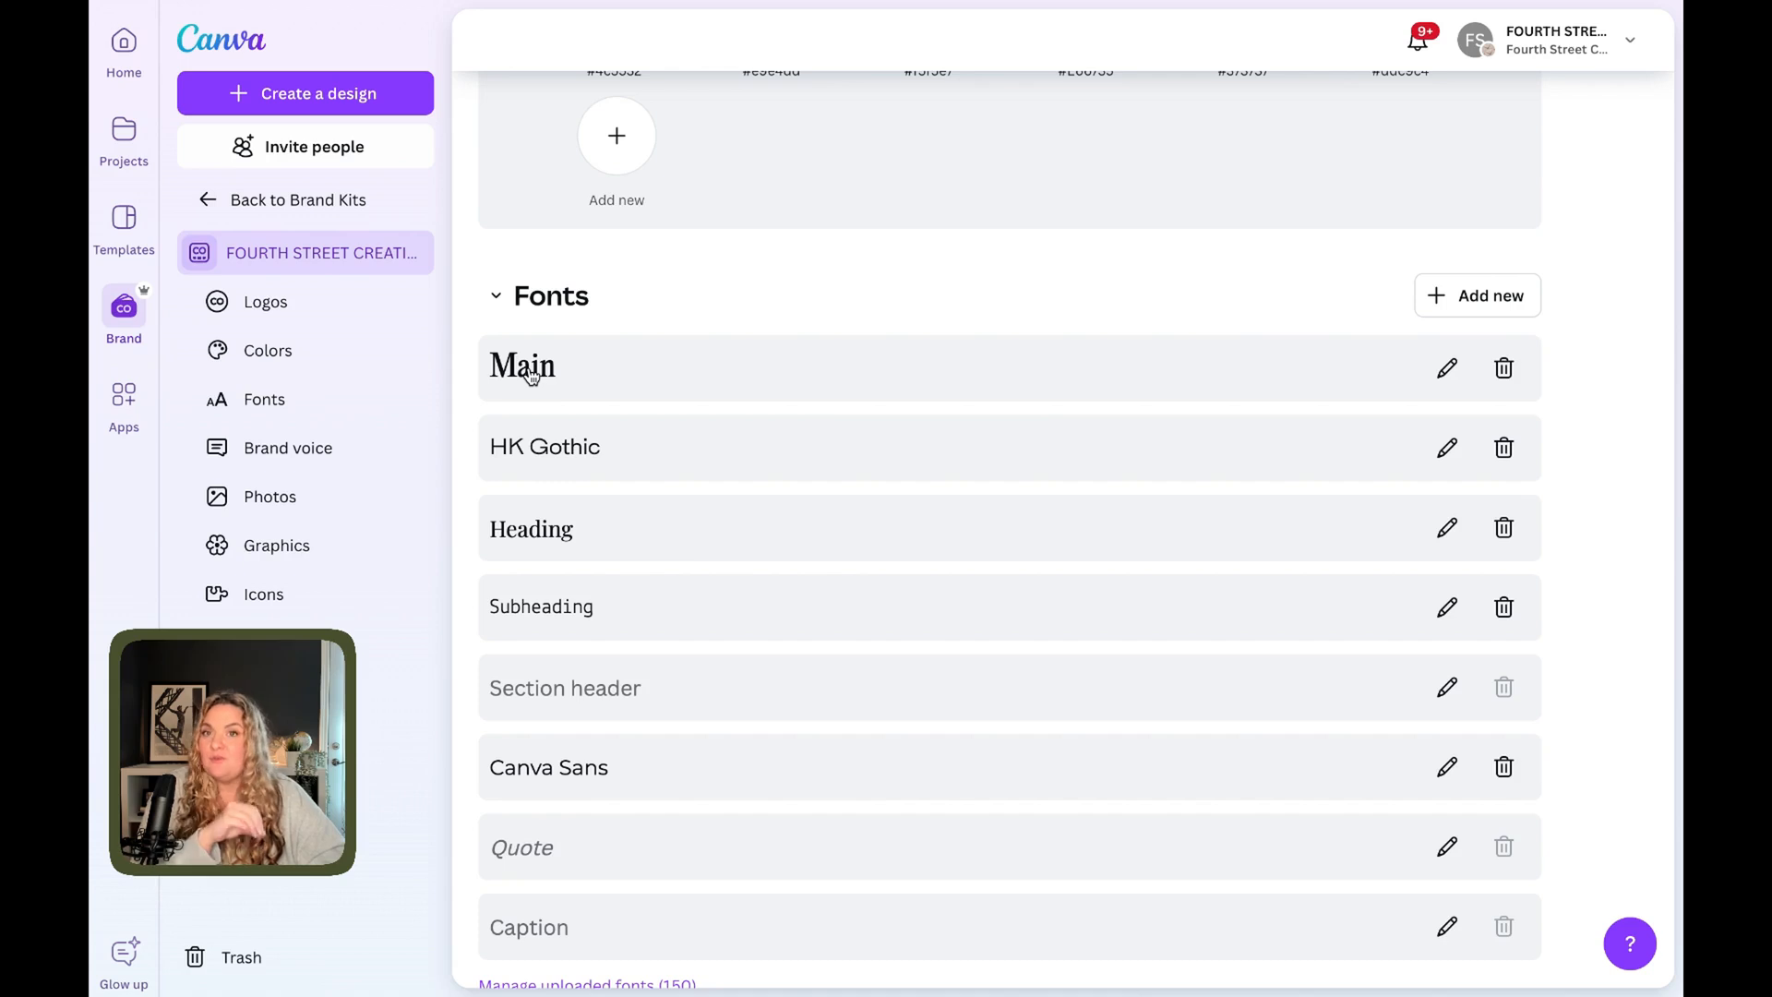
scroll(down, 3)
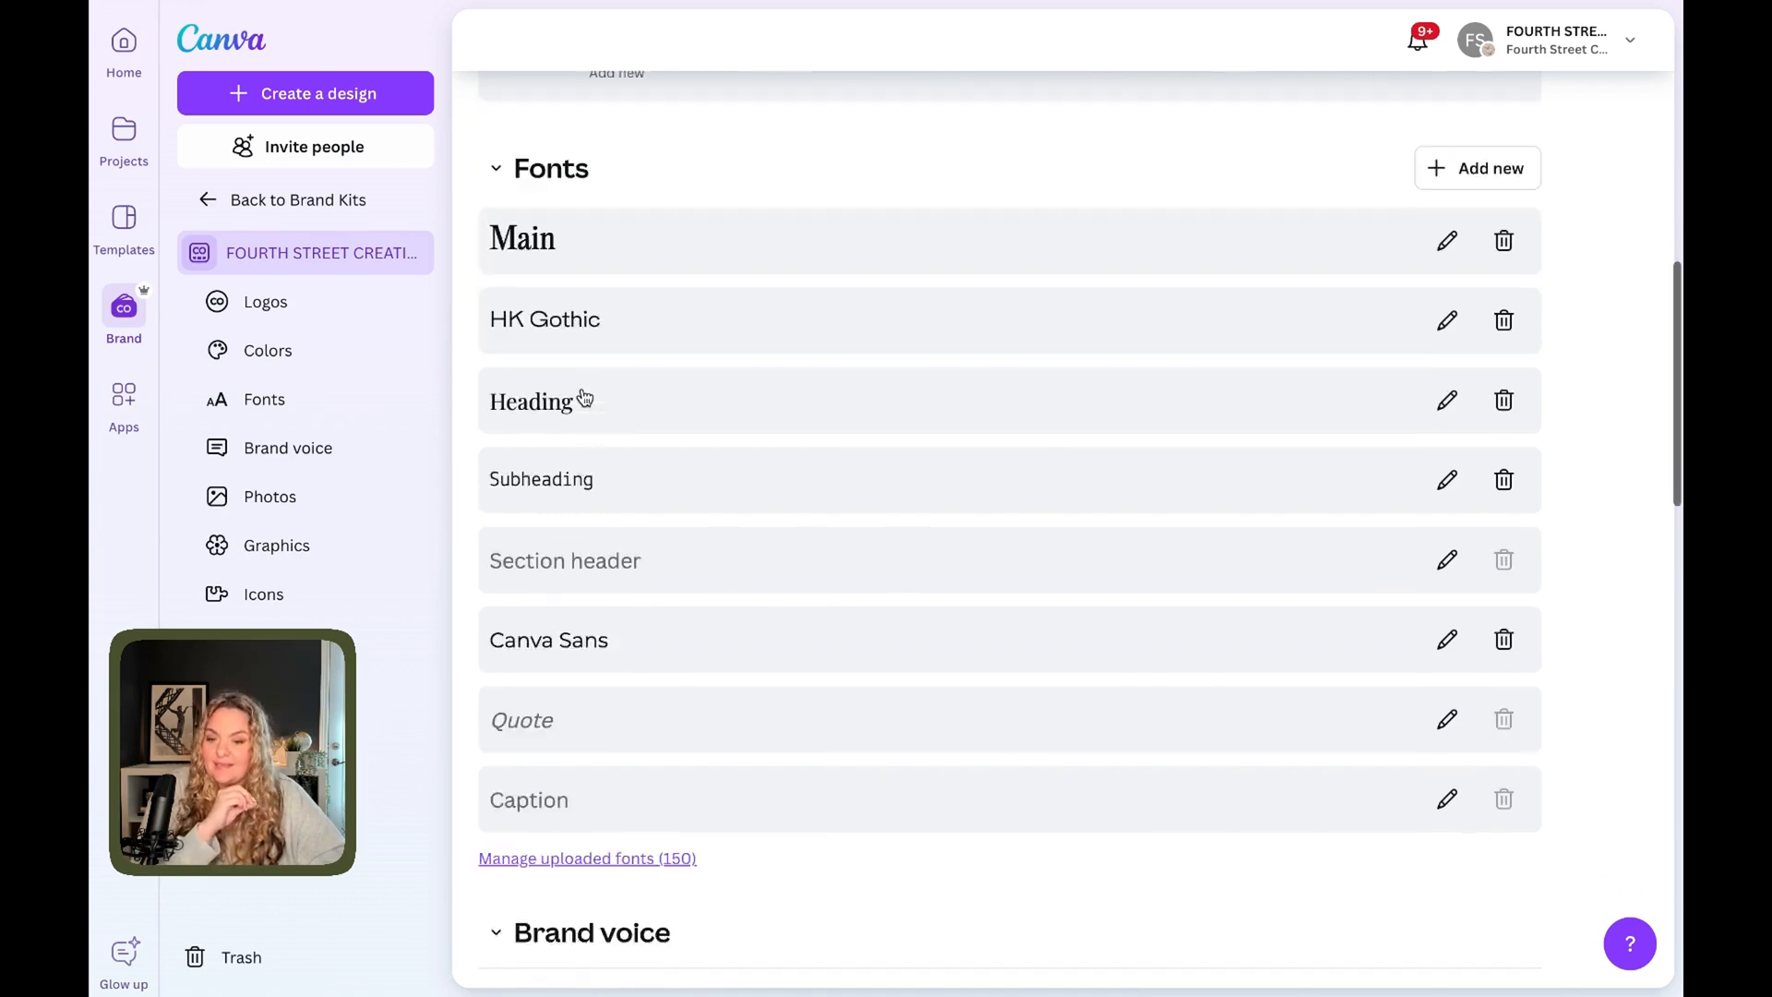
scroll(down, 3)
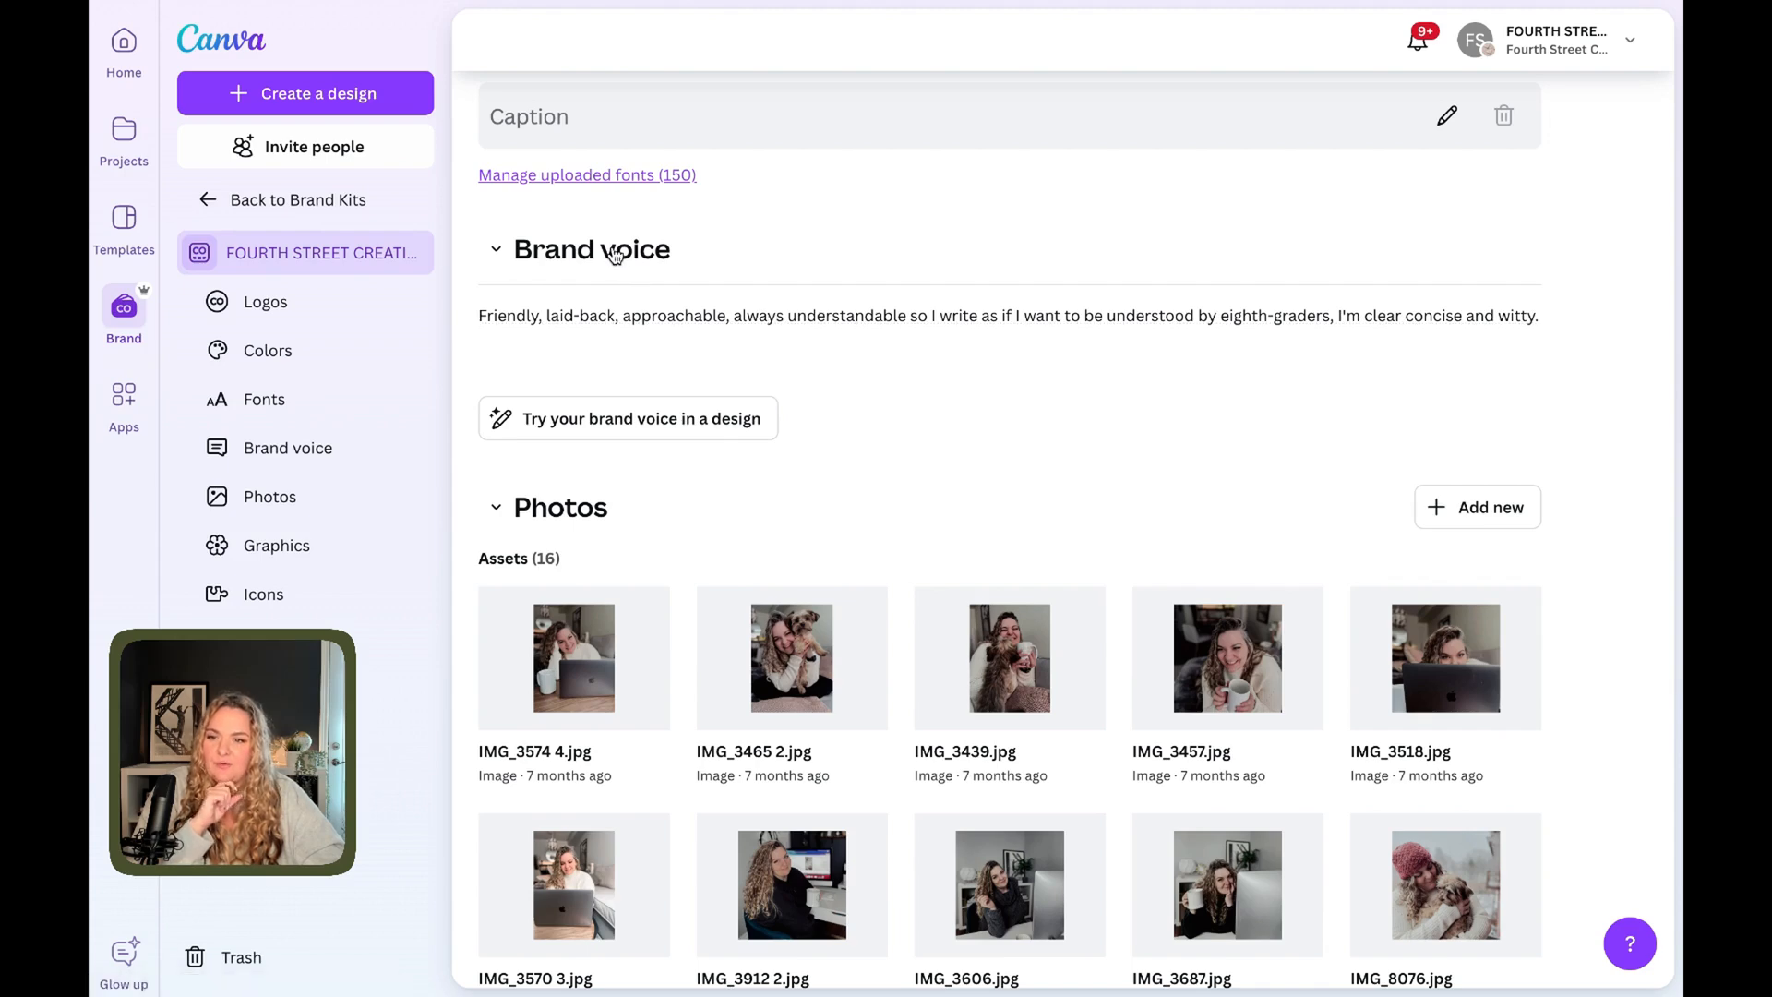
scroll(down, 3)
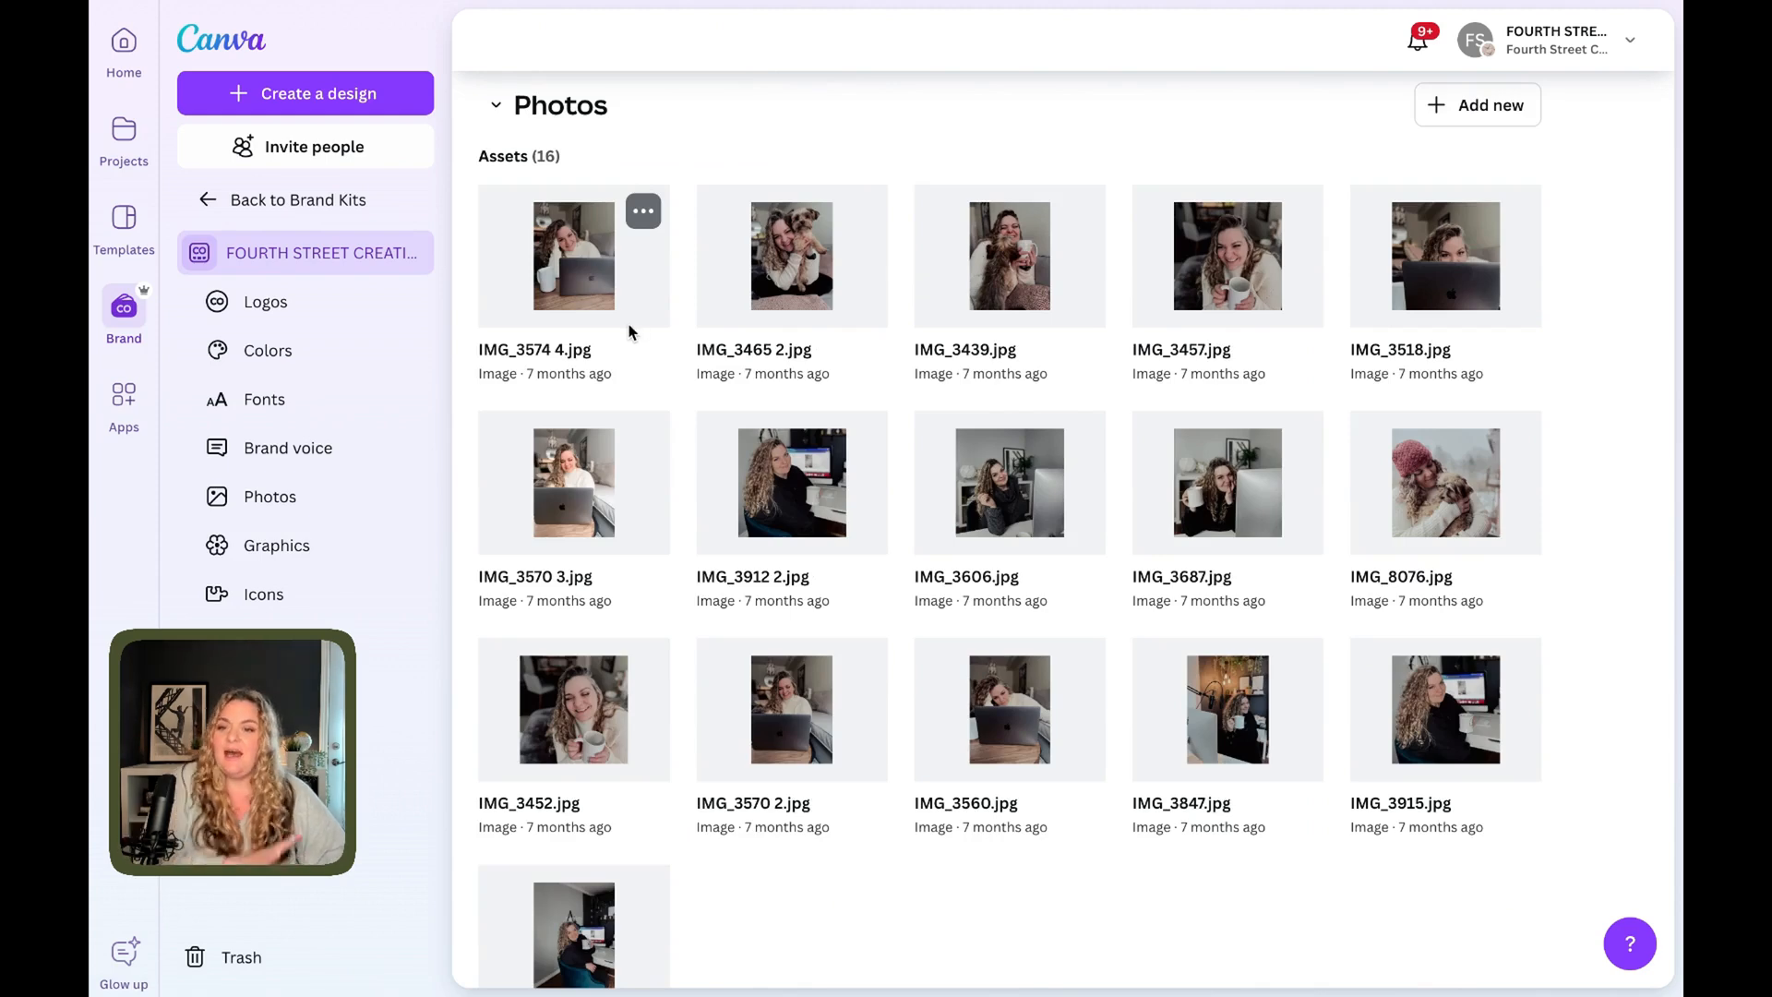
scroll(down, 3)
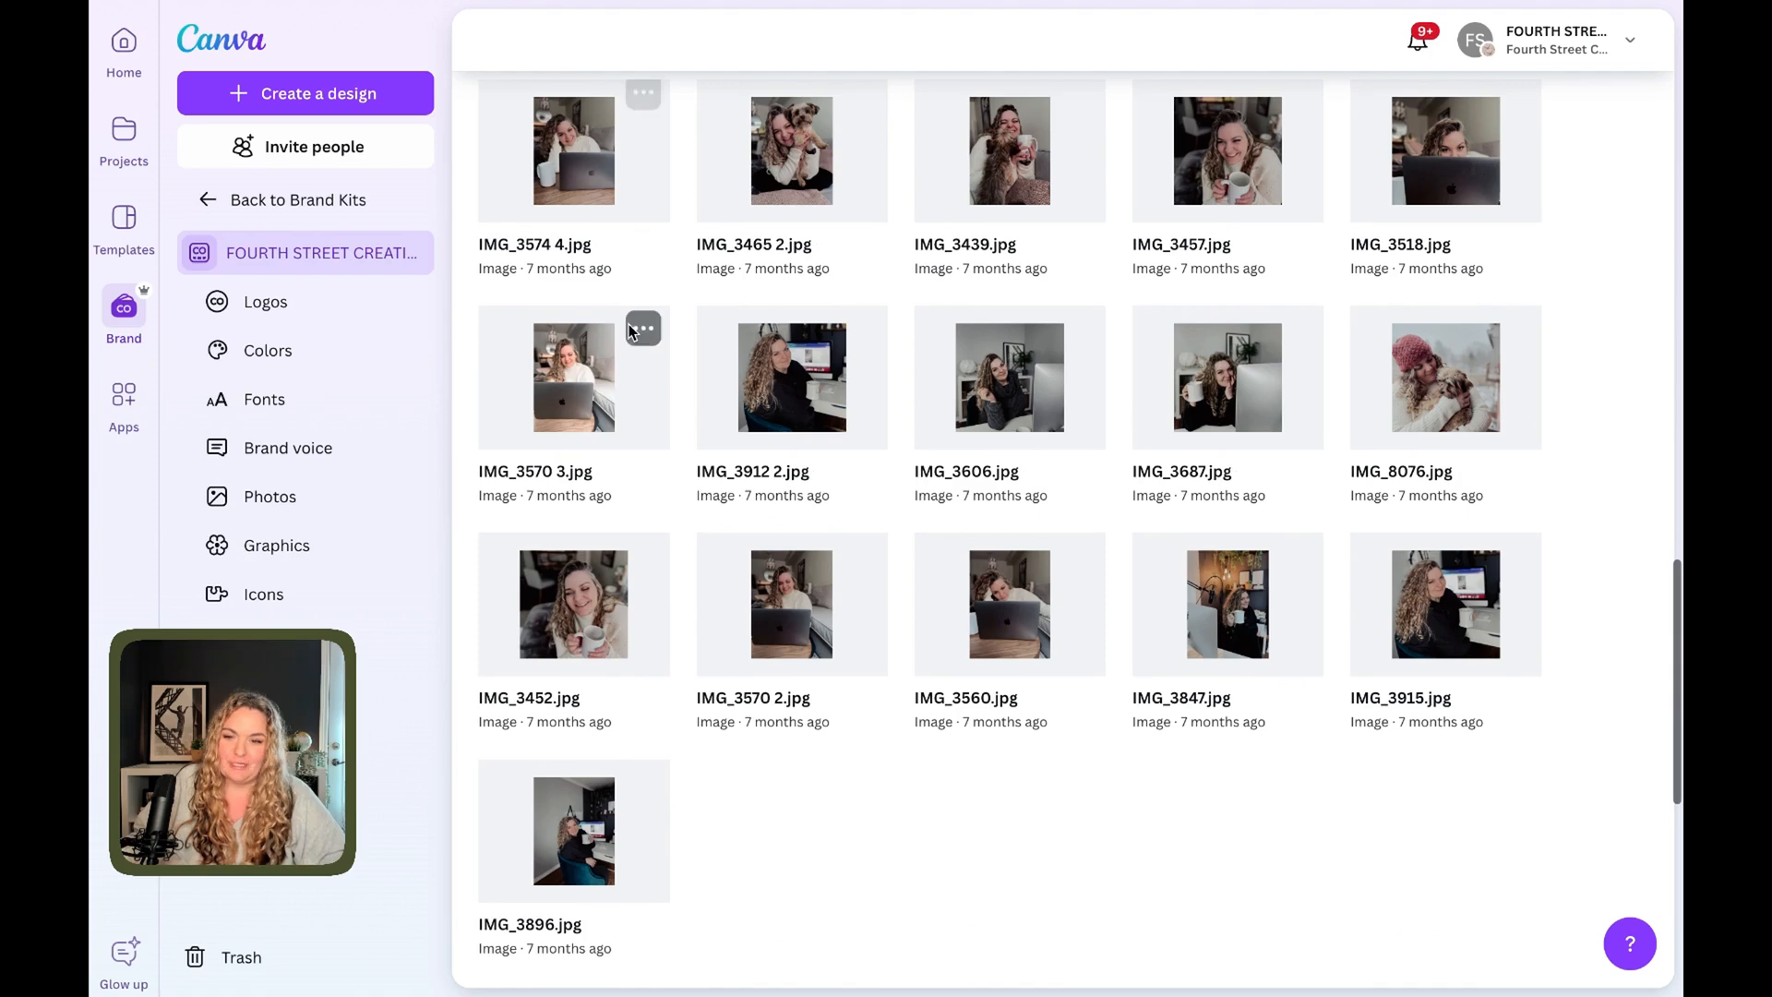
scroll(down, 3)
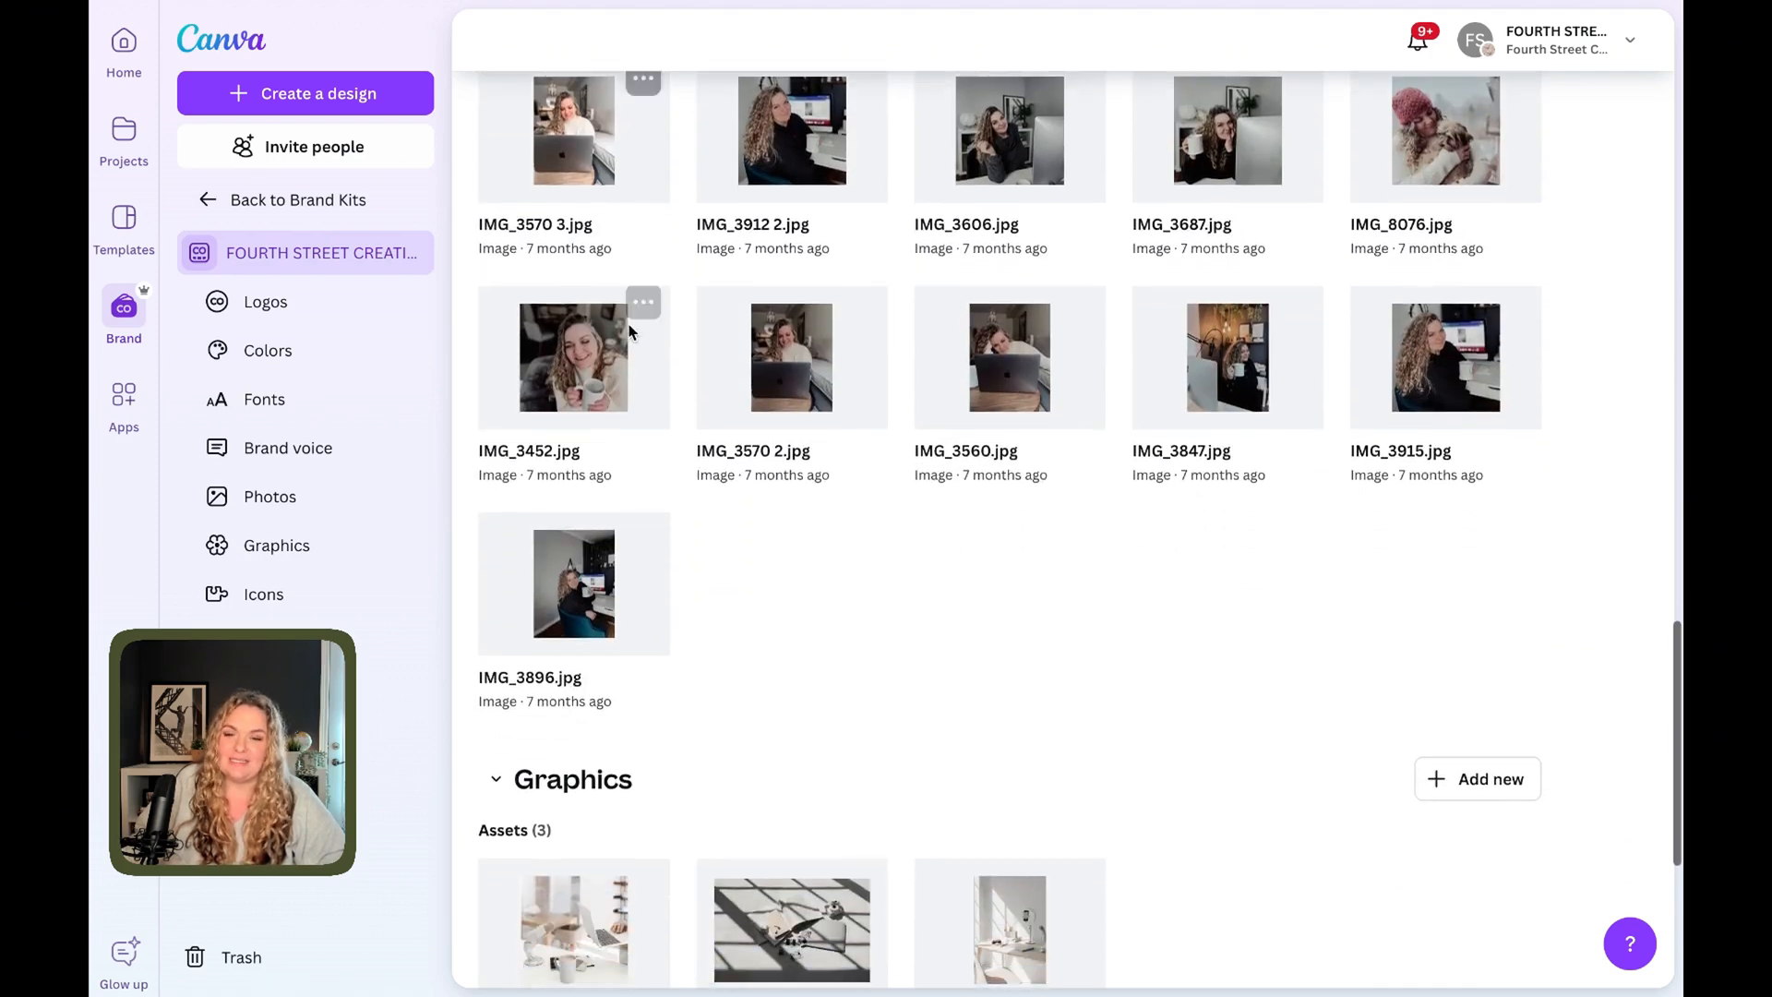
scroll(down, 3)
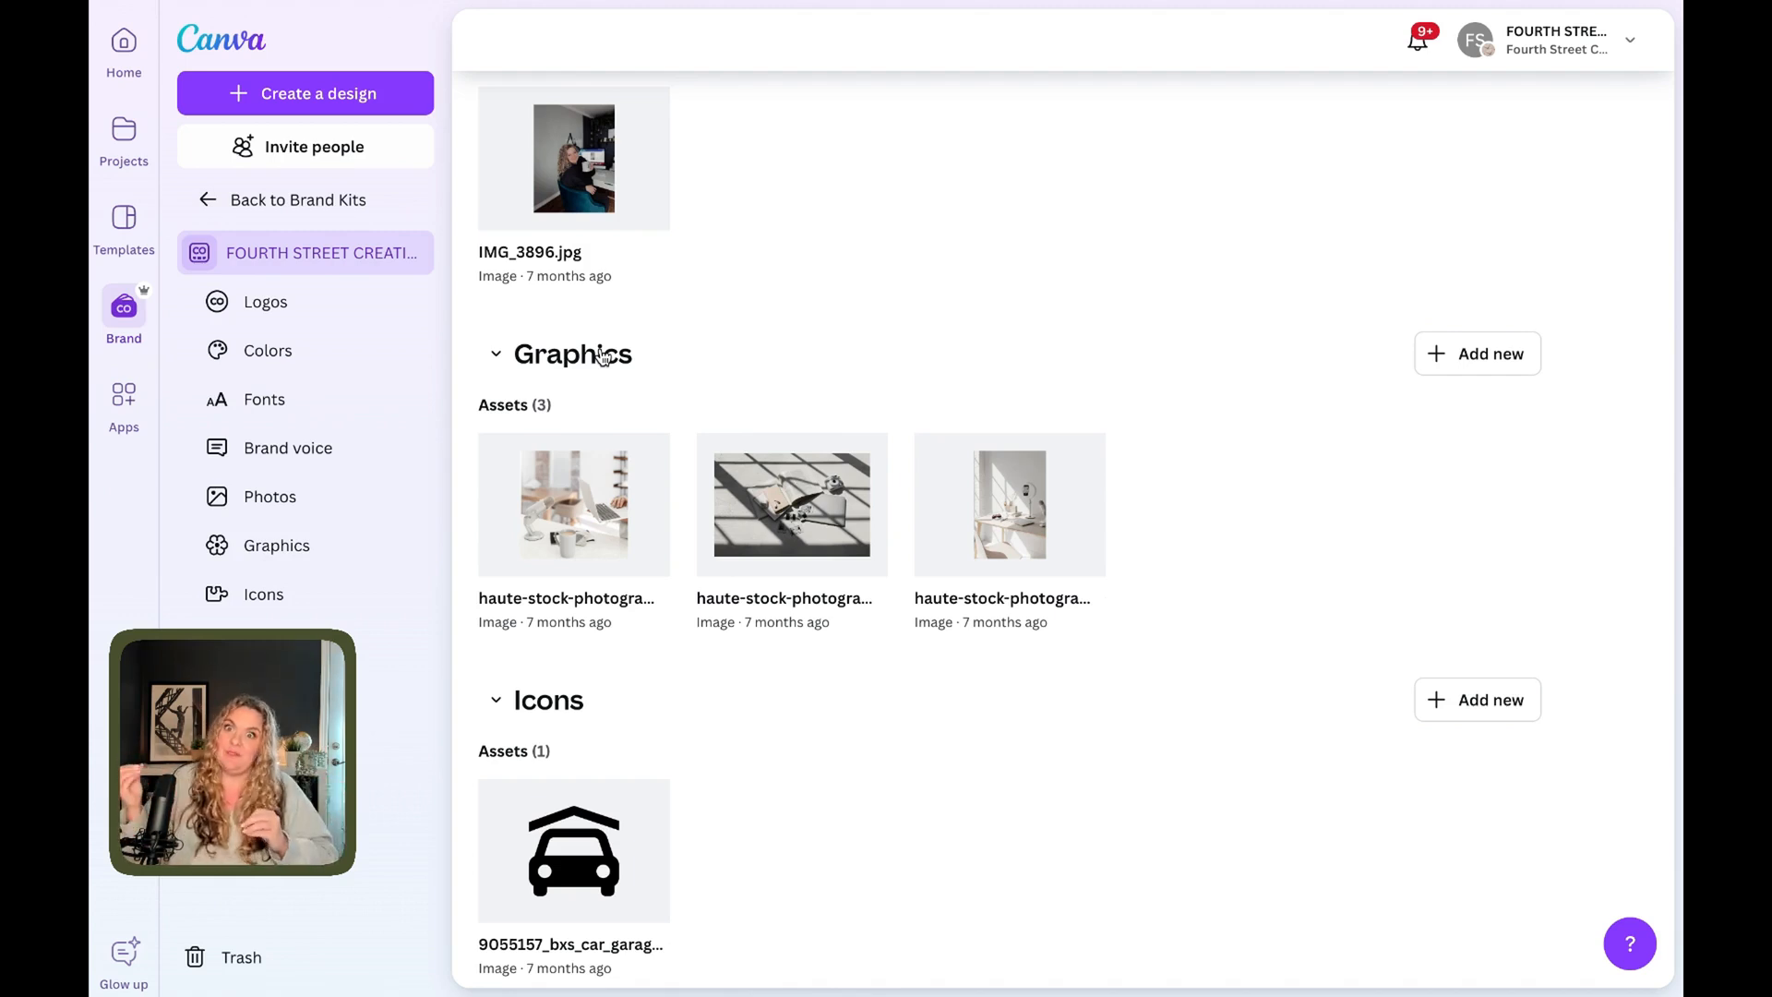
scroll(down, 3)
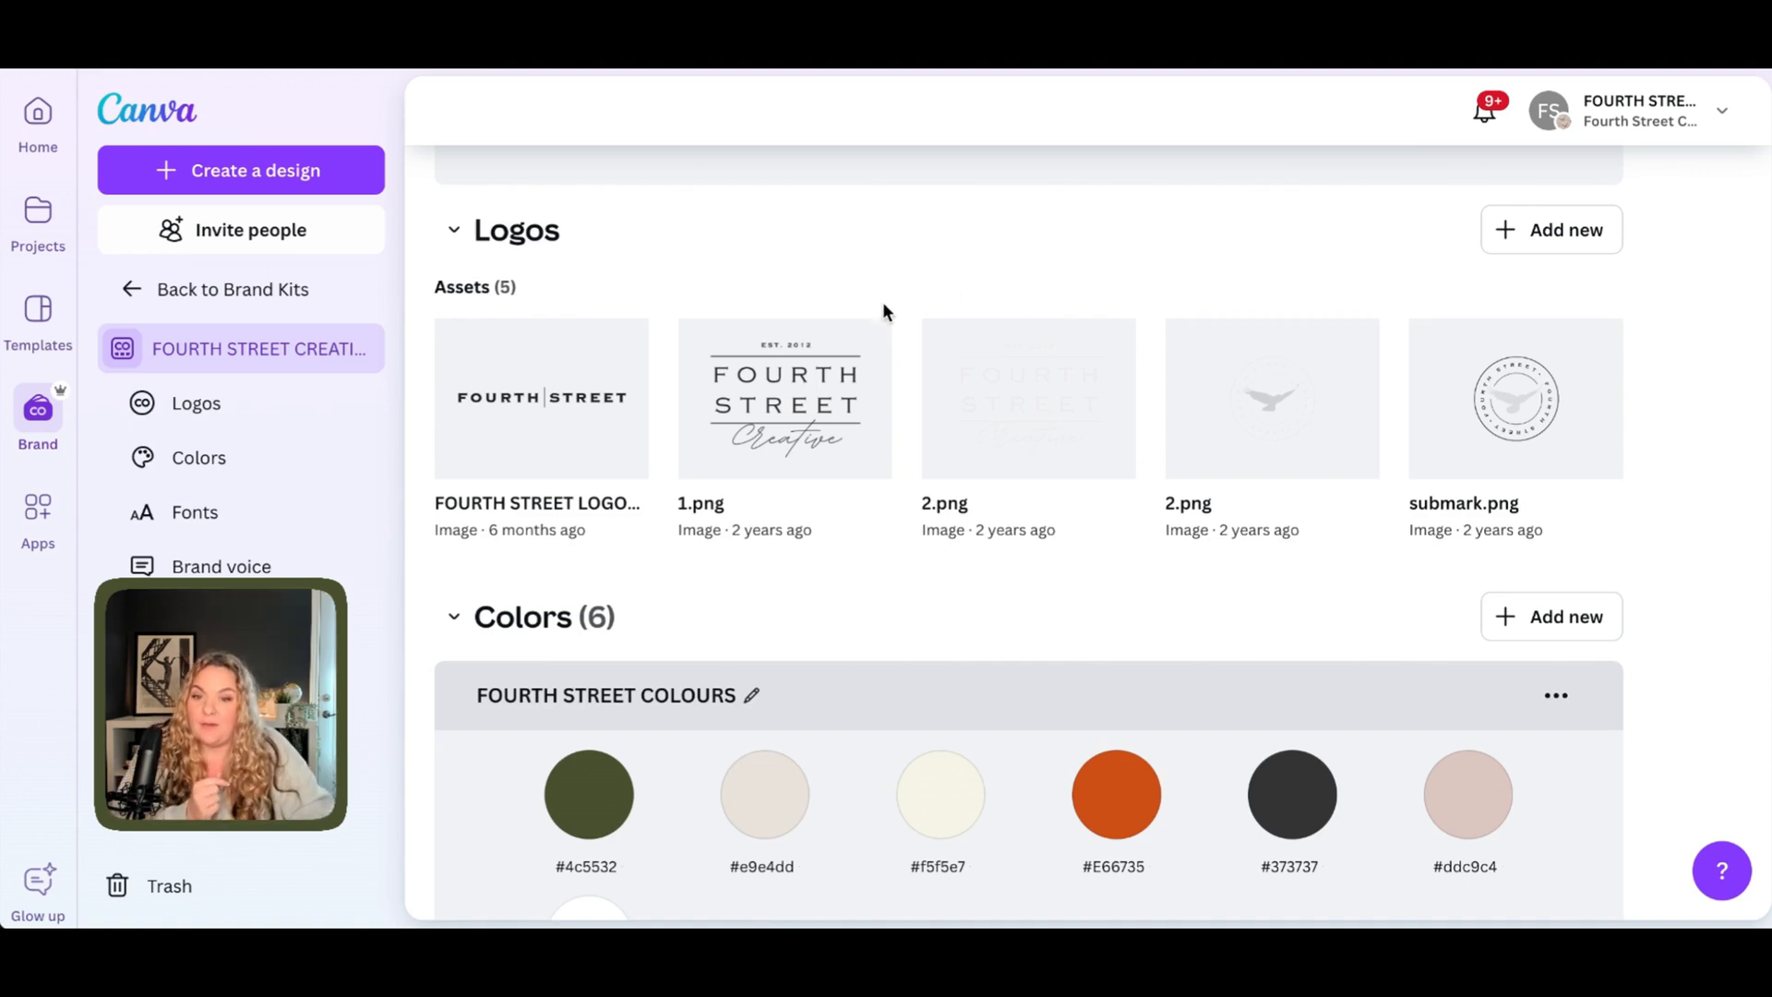
Leave the Canva brand kit and go to the convertio.co file converter.
click(862, 348)
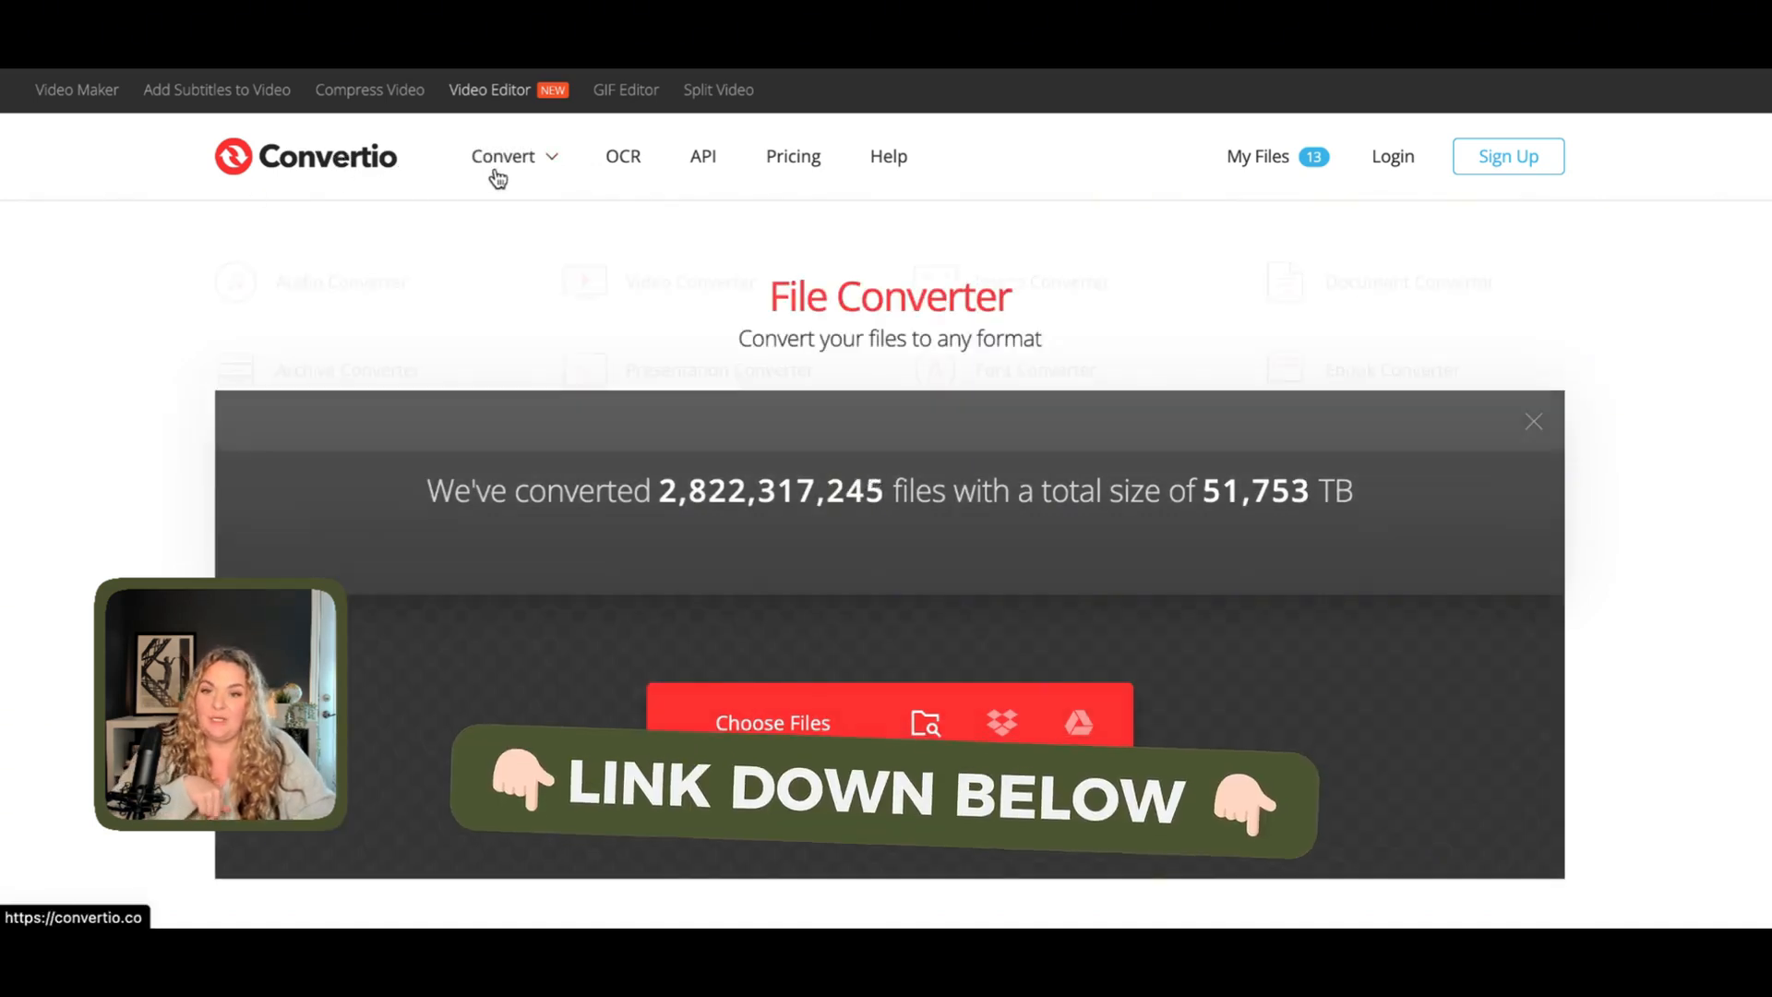
Upload '1 (2).png' to Convertio and convert it from PNG to SVG.
scroll(down, 3)
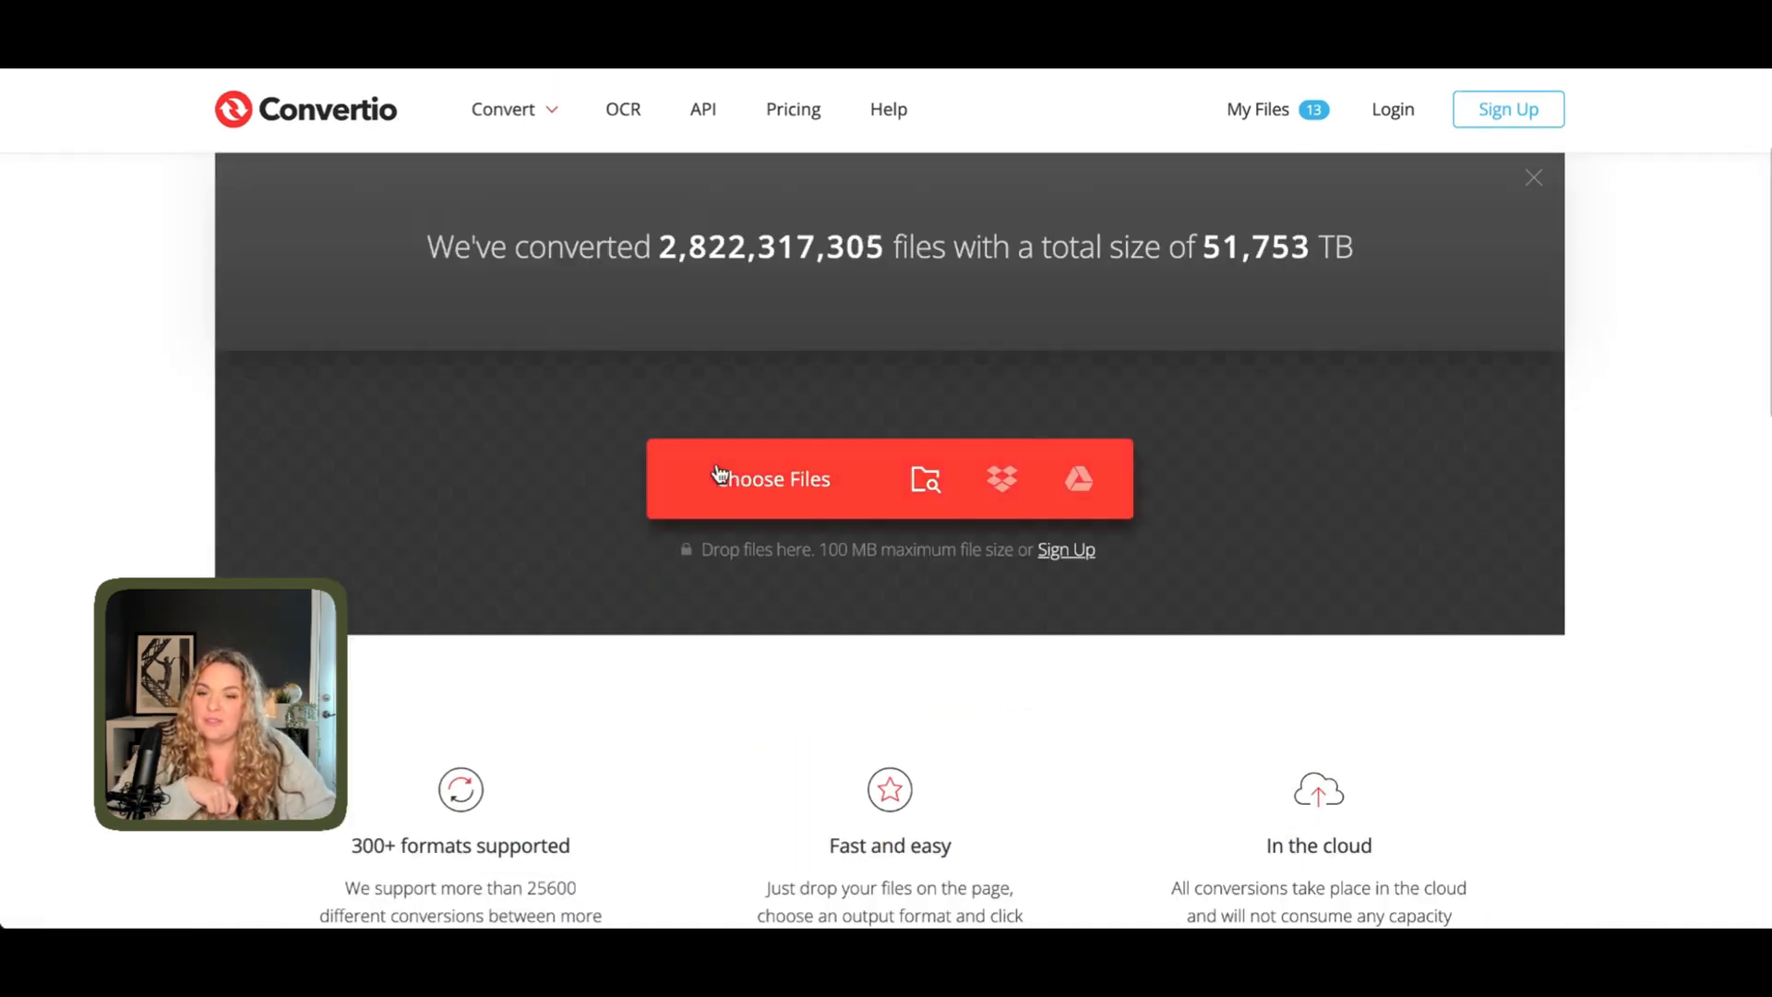
click(772, 478)
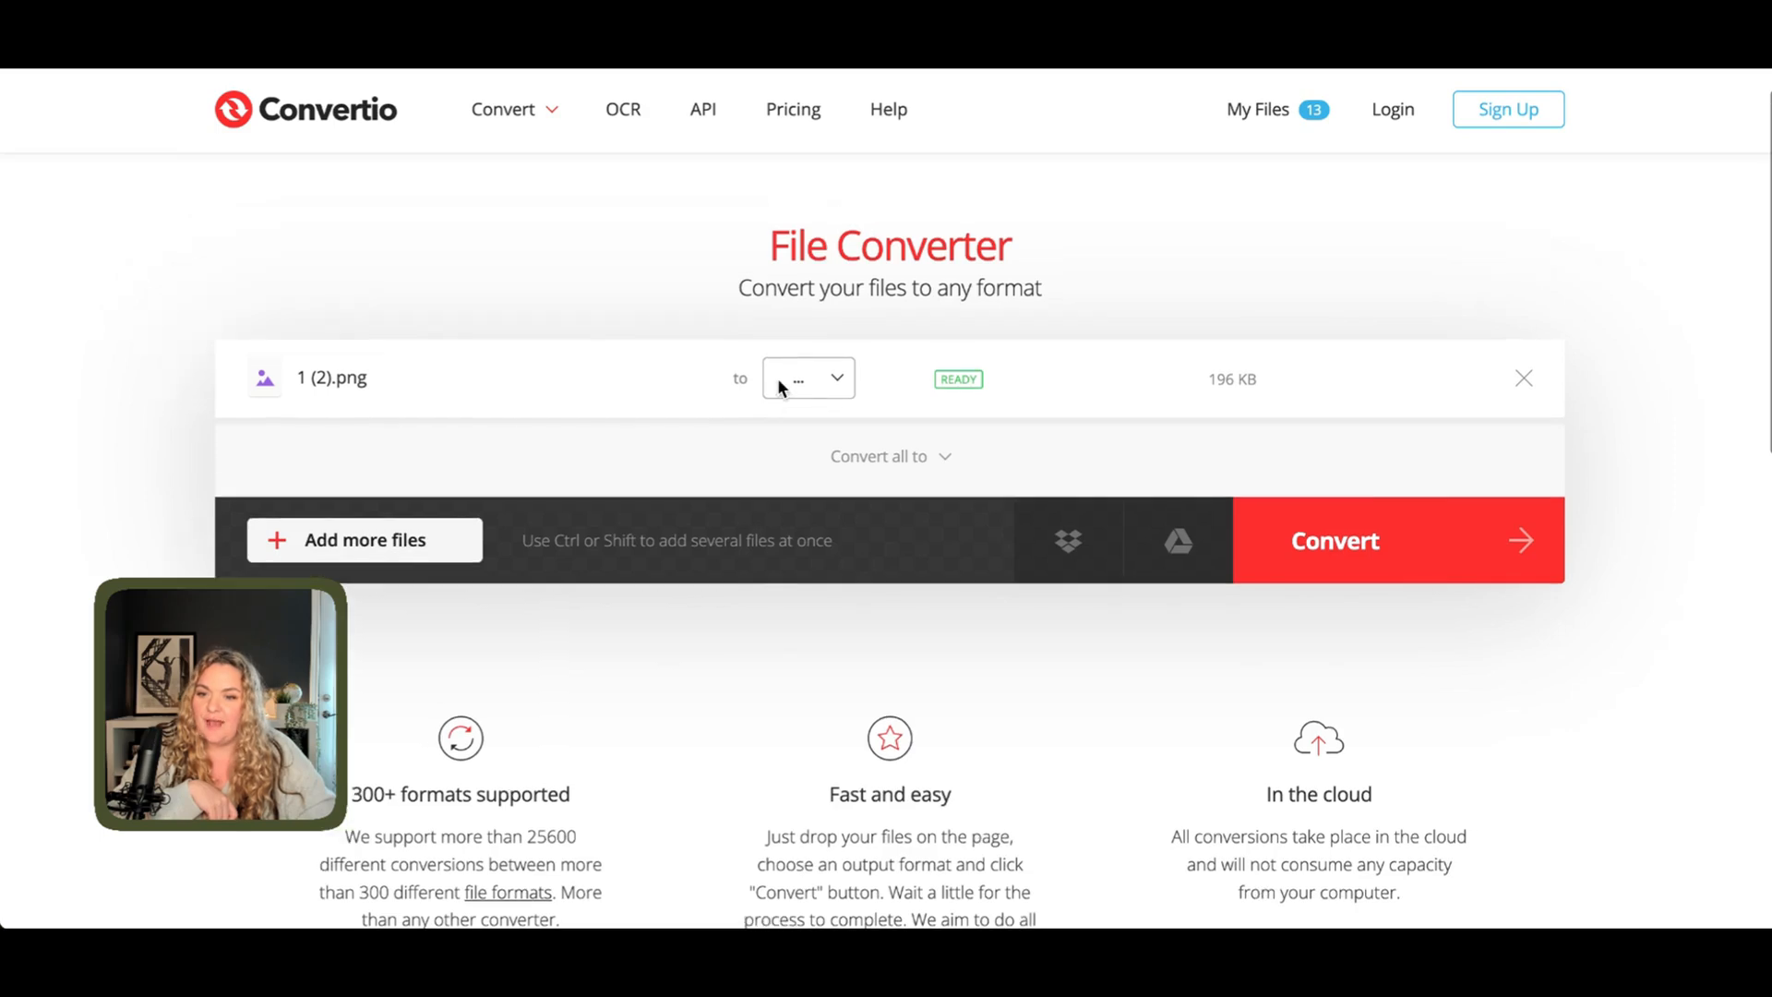
click(807, 378)
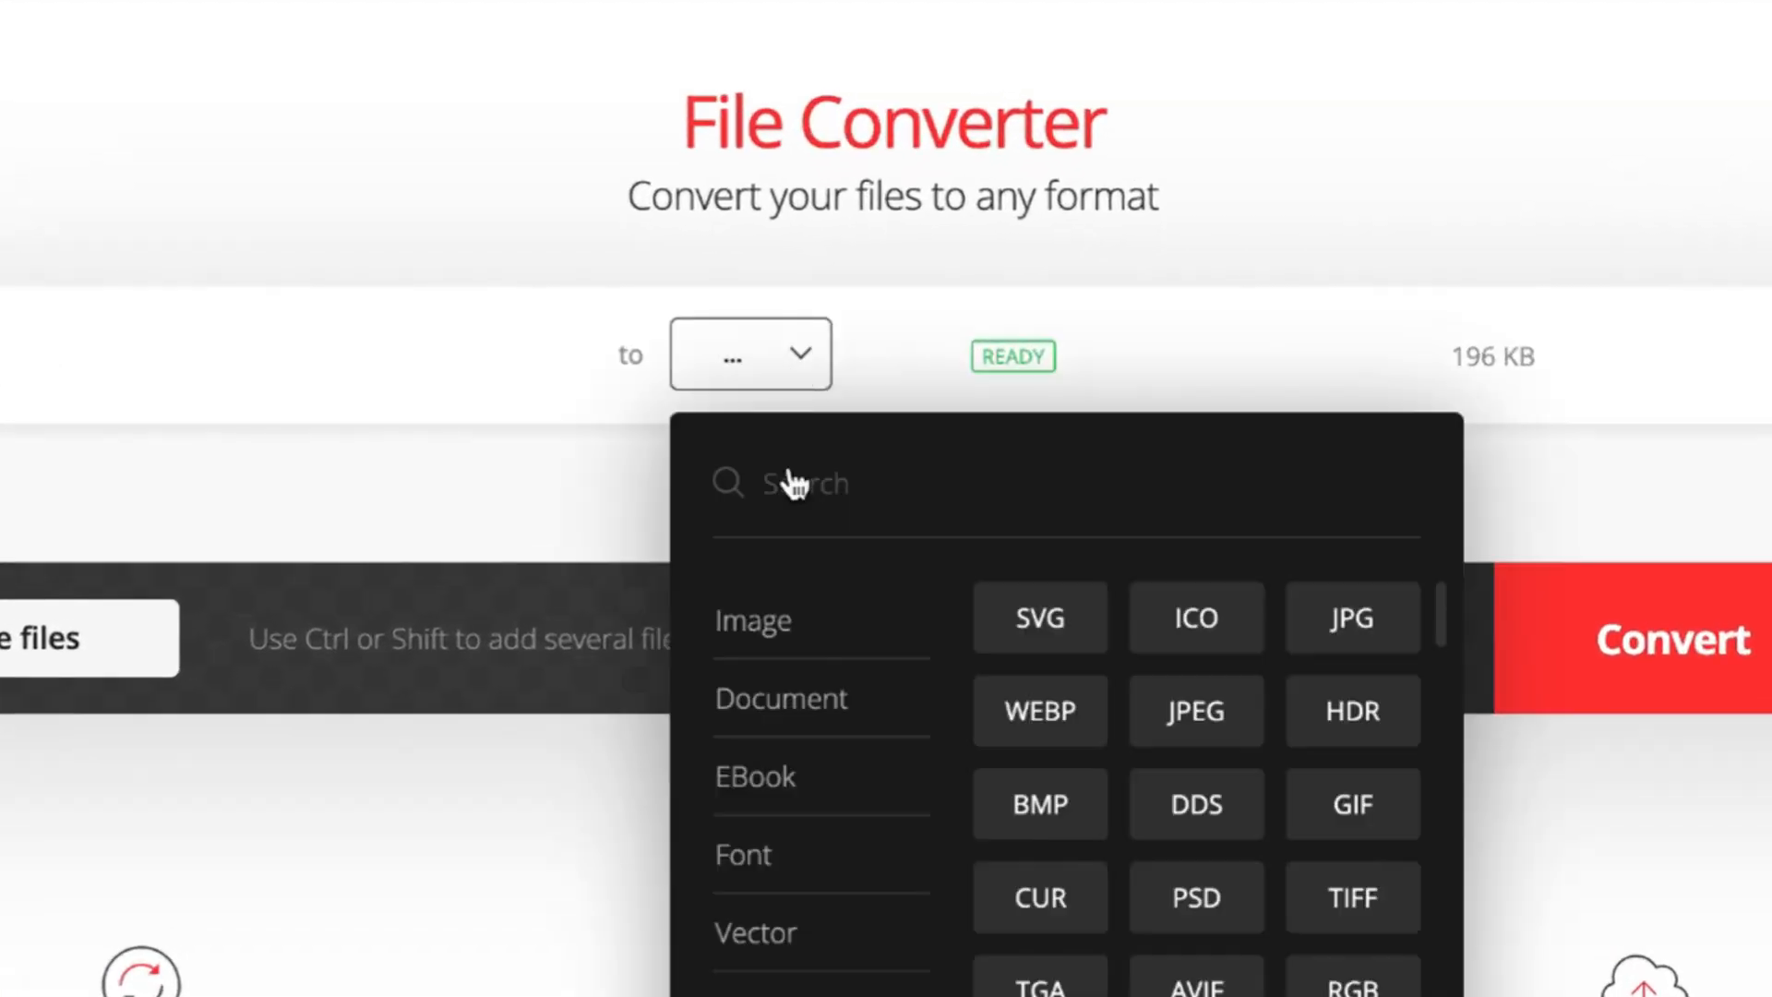
click(1037, 617)
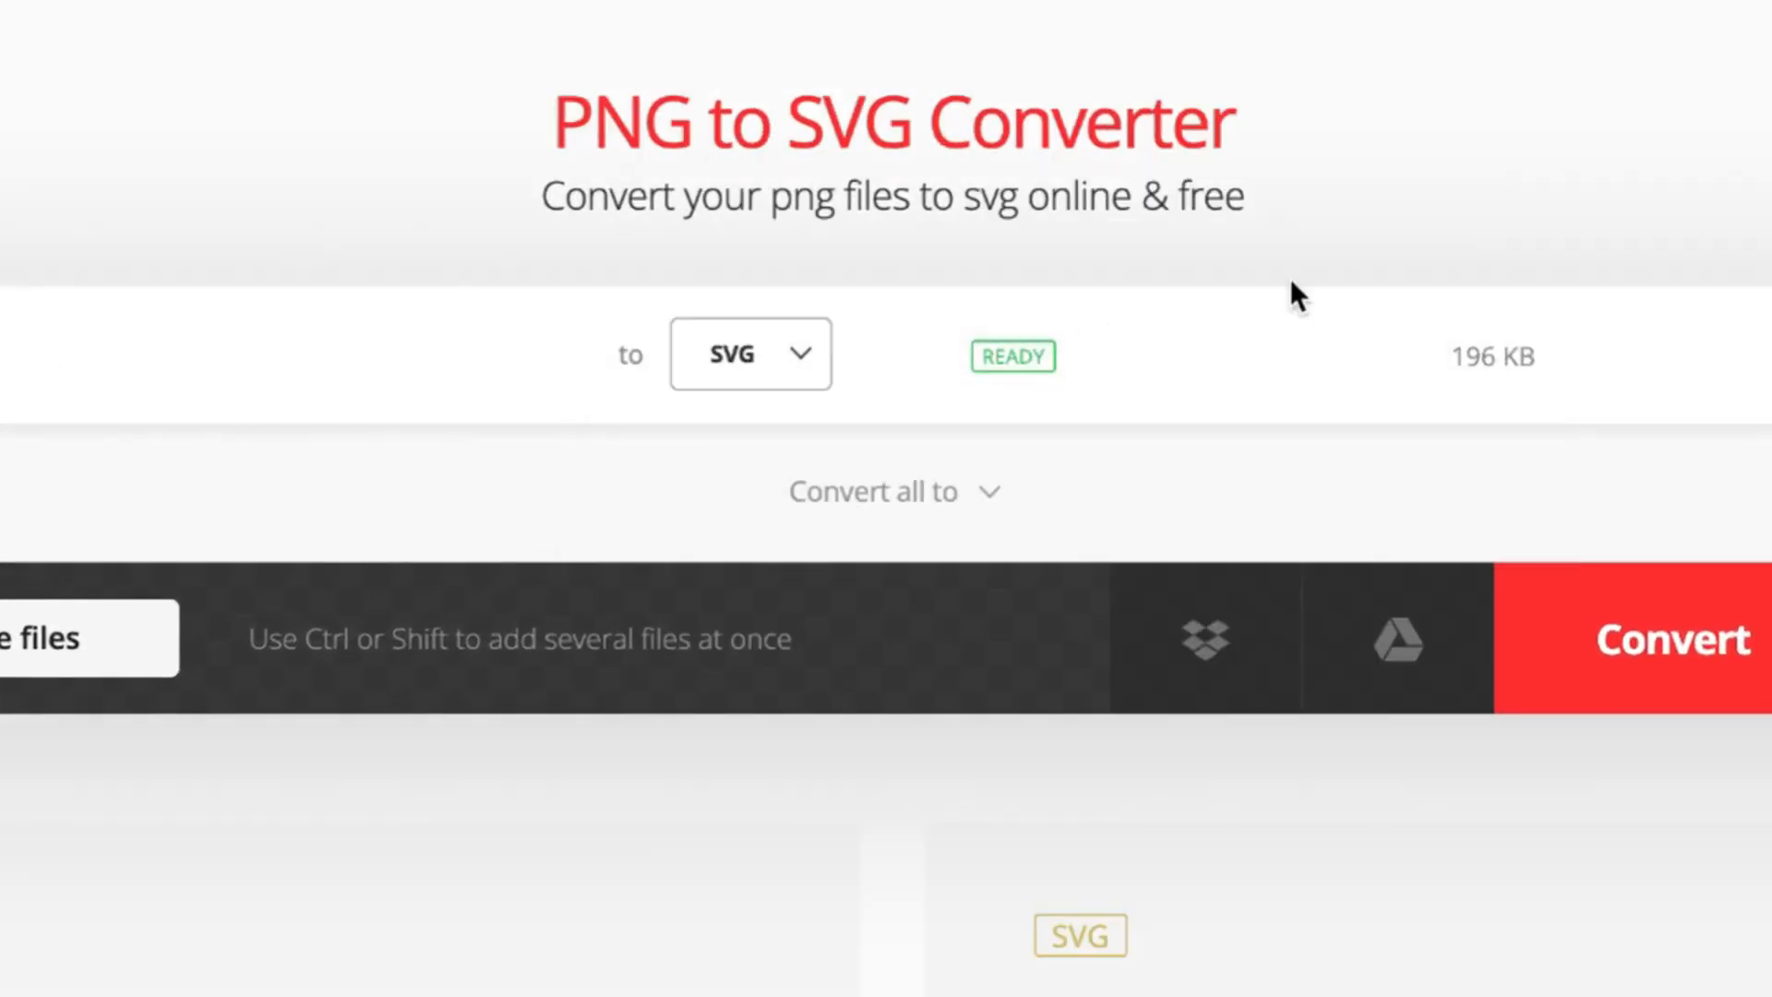
click(1672, 638)
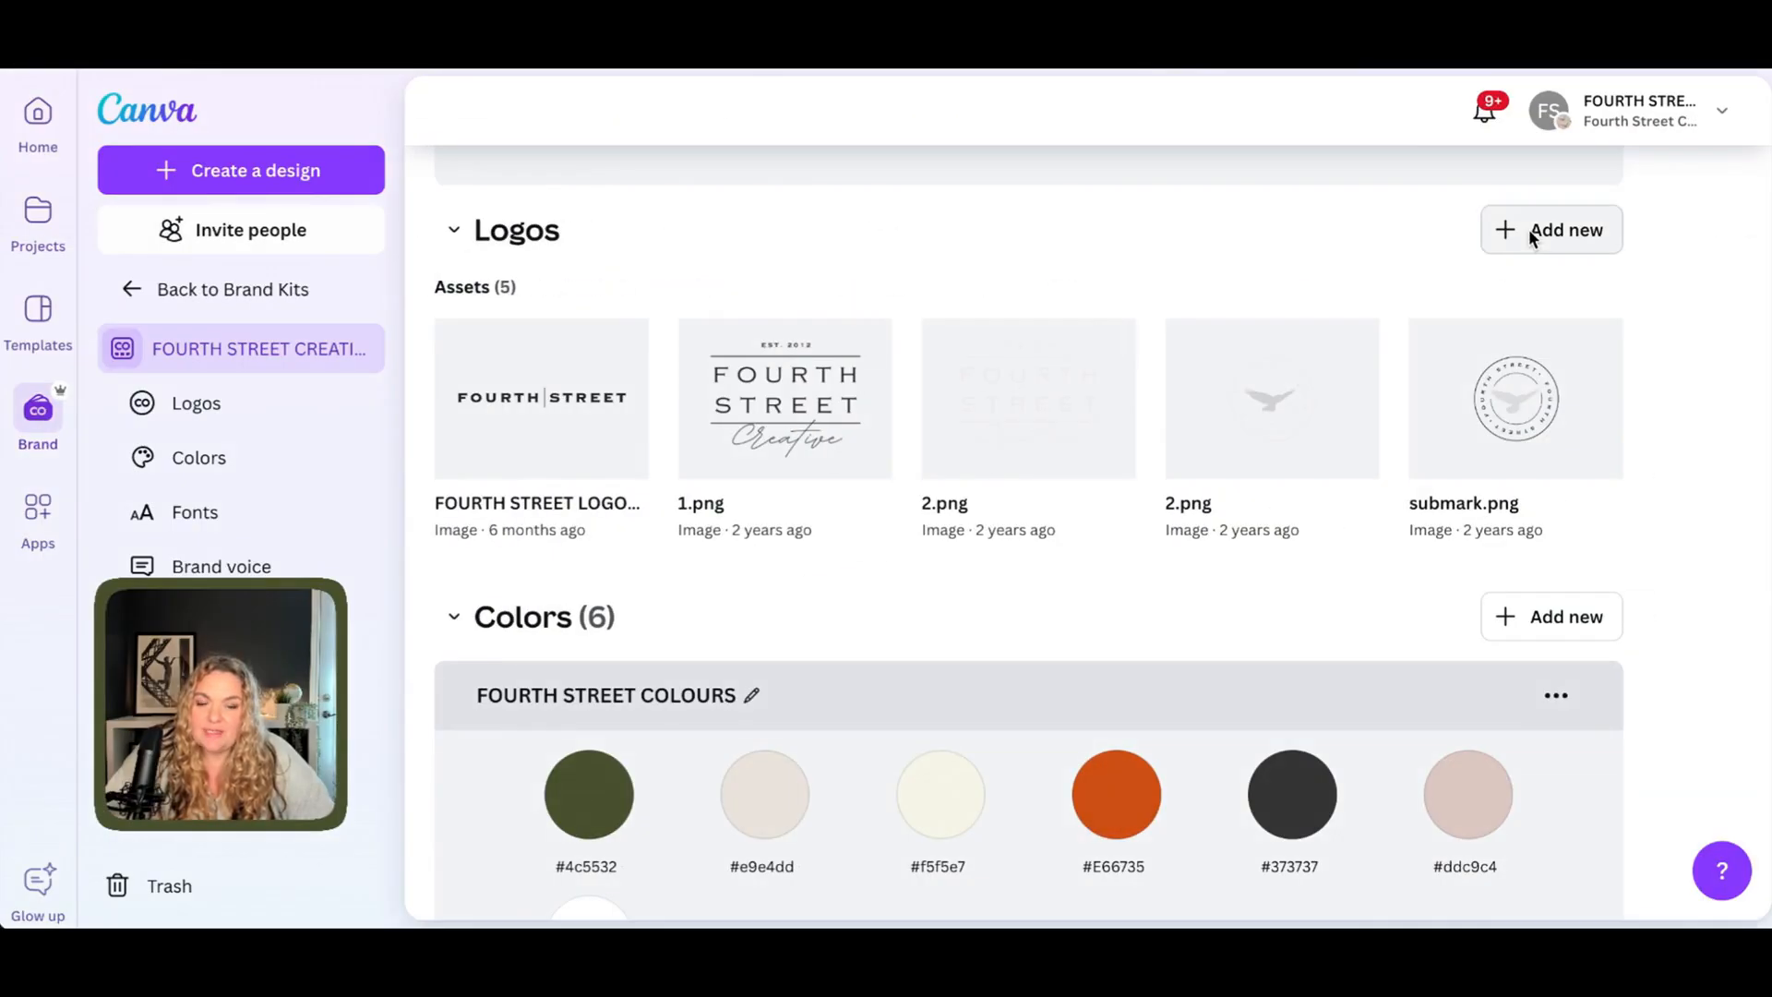
Add the converted SVG to Brand Kit logos and open the Luxury Condo design.
click(1550, 229)
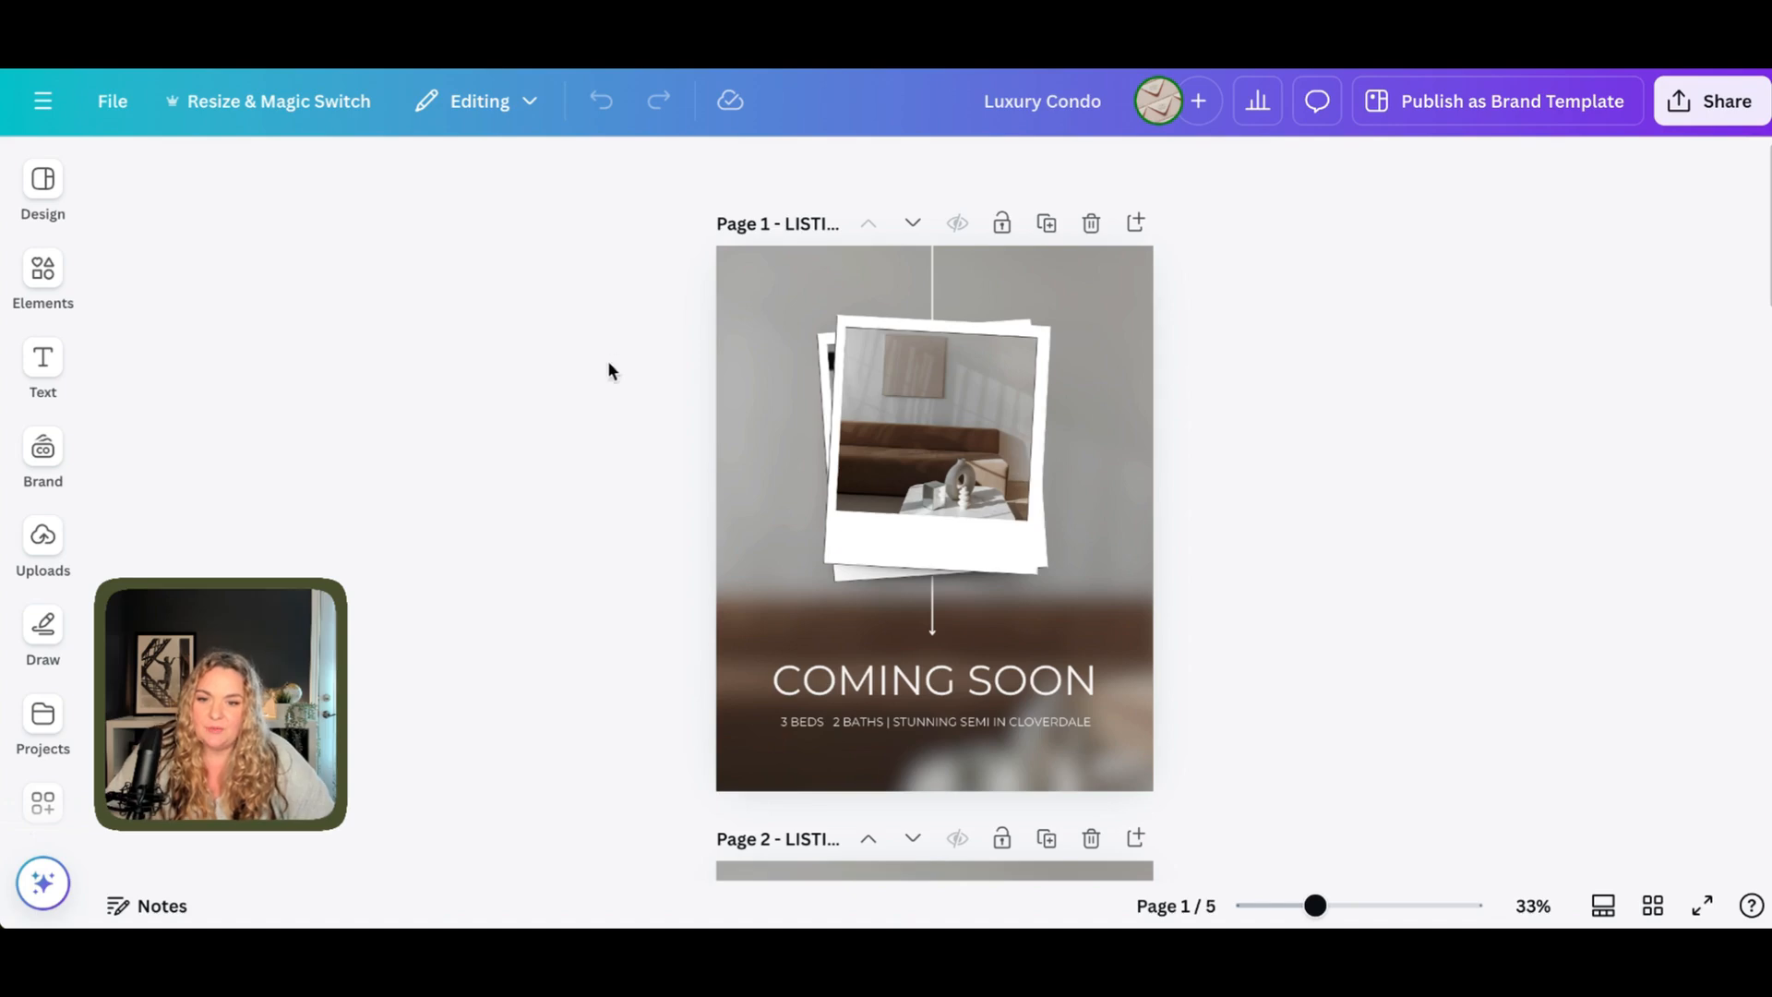
mouse_move(655, 424)
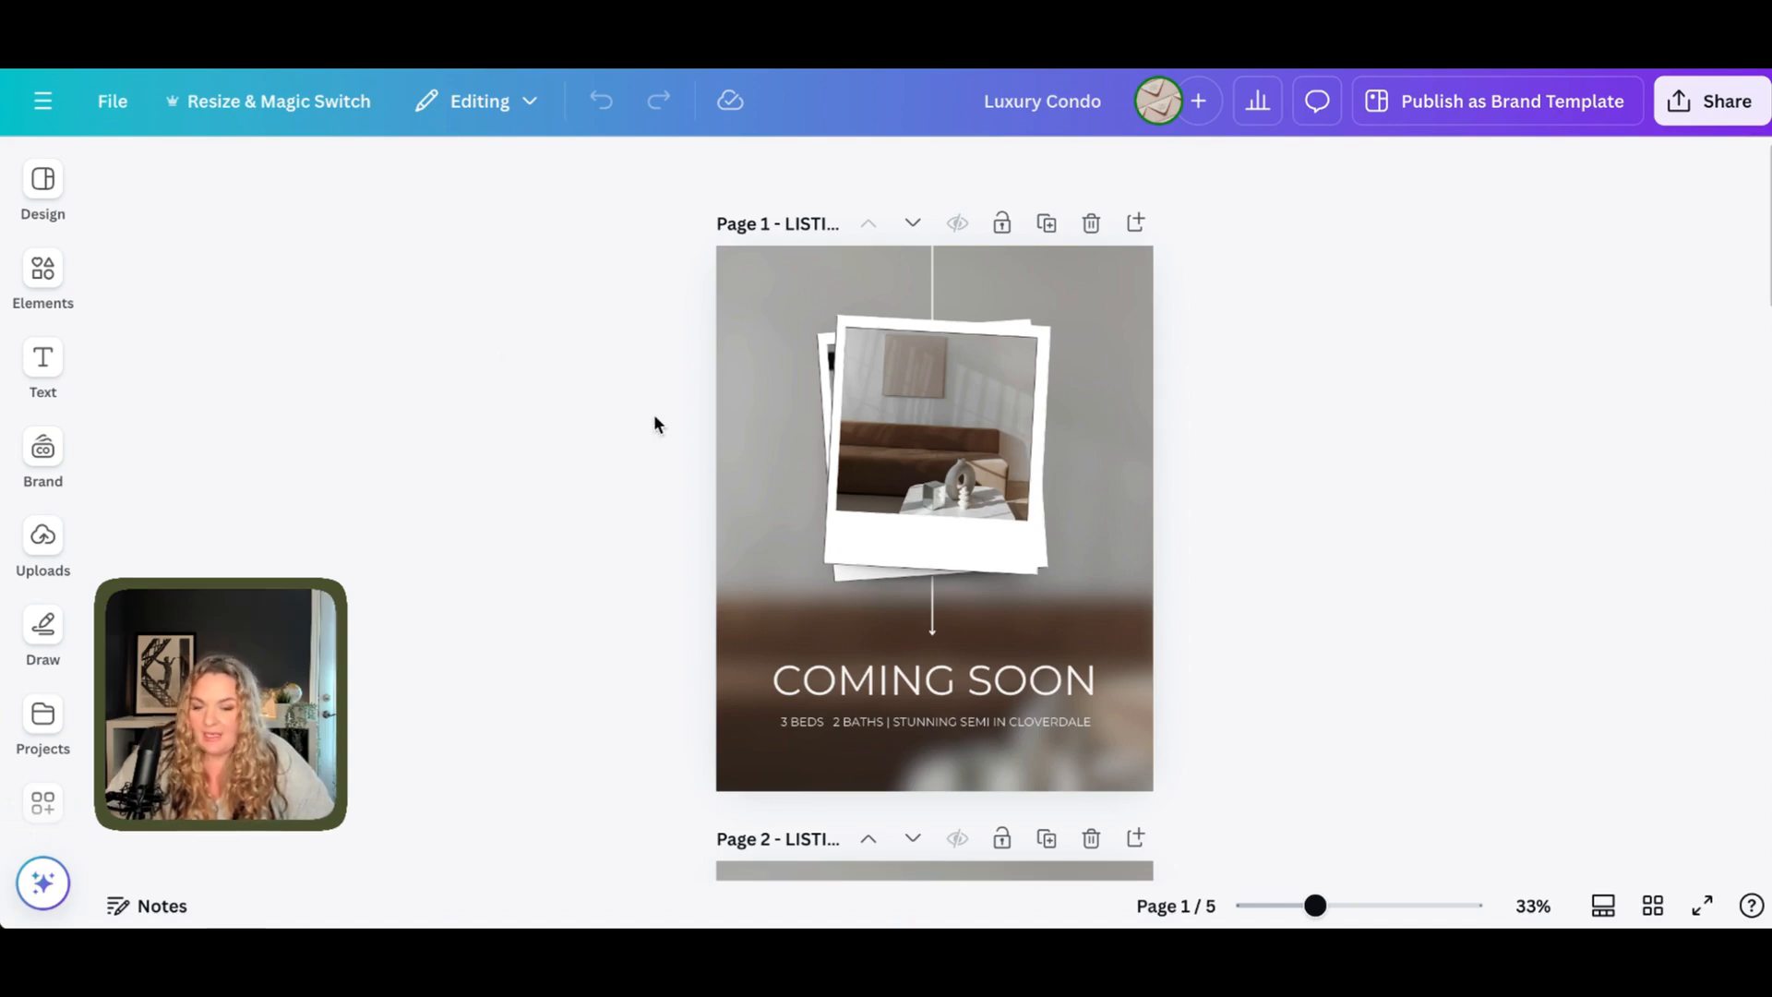
click(41, 458)
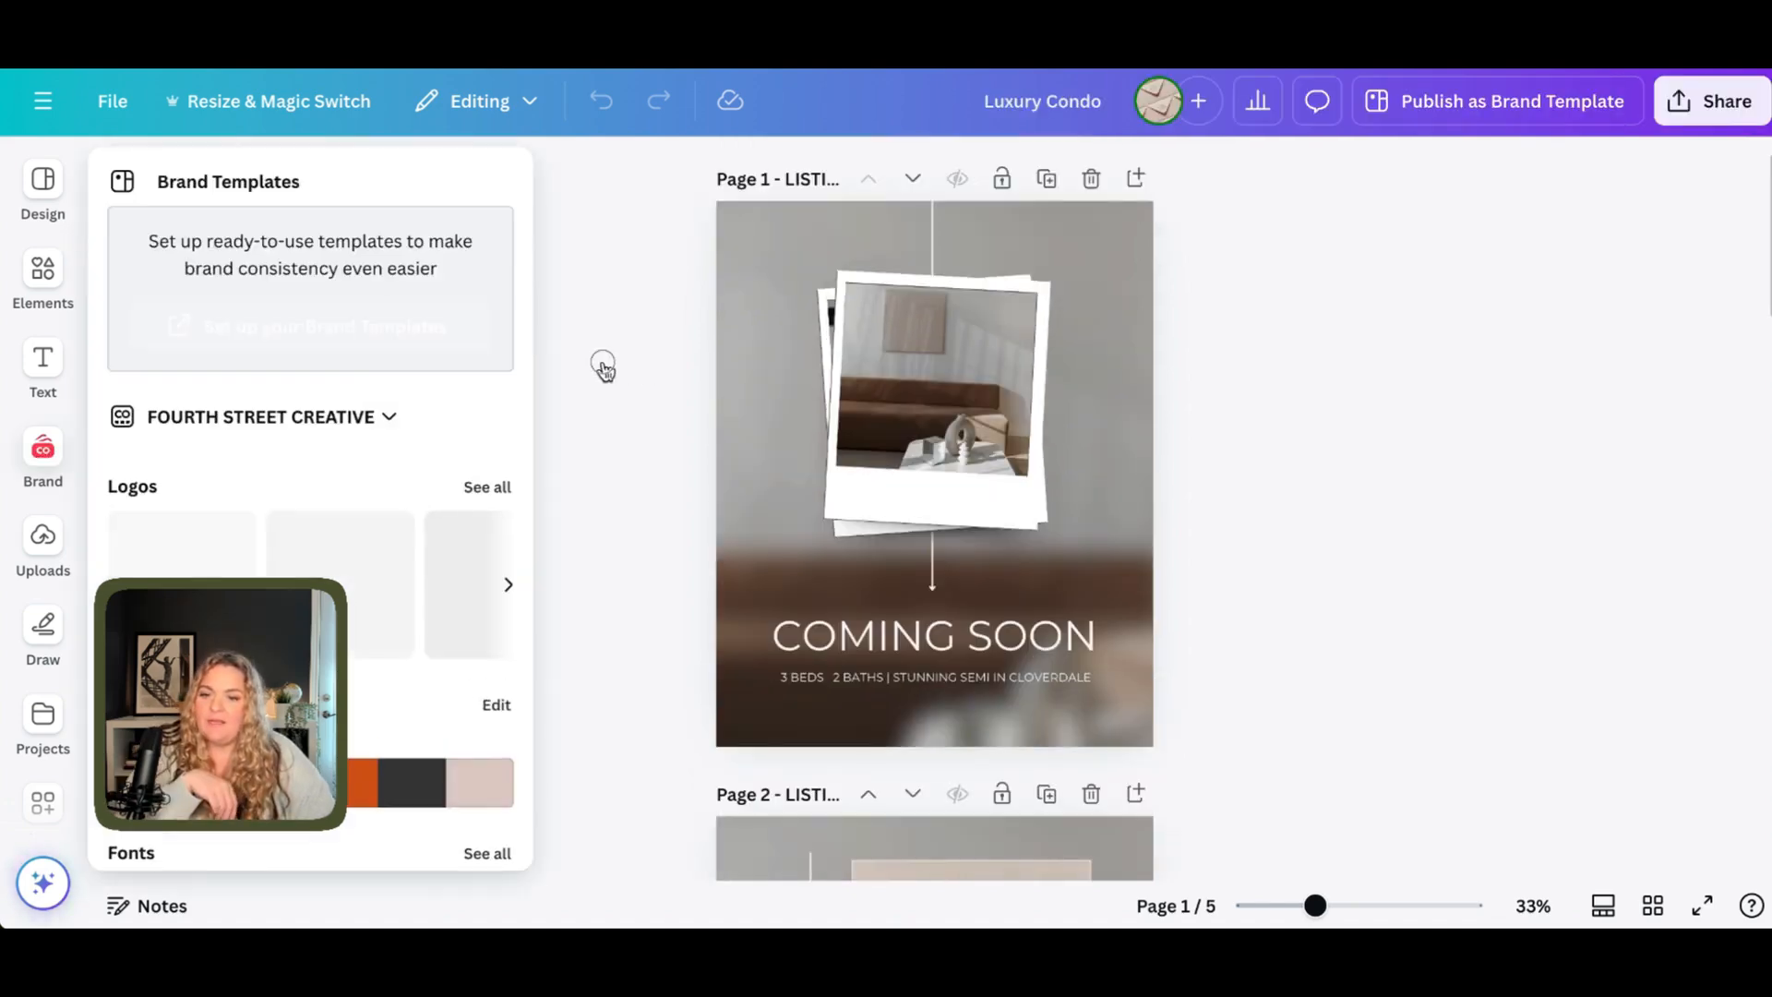
click(42, 458)
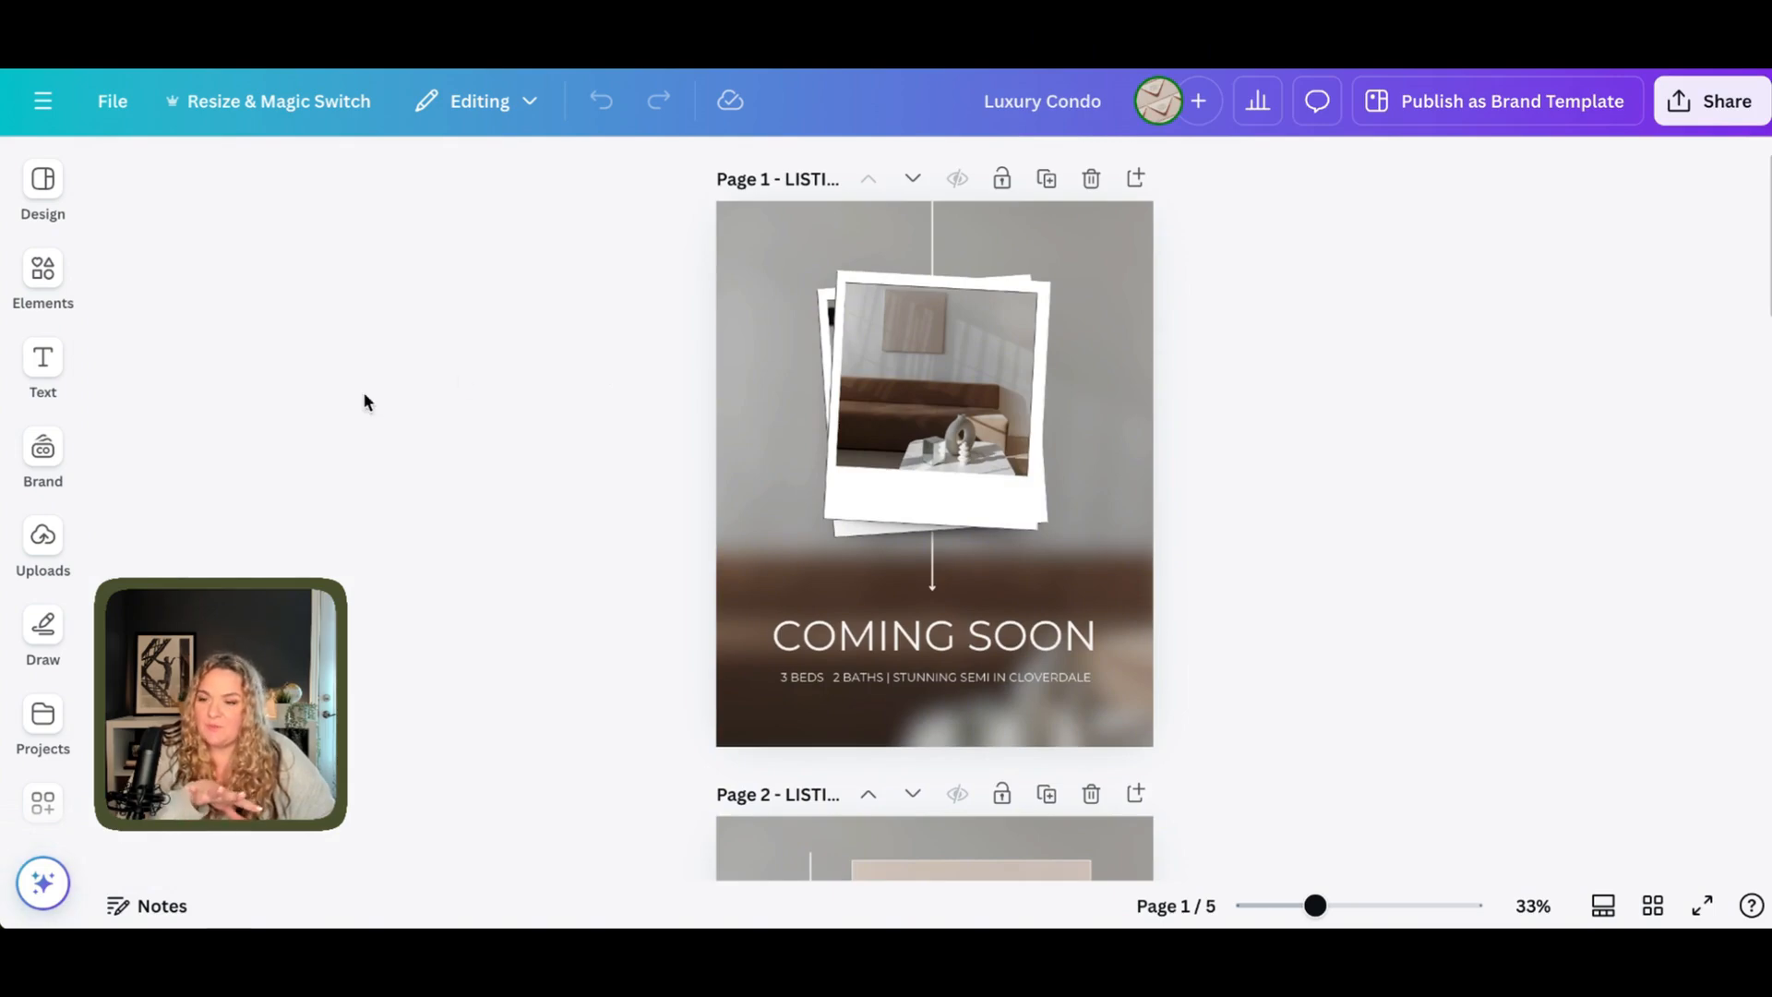
click(42, 458)
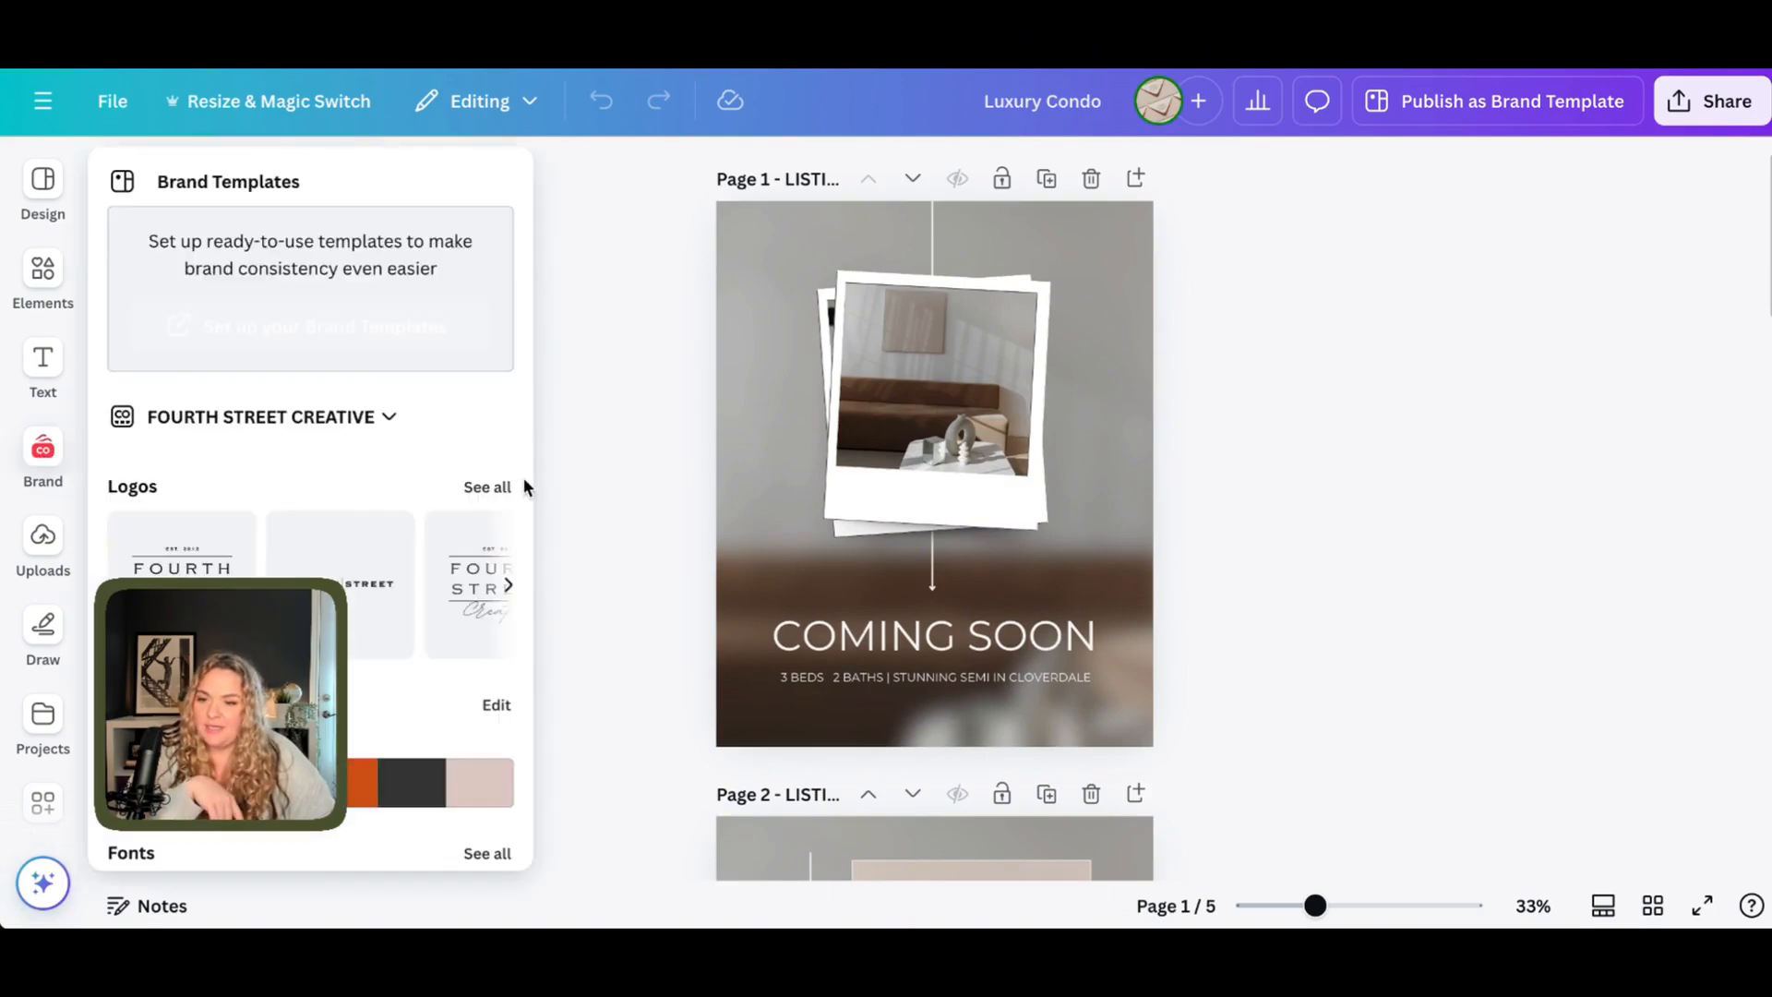
click(486, 486)
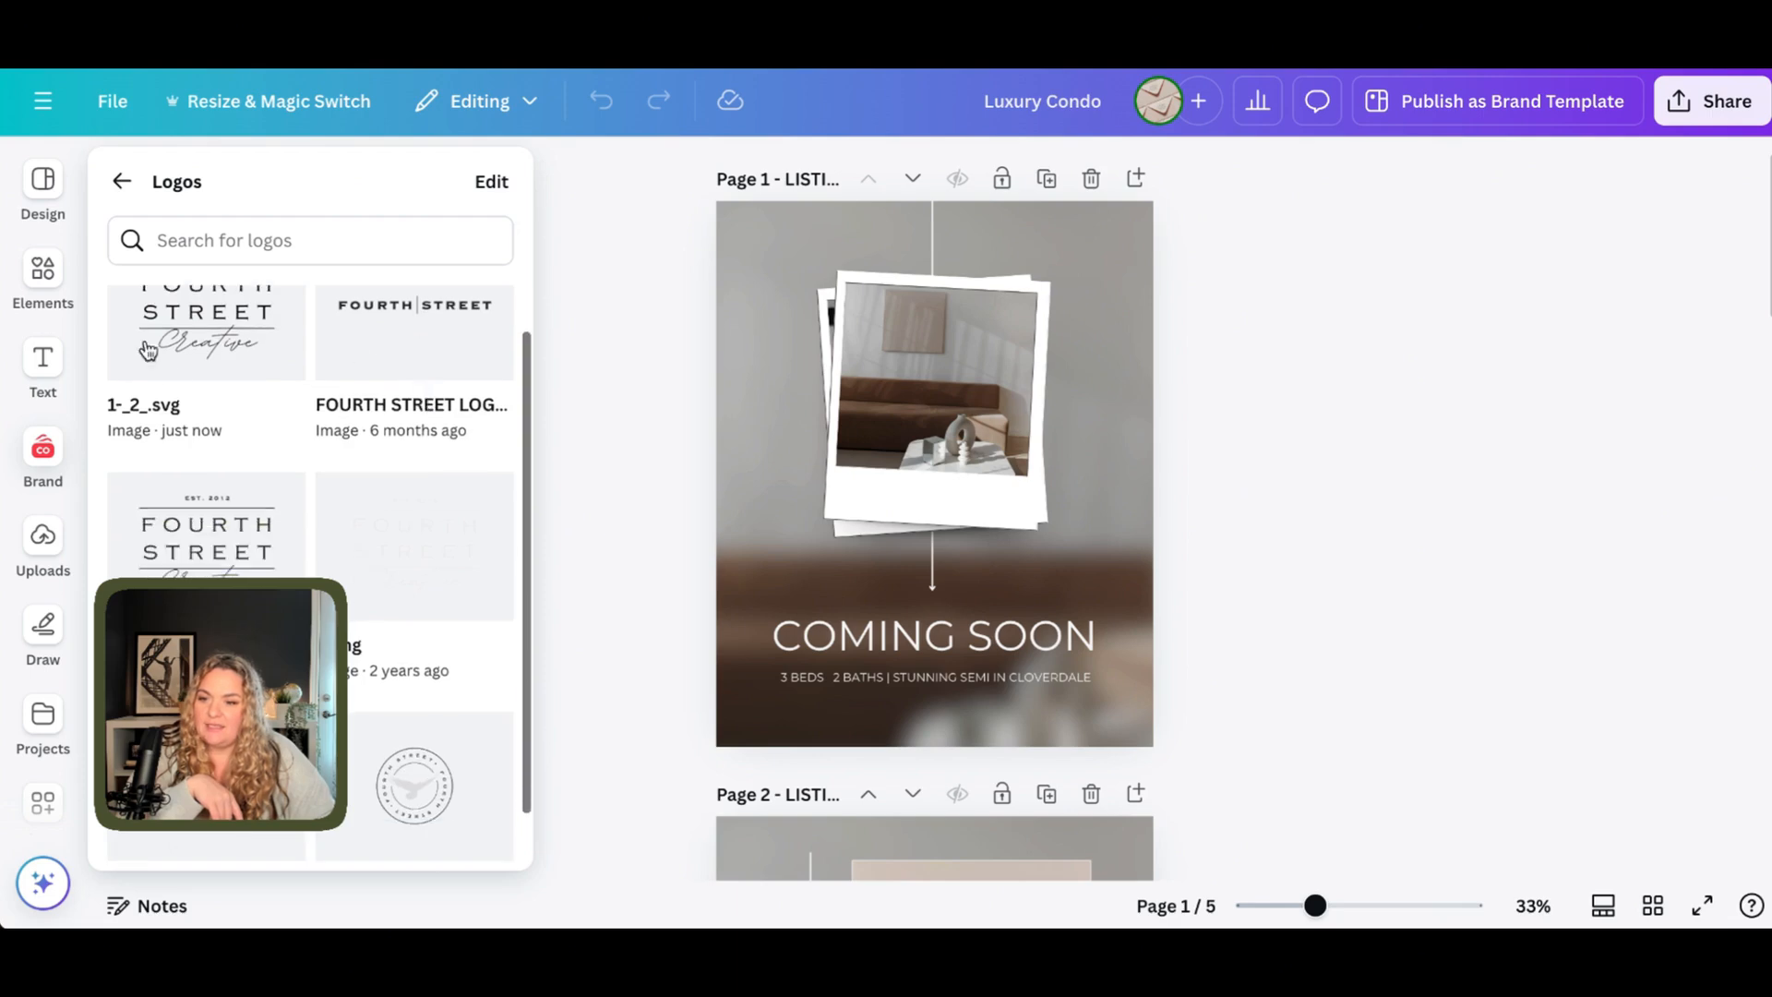
scroll(down, 3)
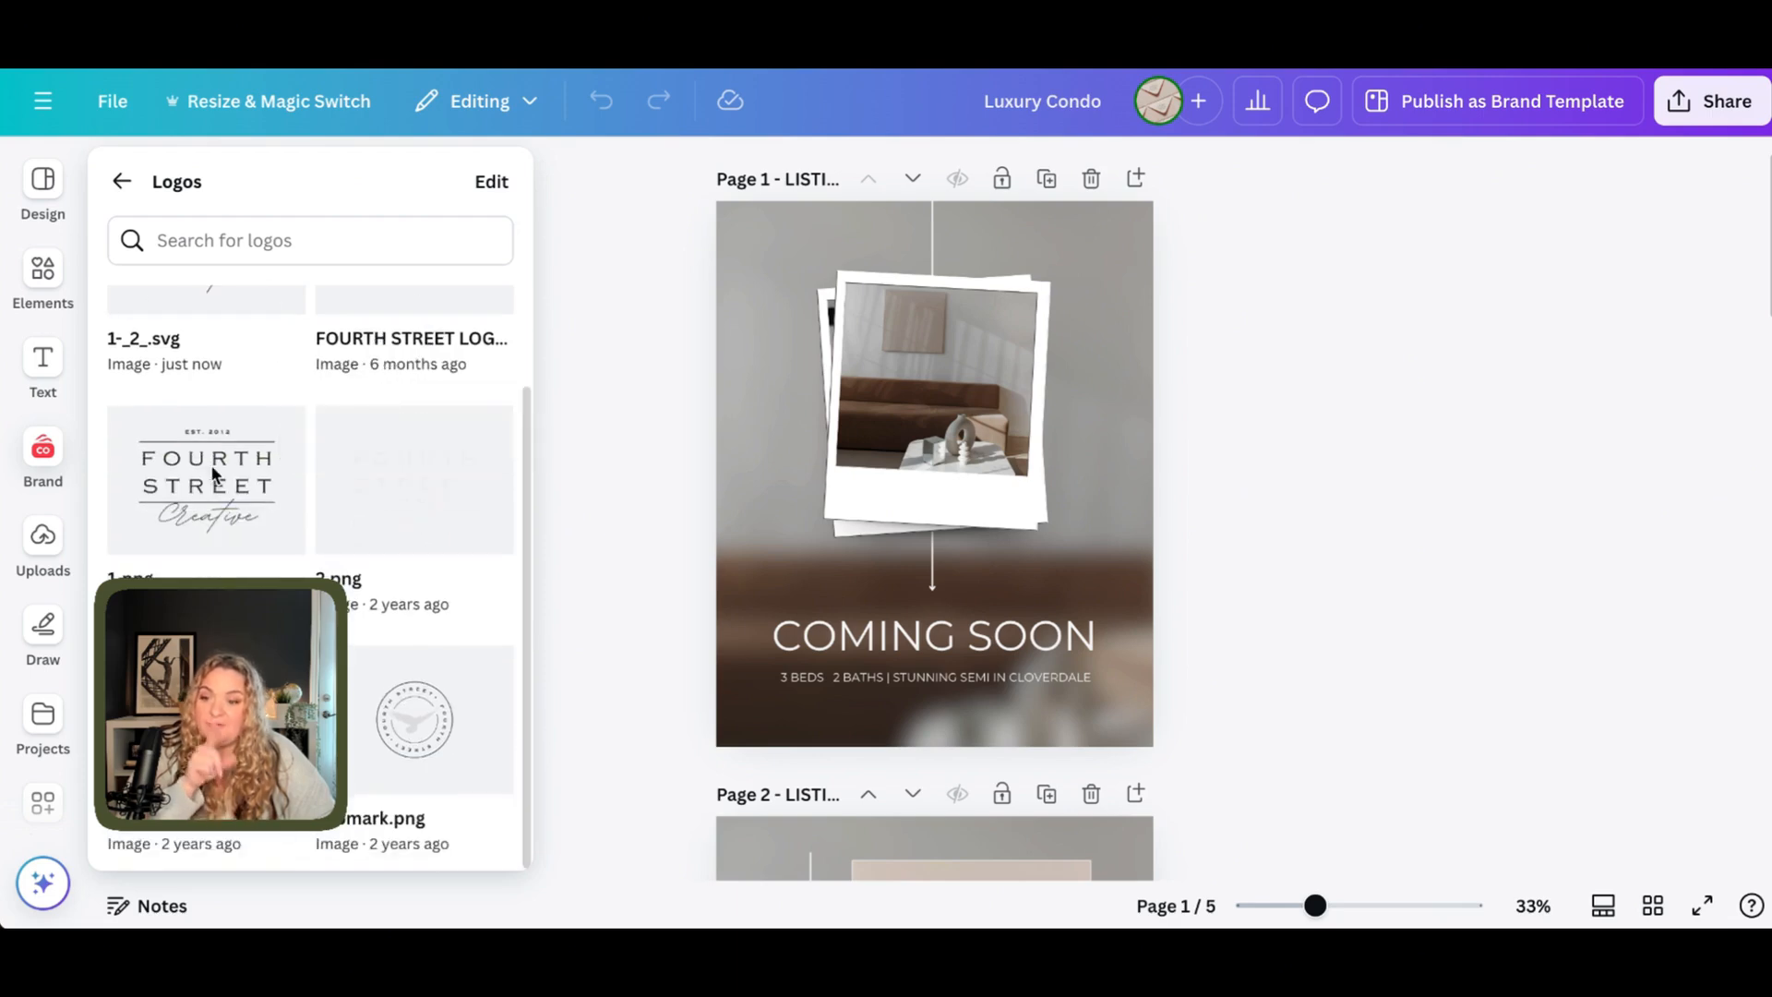
click(205, 480)
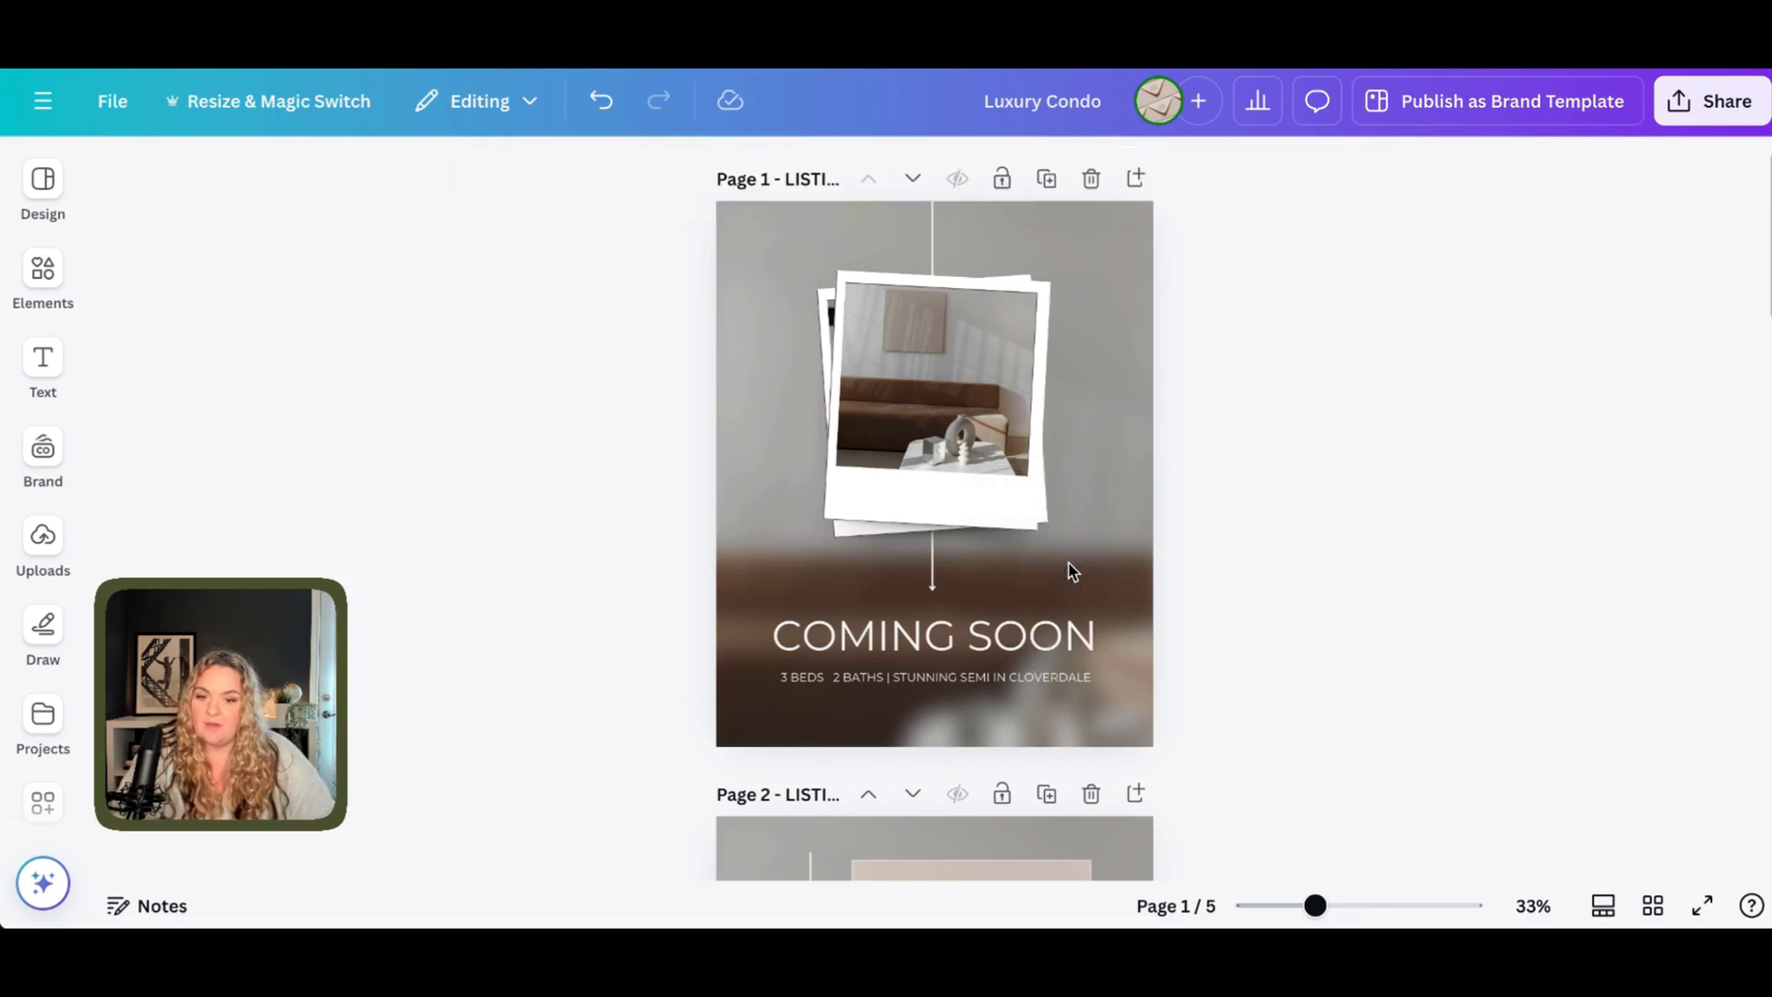
Place the stacked Fourth Street logo on page 1 and recolour it light beige.
click(42, 544)
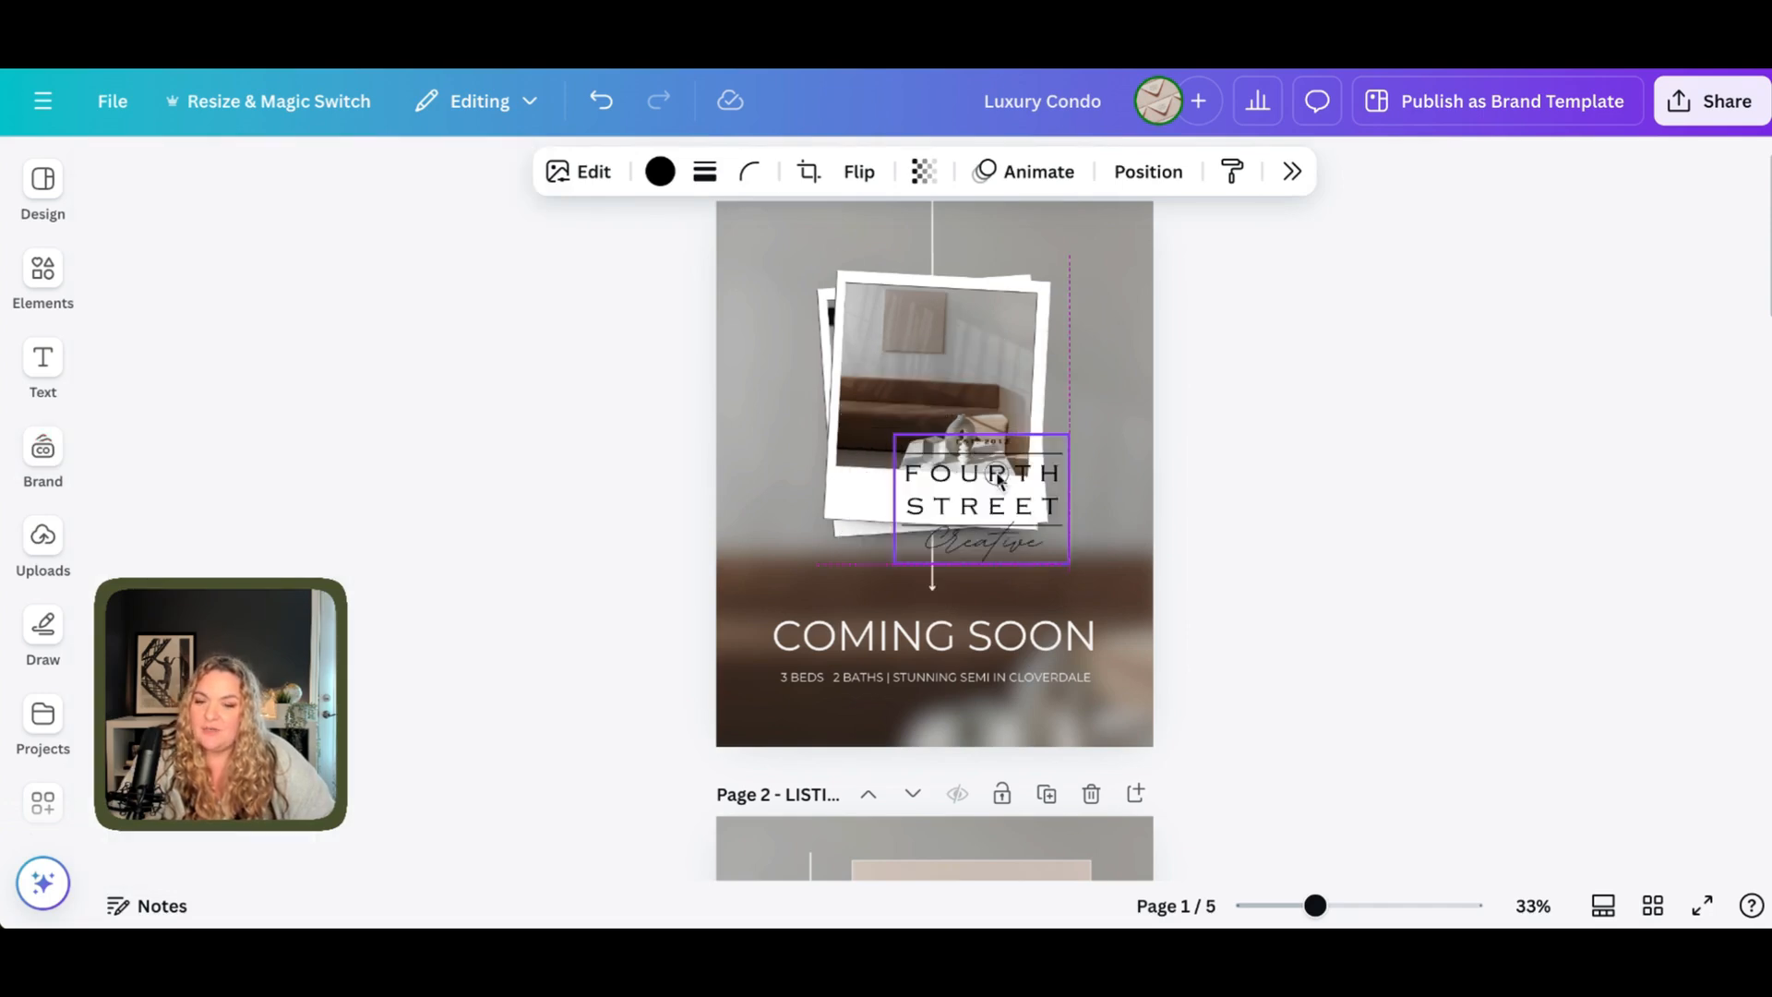
drag(981, 500, 1068, 537)
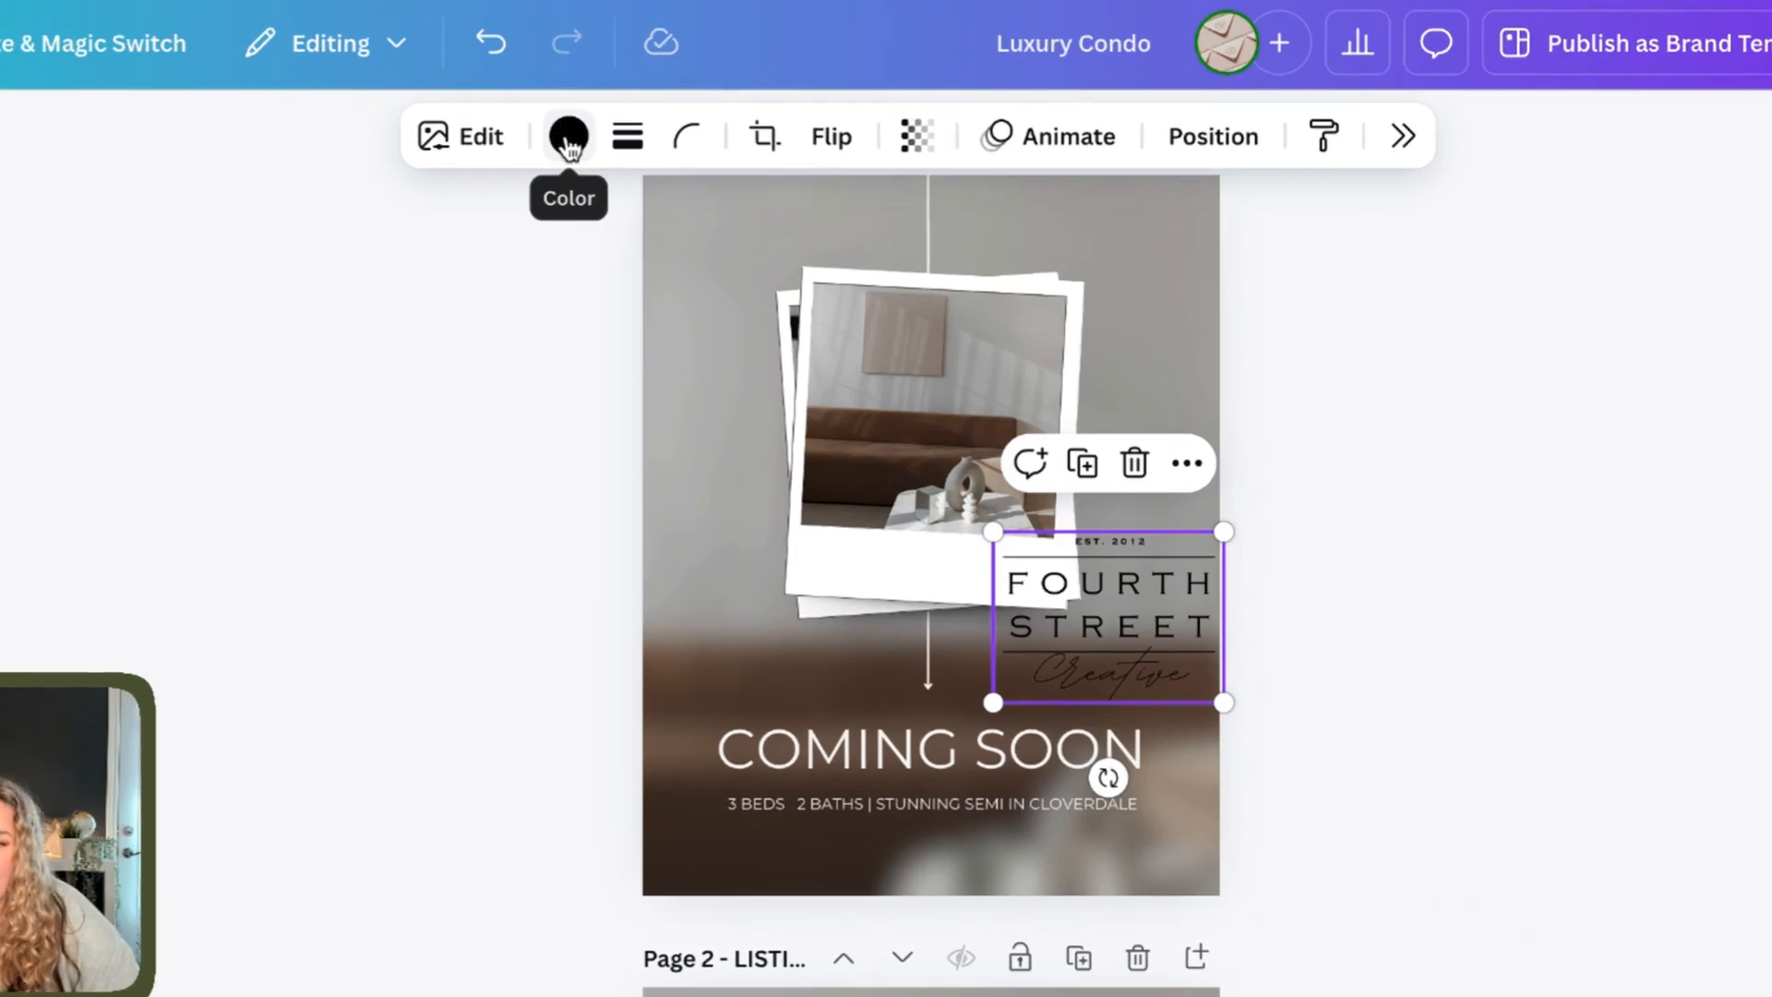
click(568, 136)
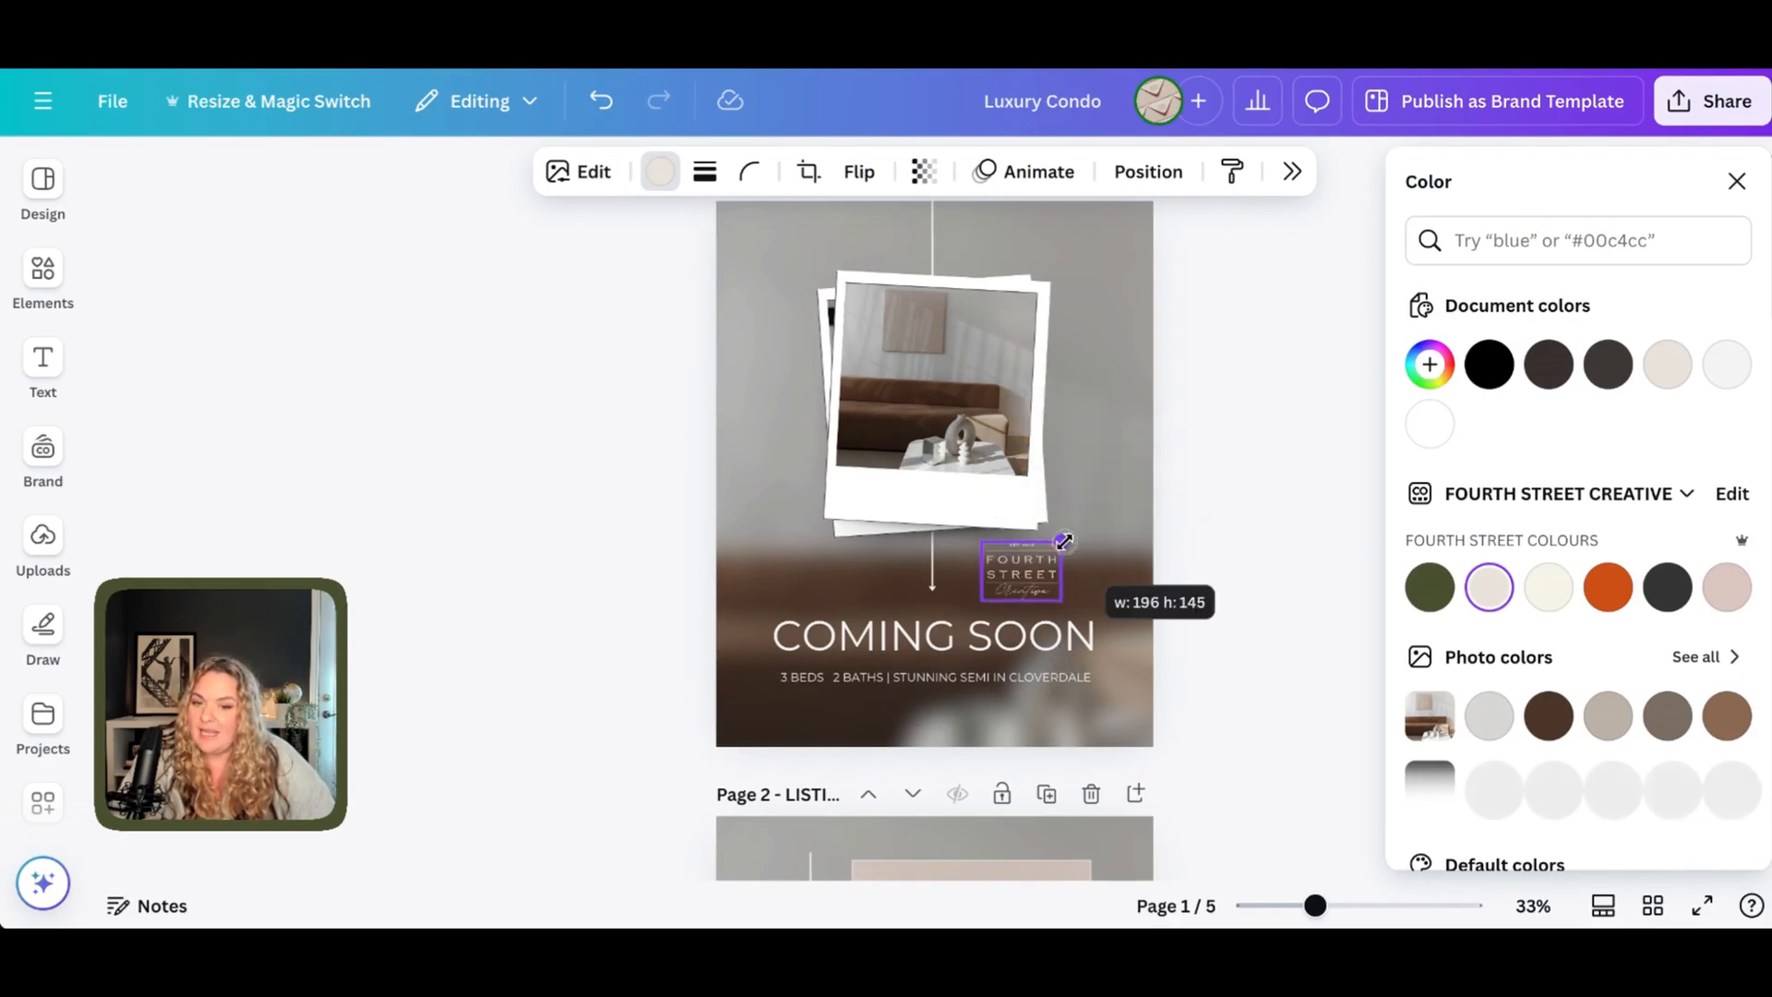
Shrink the logo and position it in the top right corner of the page.
drag(1063, 539, 1091, 518)
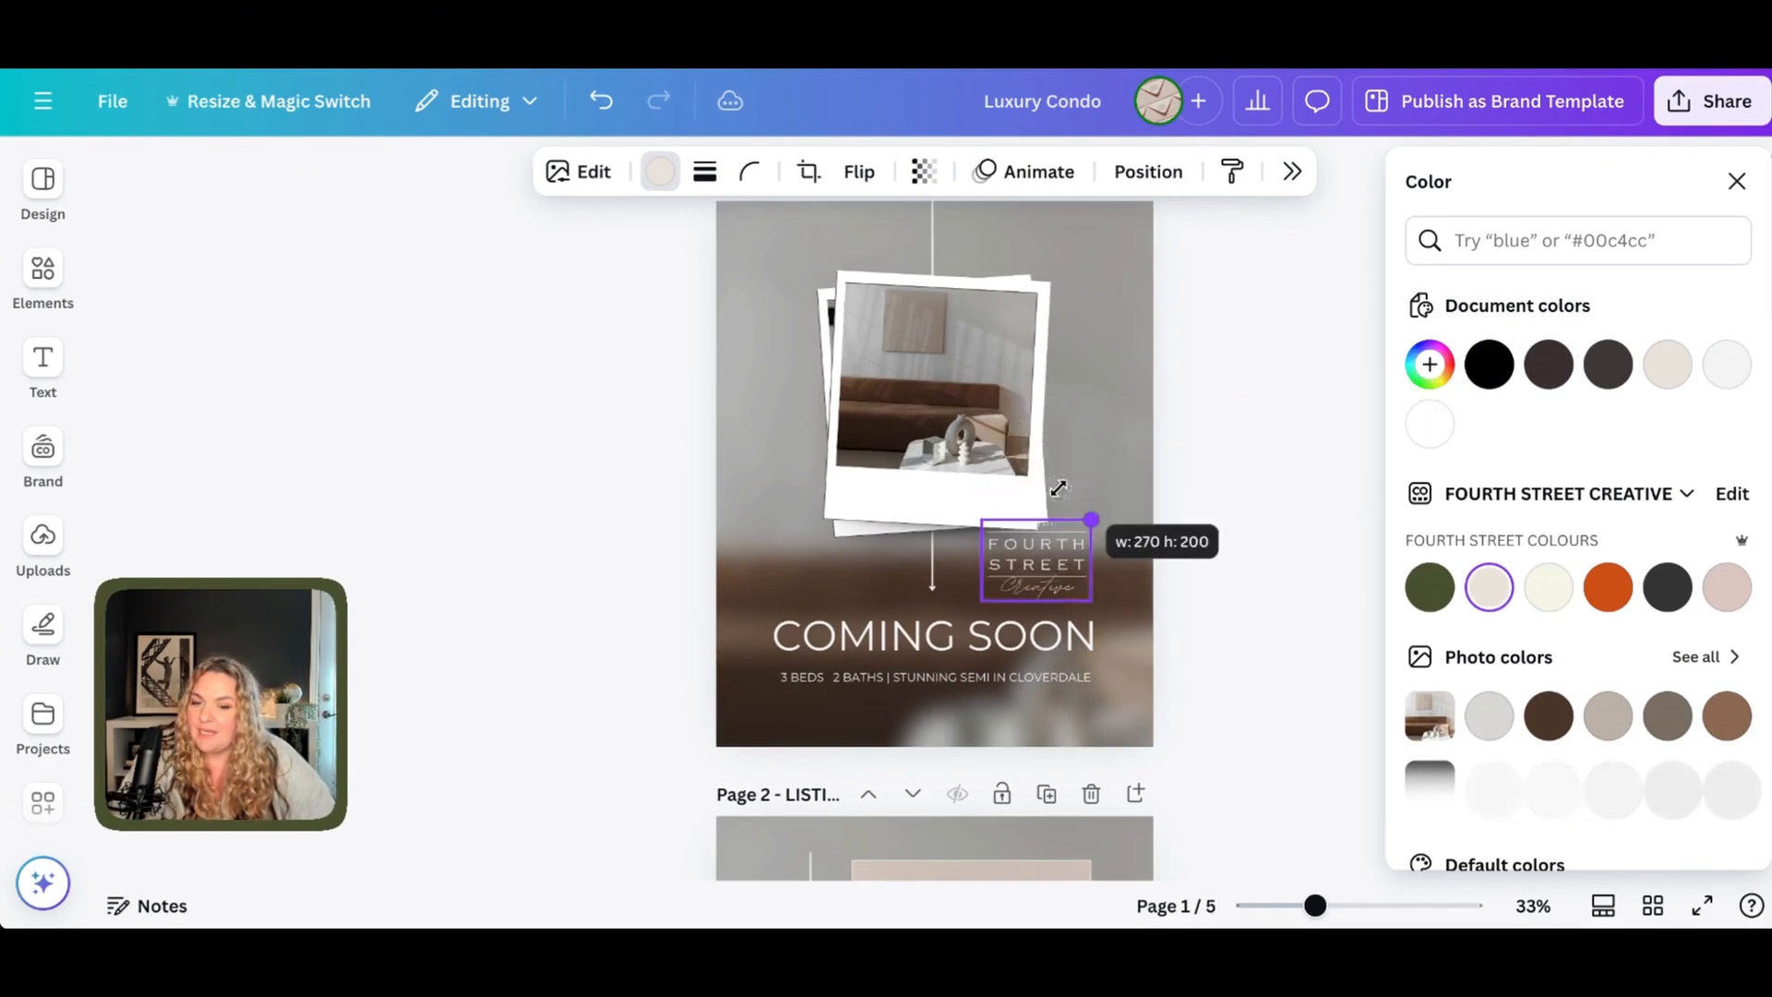
drag(1090, 519, 1033, 463)
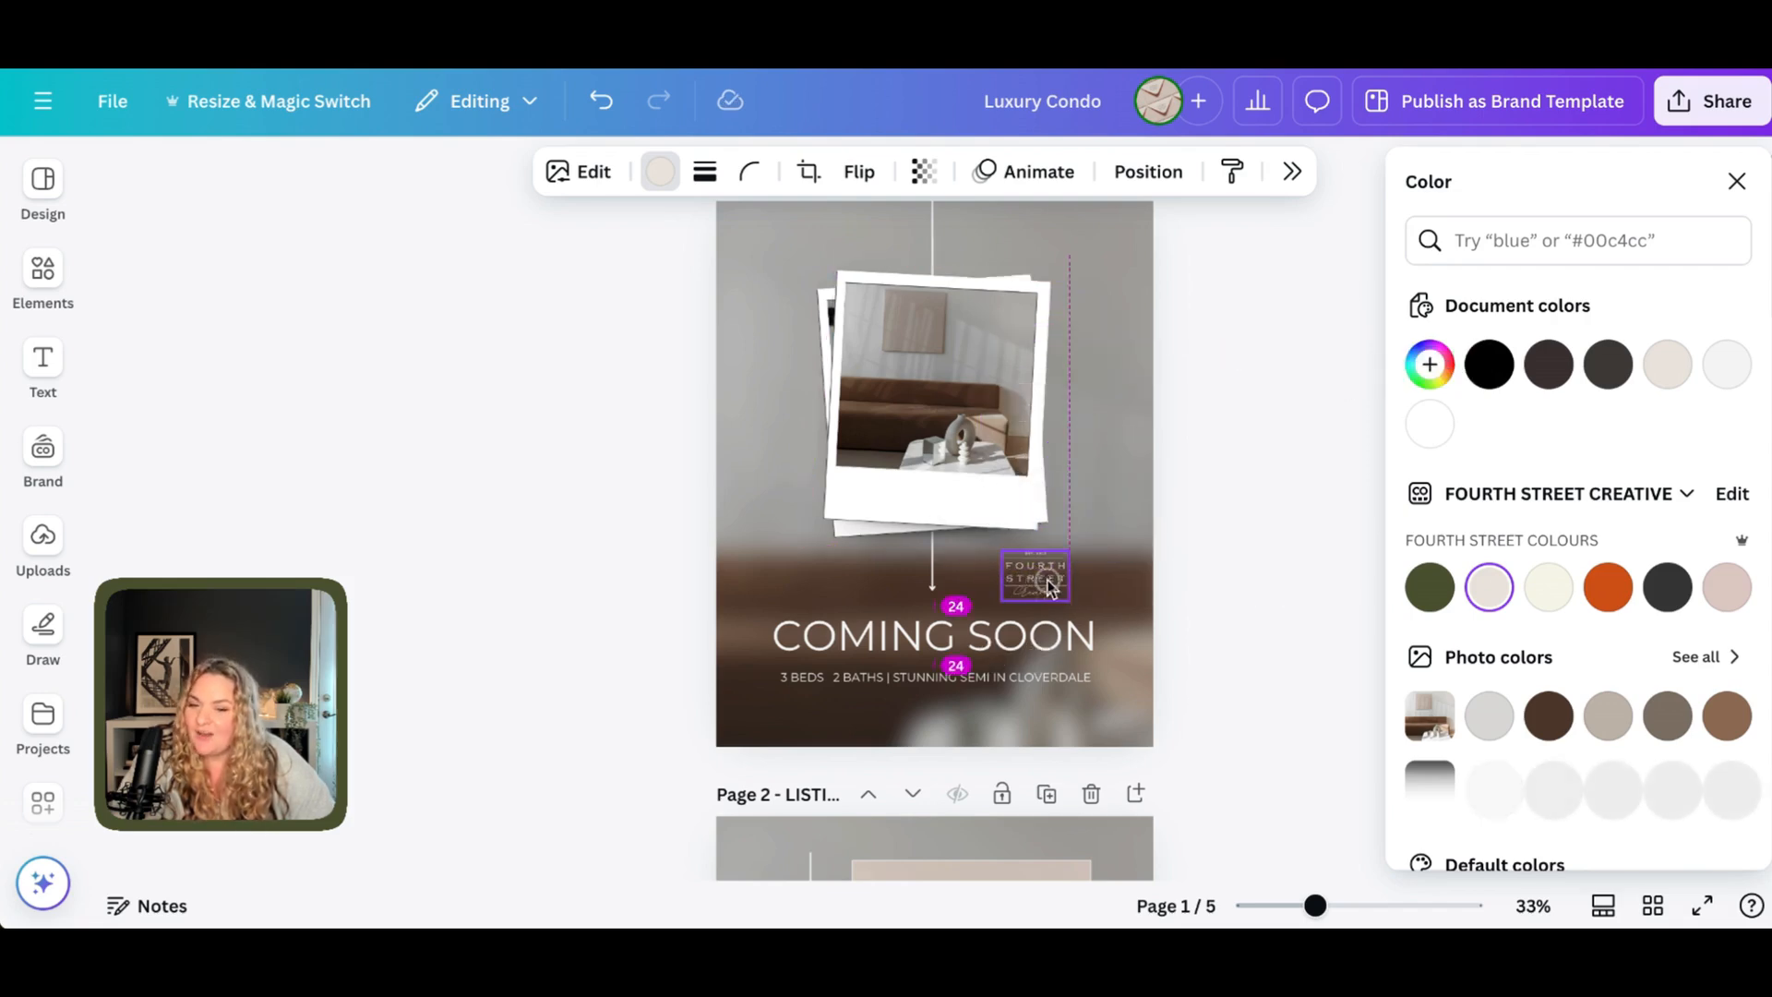
drag(1033, 576, 1090, 248)
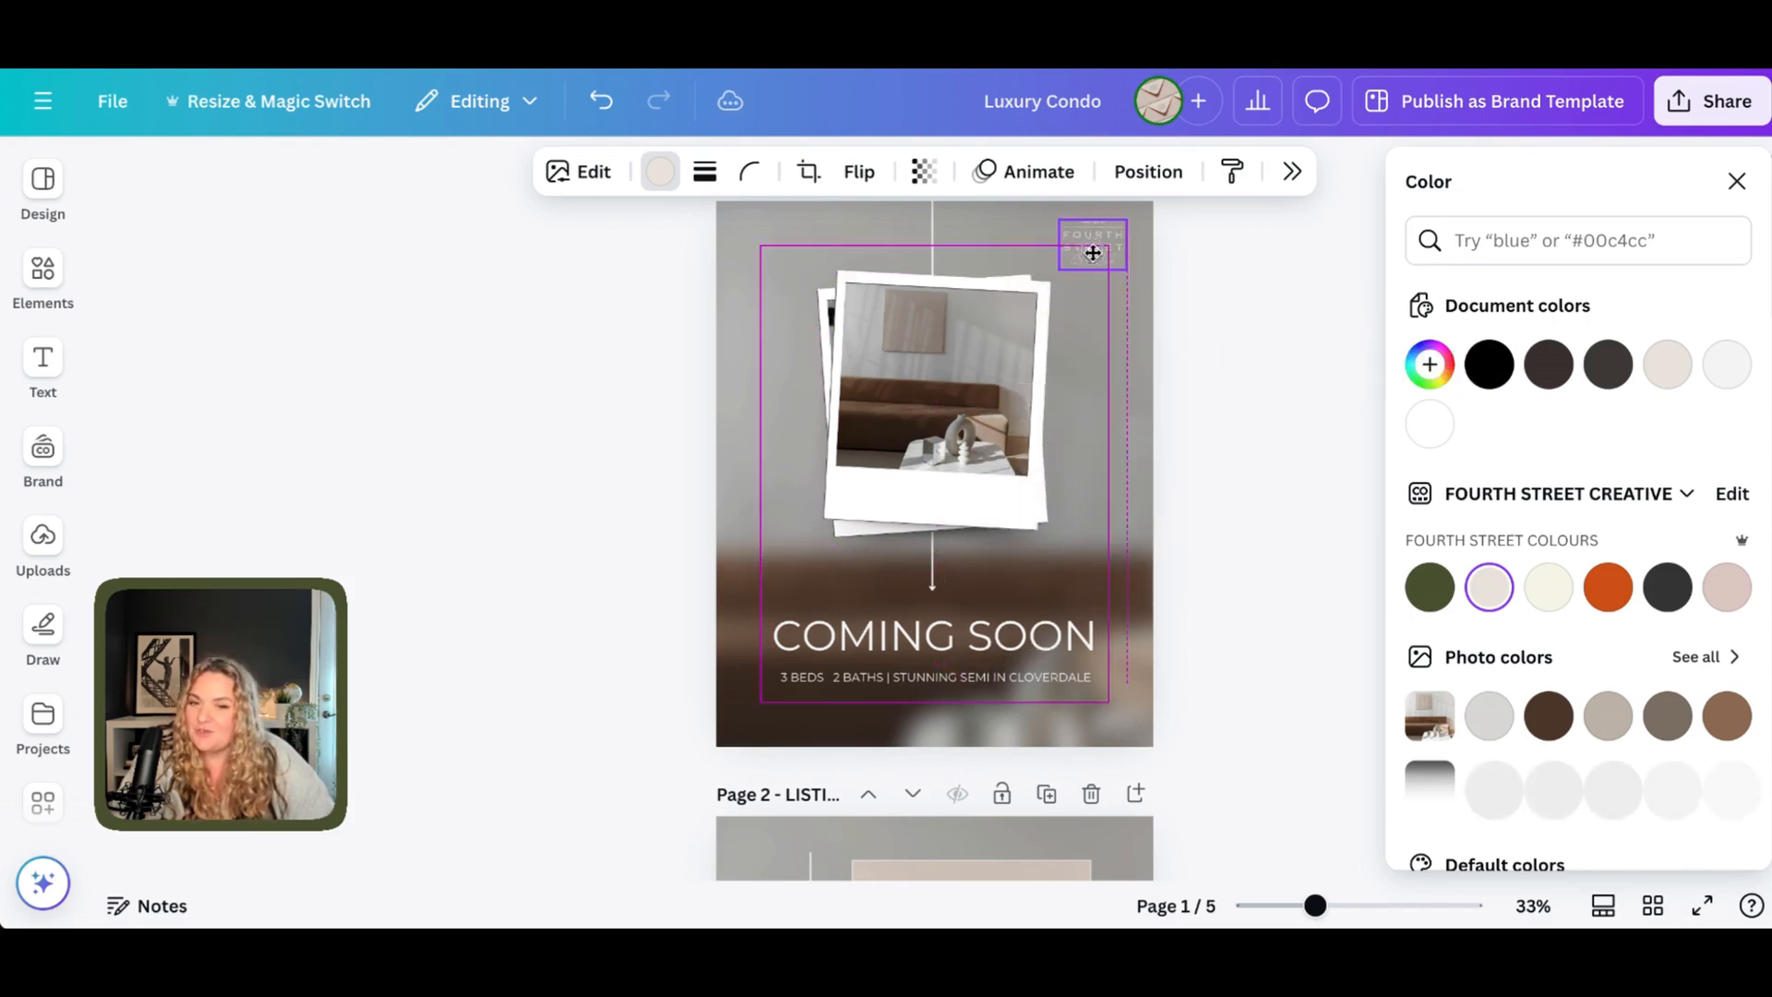
click(1088, 246)
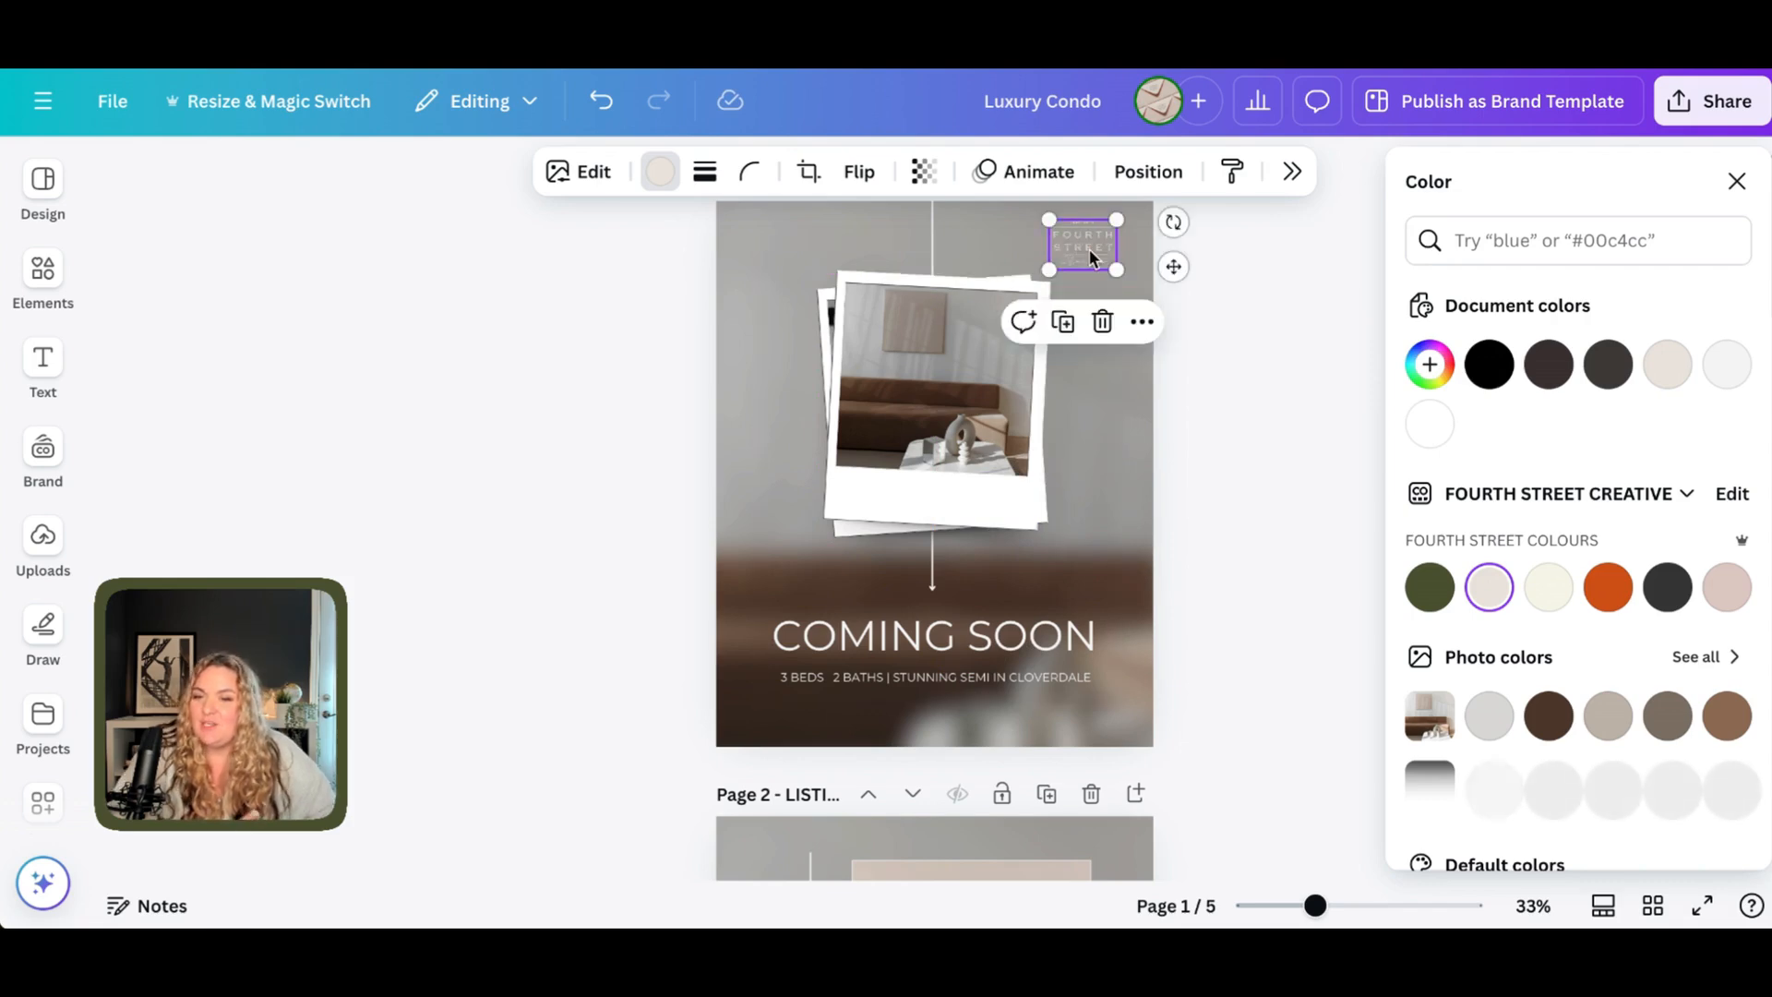